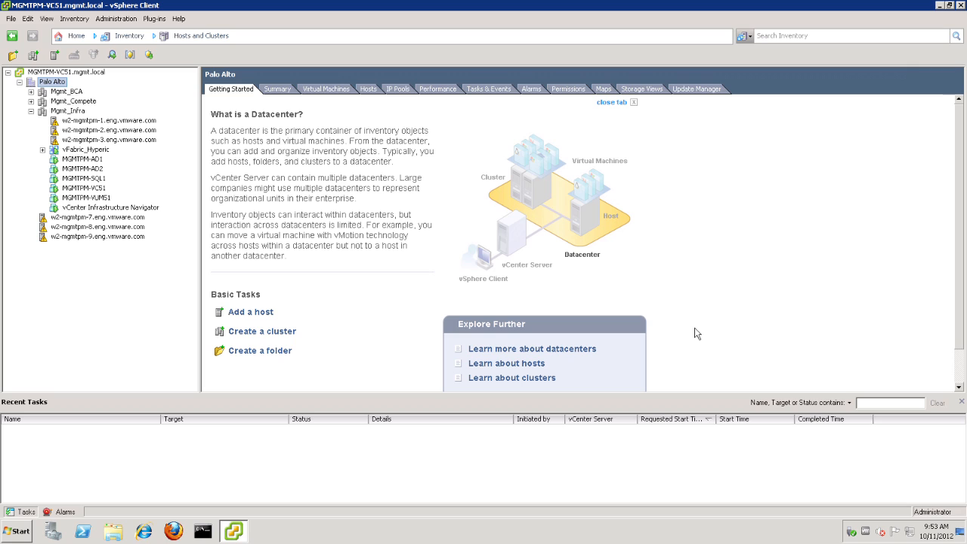
mouse_move(693, 322)
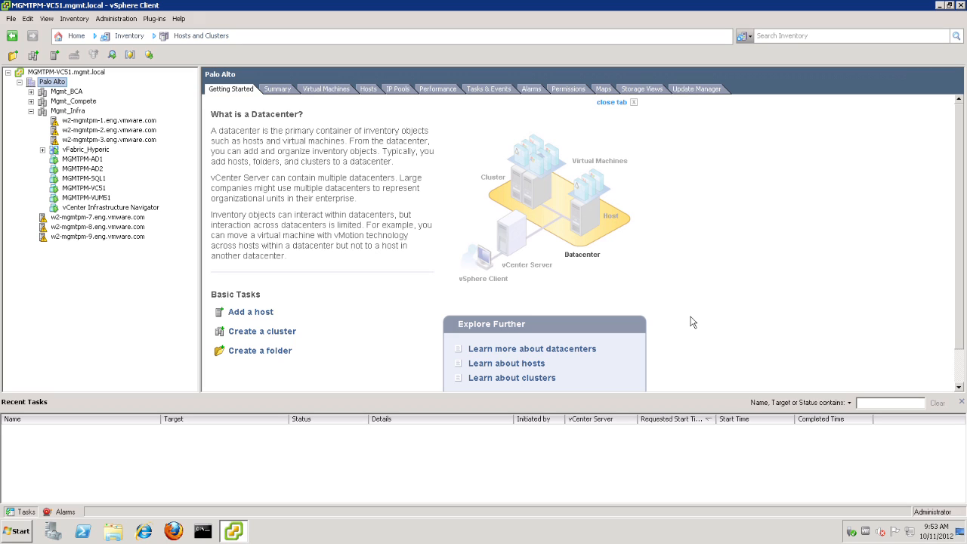
mouse_move(364, 220)
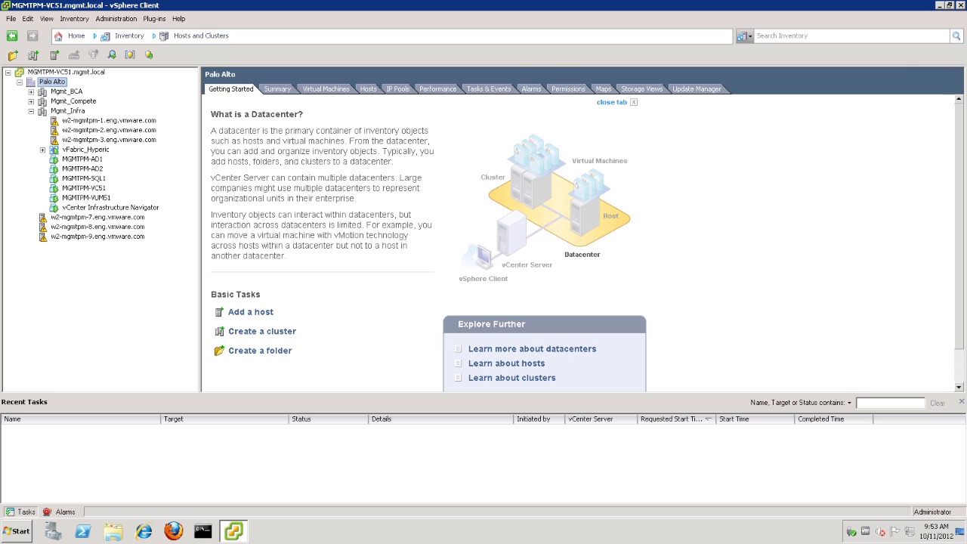
mouse_move(444, 228)
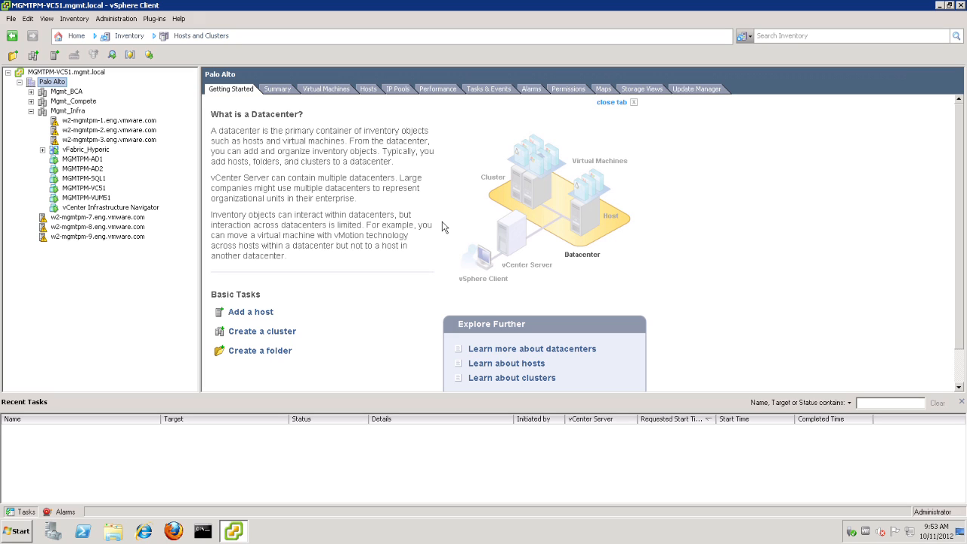
mouse_move(398, 88)
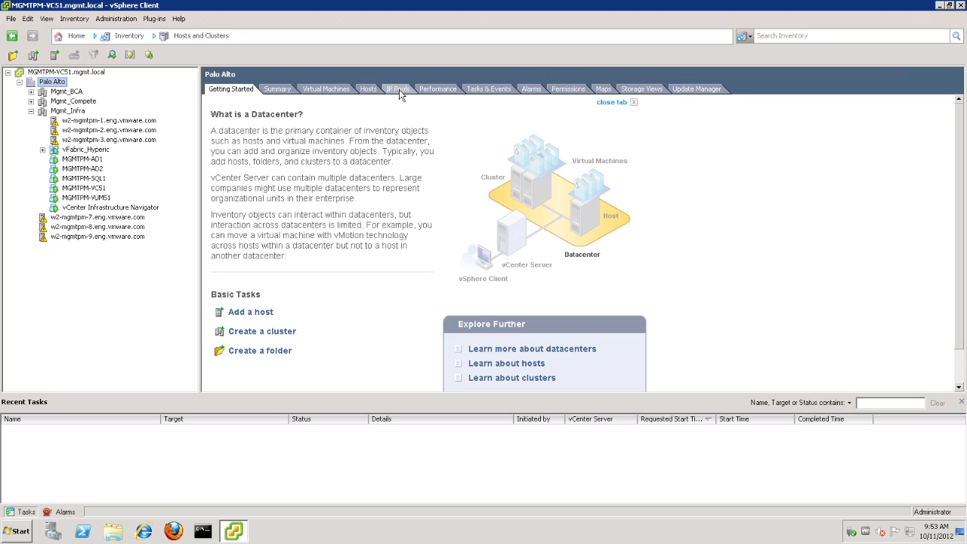
Step: Show the Palo Alto datacenter's IP Pools page, which lists no pools yet
click(396, 89)
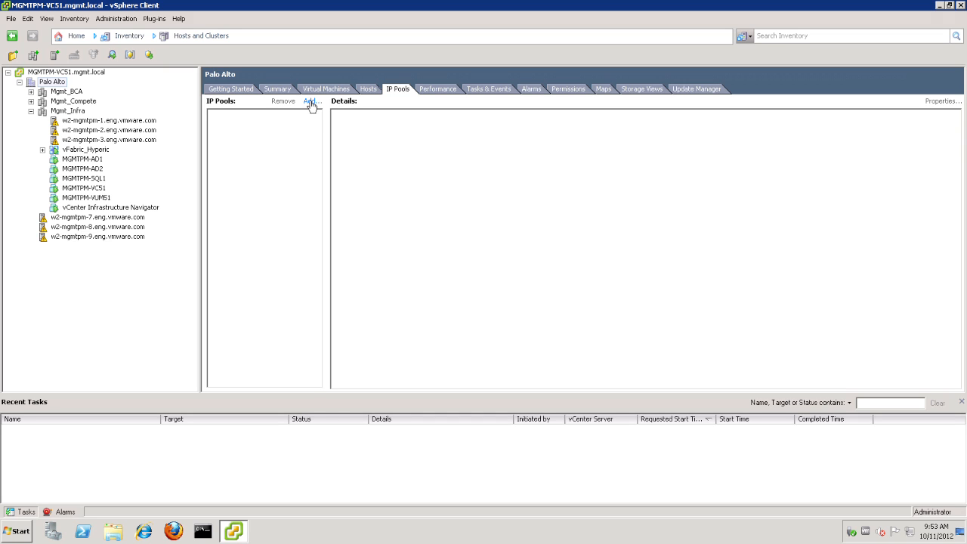
Step: Add an IP pool 'vC Ops Pool' with subnet 10.140.51.0/24 and gateway 10.140.51.253
click(312, 100)
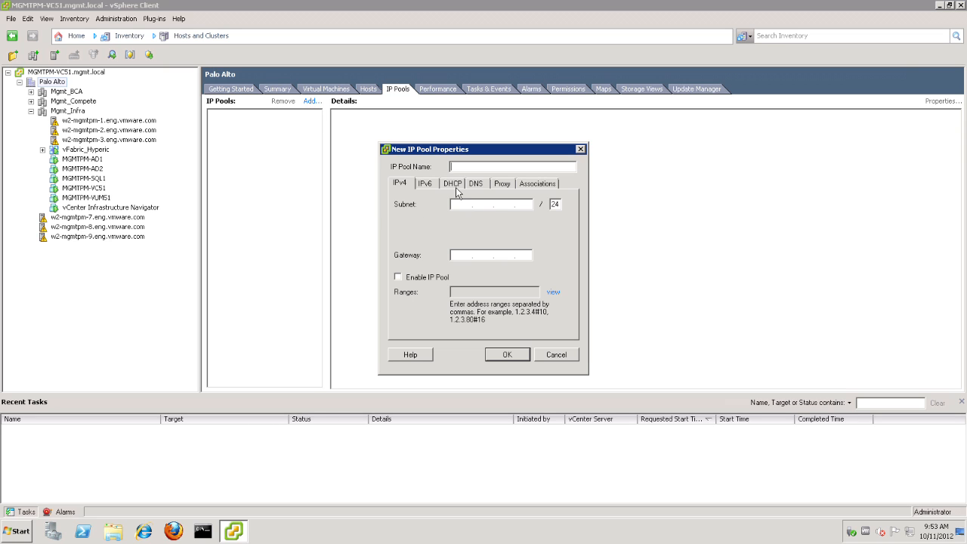
text(vC)
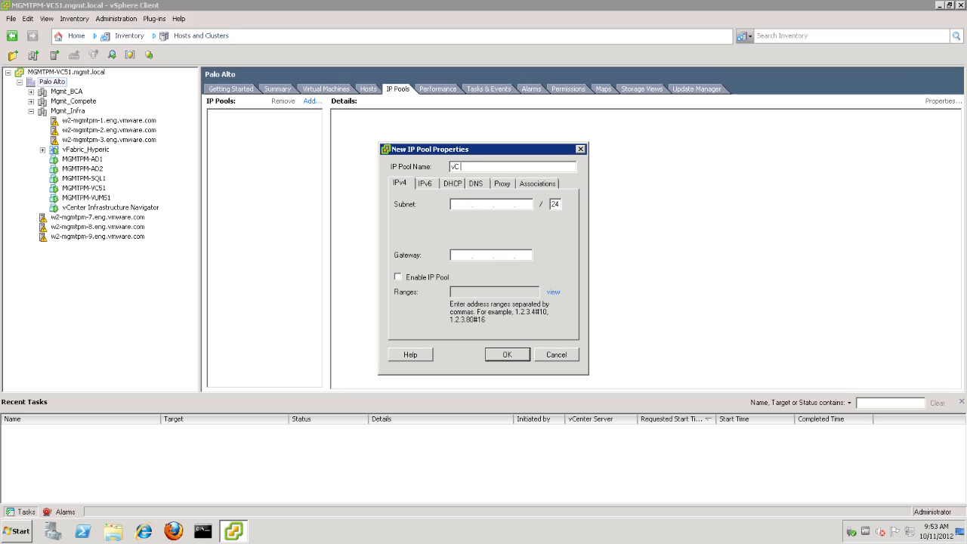
text(Ops Pool)
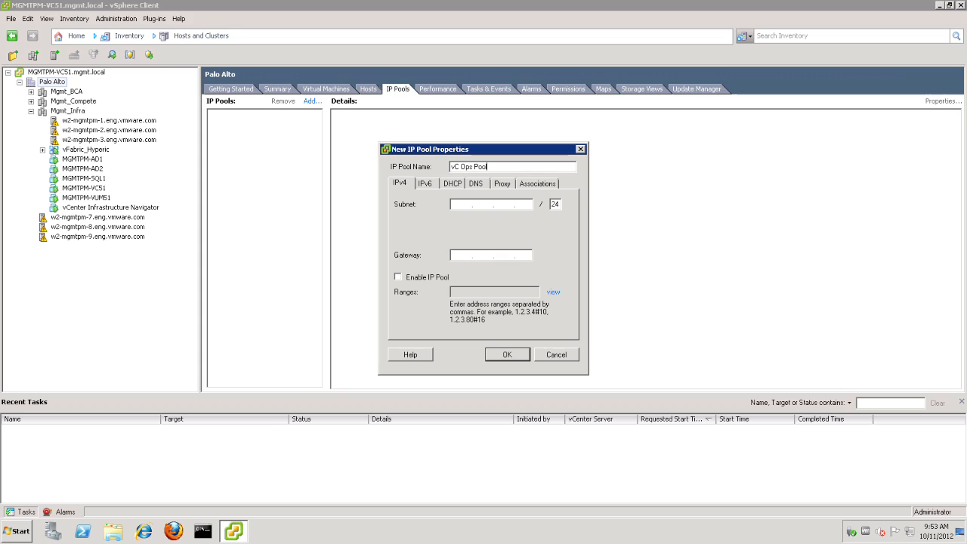
mouse_move(445, 284)
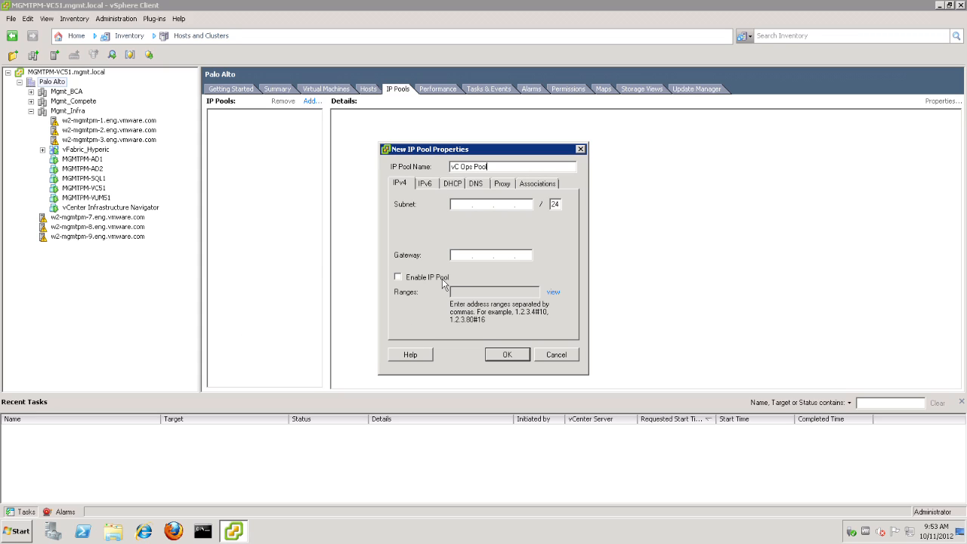
mouse_move(433, 293)
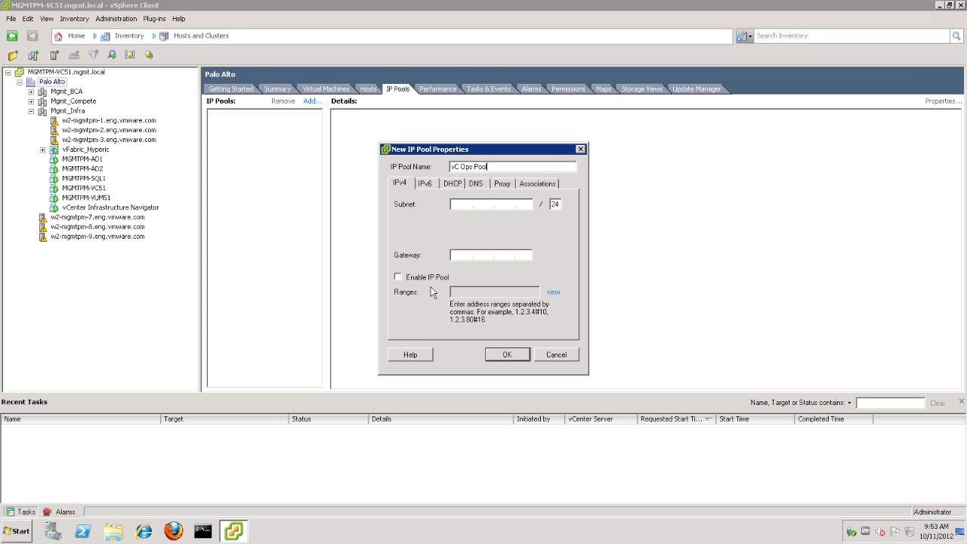
mouse_move(519, 219)
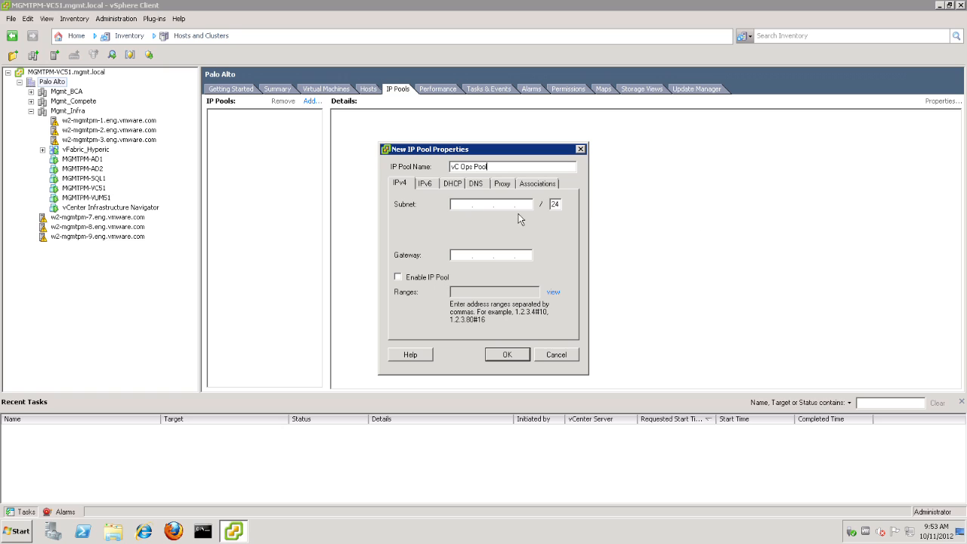
text(10.140.51.0)
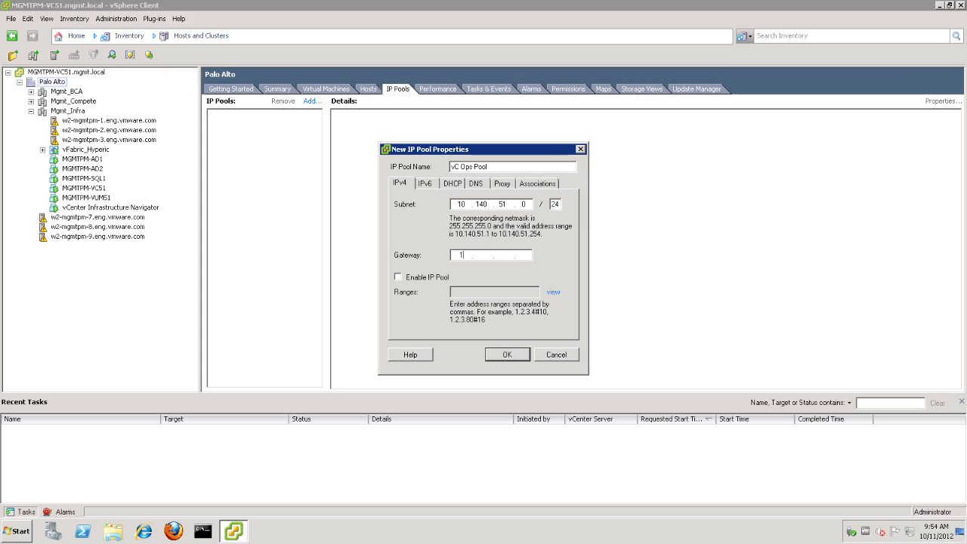
text(10.140.51.253)
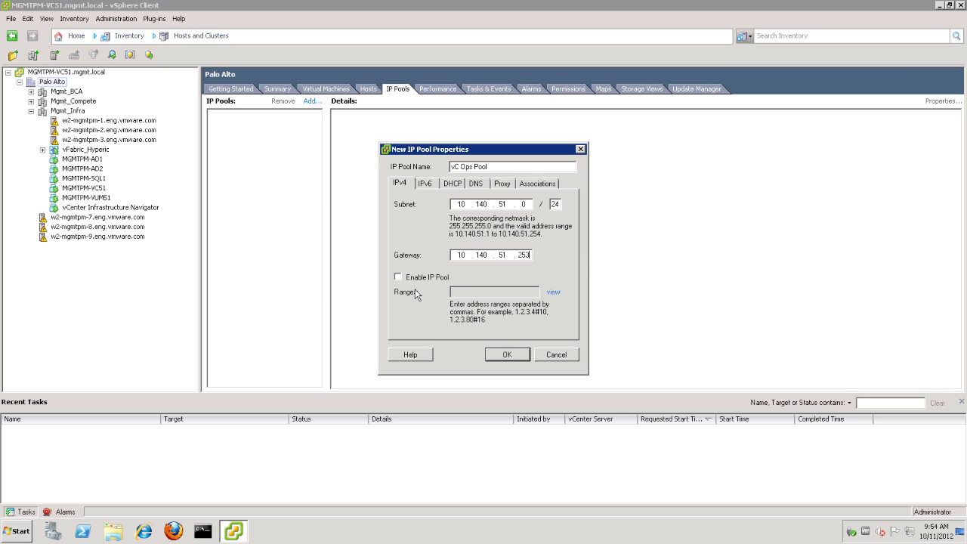
mouse_move(423, 293)
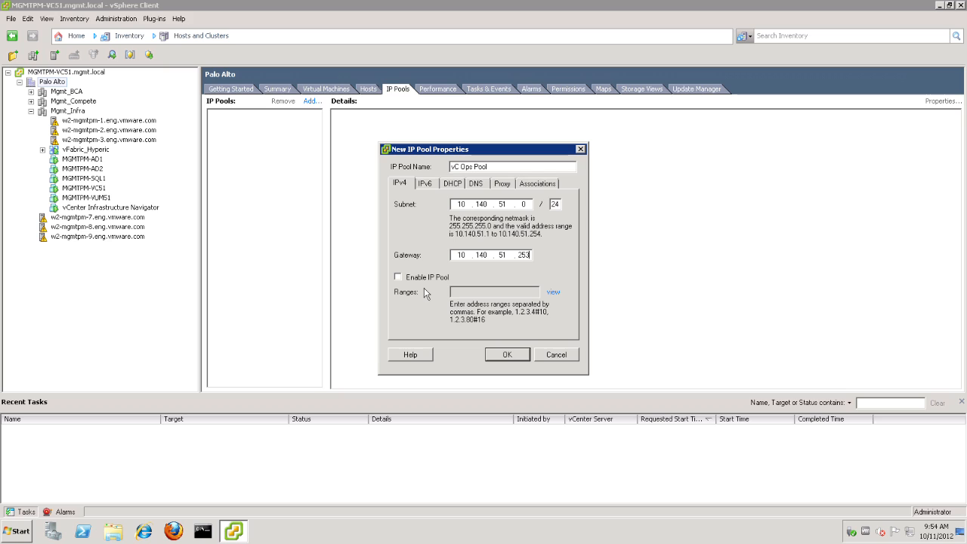
mouse_move(476, 189)
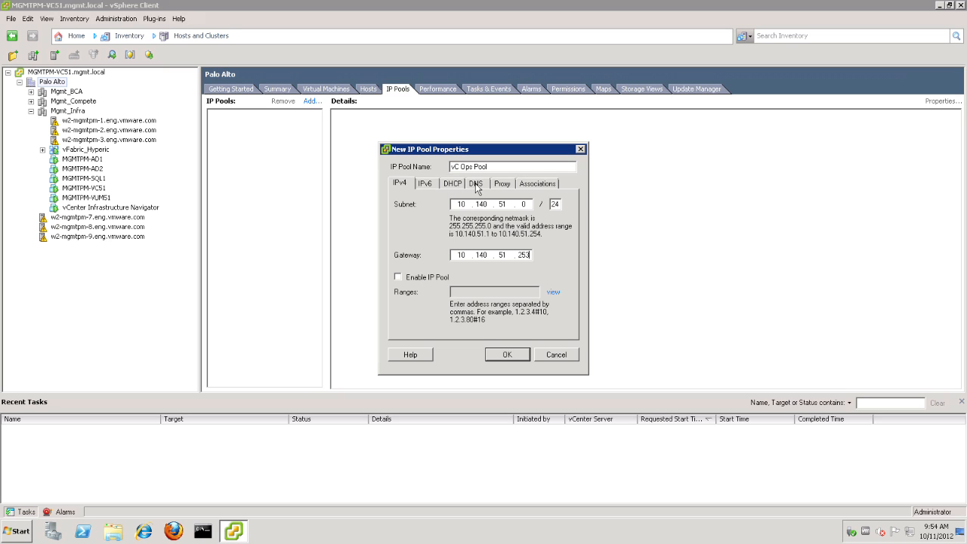
Step: Give vC Ops Pool DNS server 10.140.51.1 and associate it with VM Network
click(476, 183)
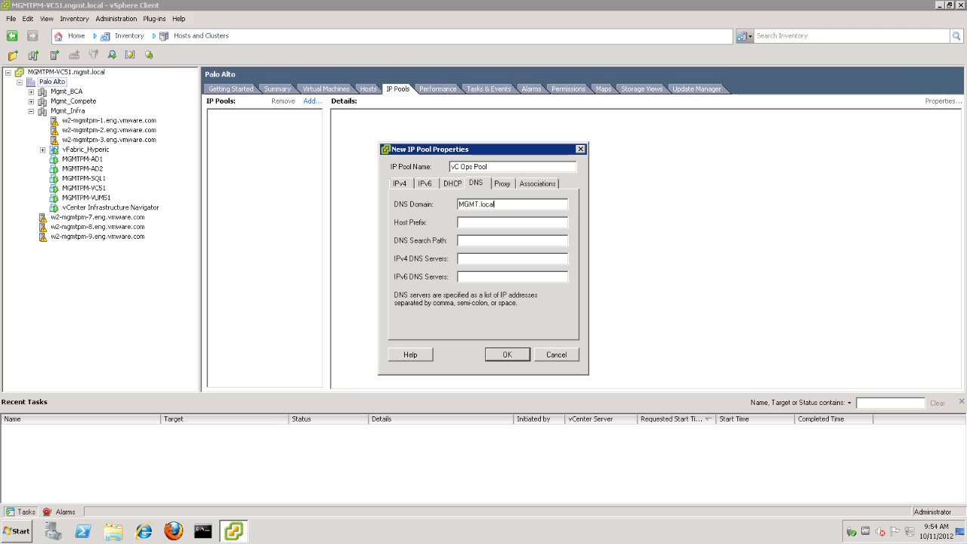
mouse_move(469, 267)
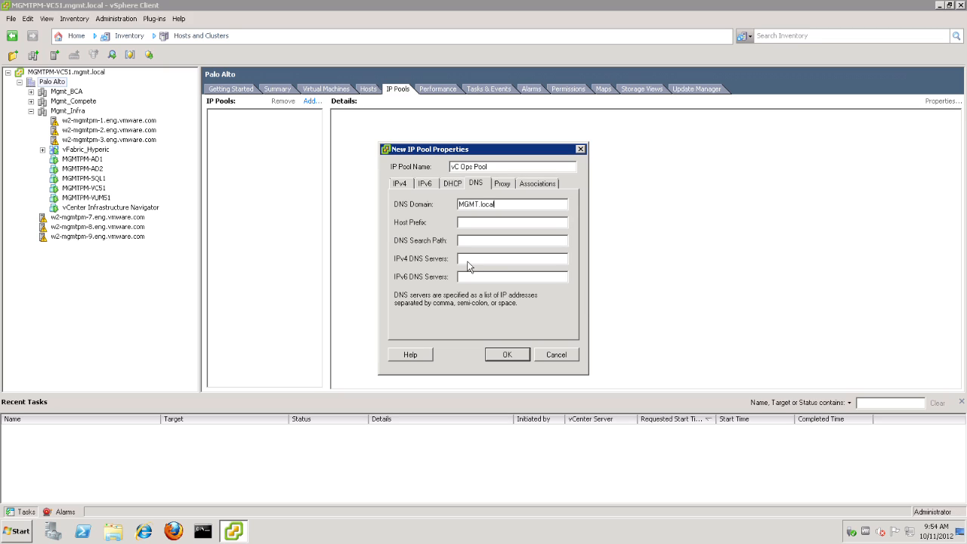
text(10.40.51.1)
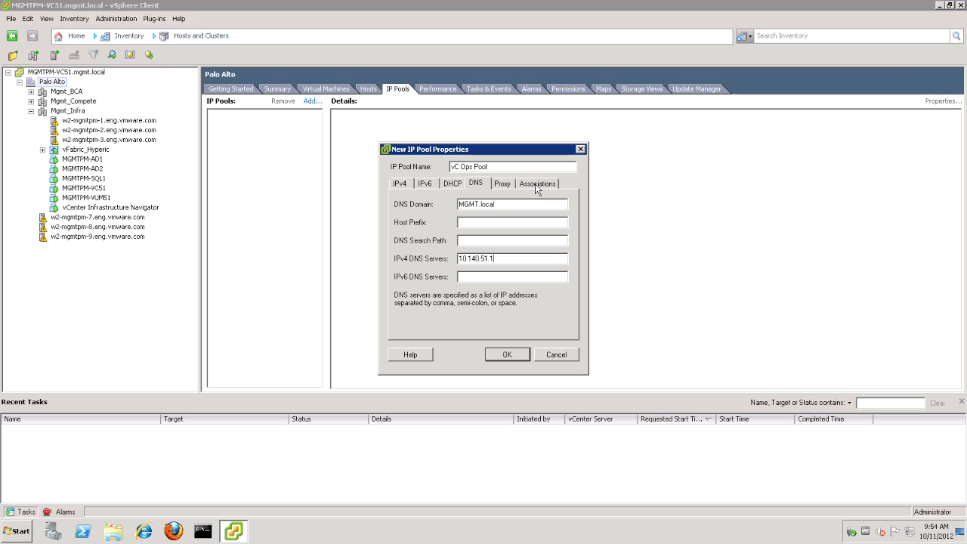
click(538, 182)
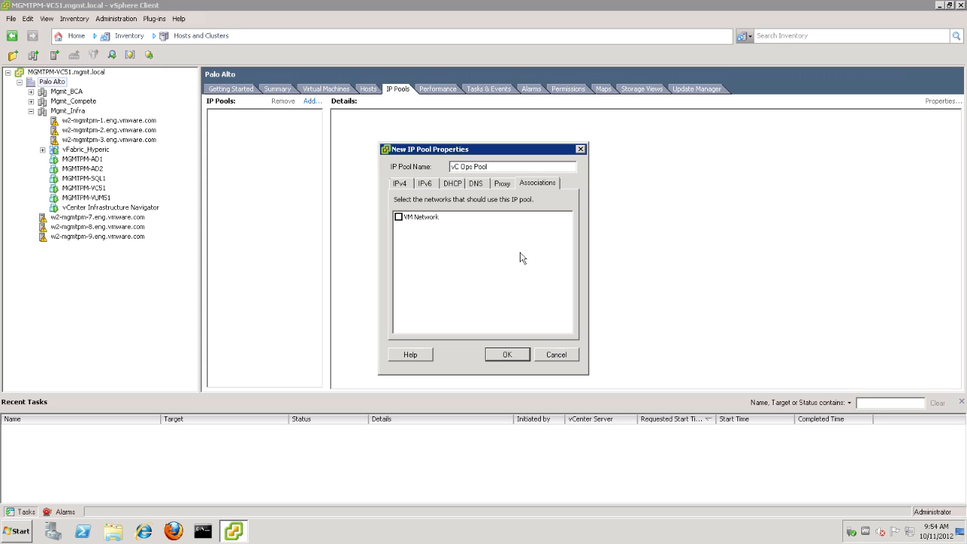
mouse_move(399, 220)
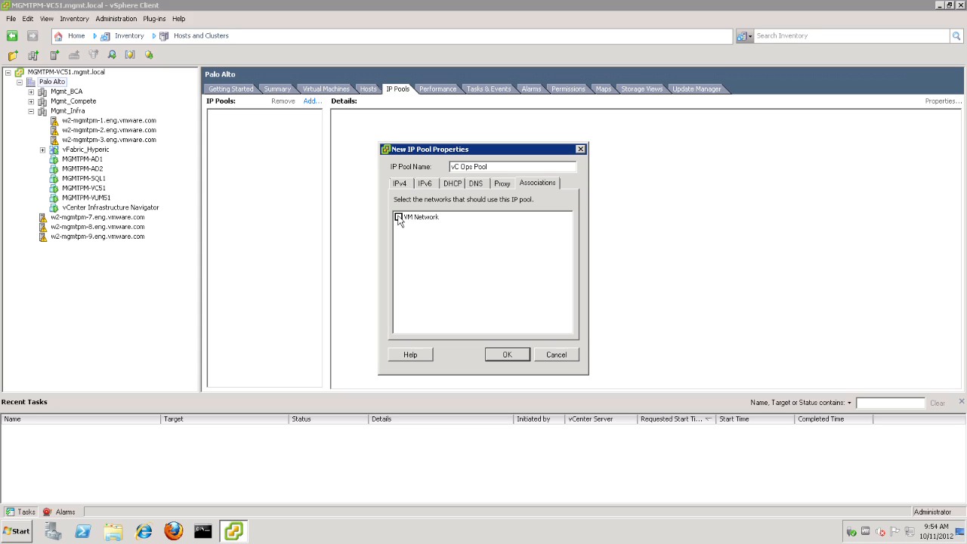
click(399, 217)
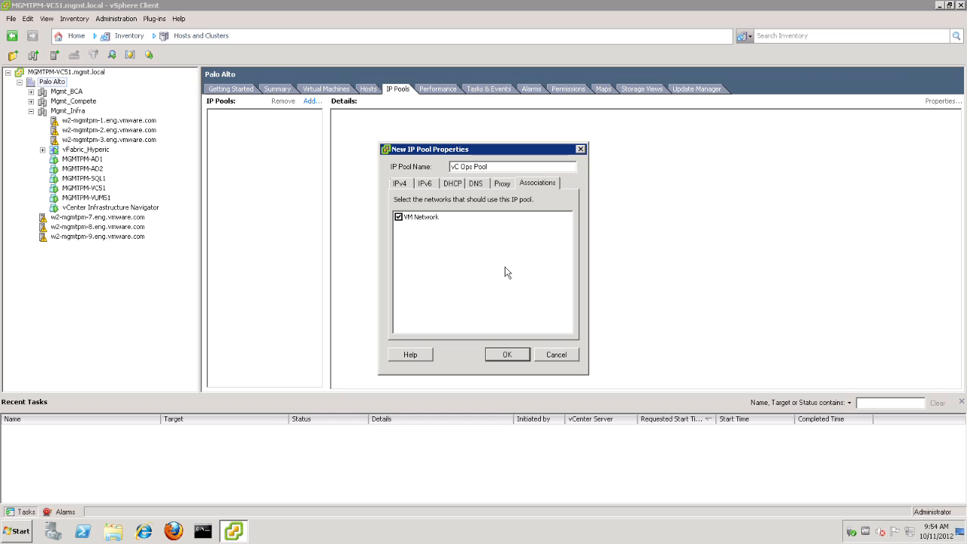
Step: Confirm the New IP Pool Properties dialog to create vC Ops Pool for Palo Alto
click(507, 355)
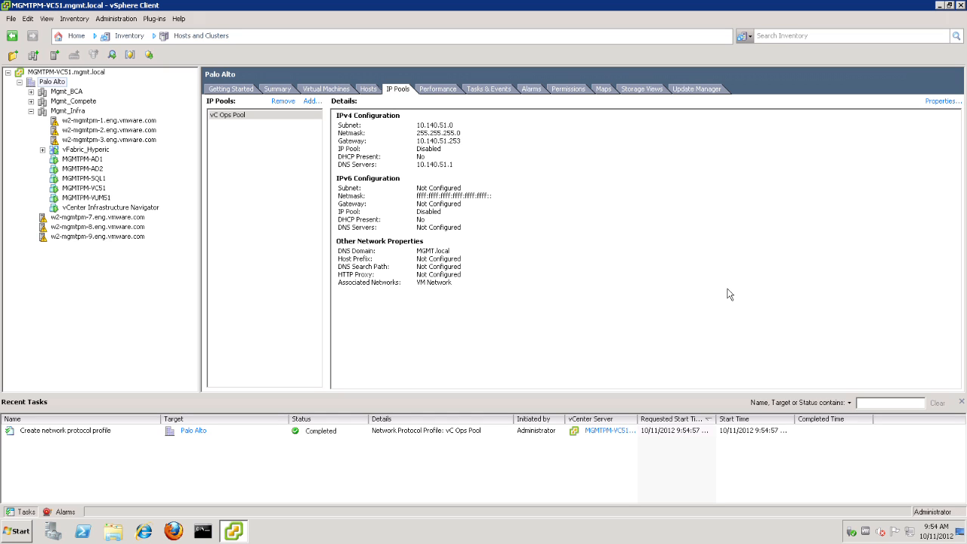
mouse_move(371, 325)
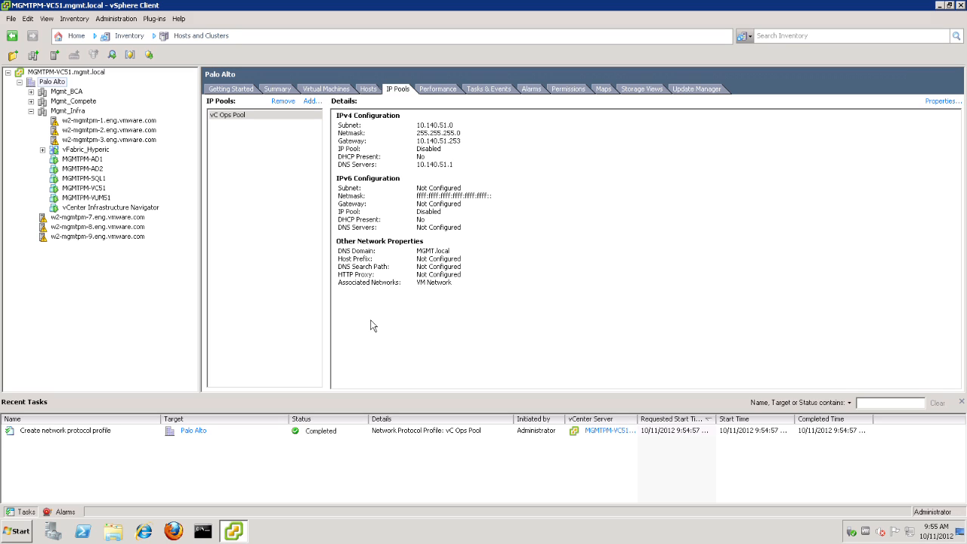
mouse_move(365, 318)
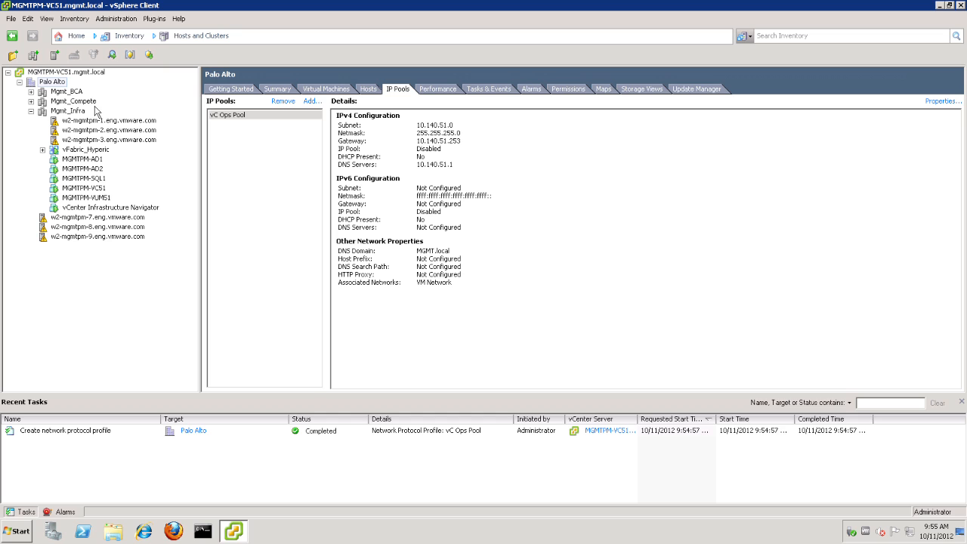
Step: With Mgmt_Infra cluster selected, load the downloaded vC Ops OVA as the OVF source
click(72, 111)
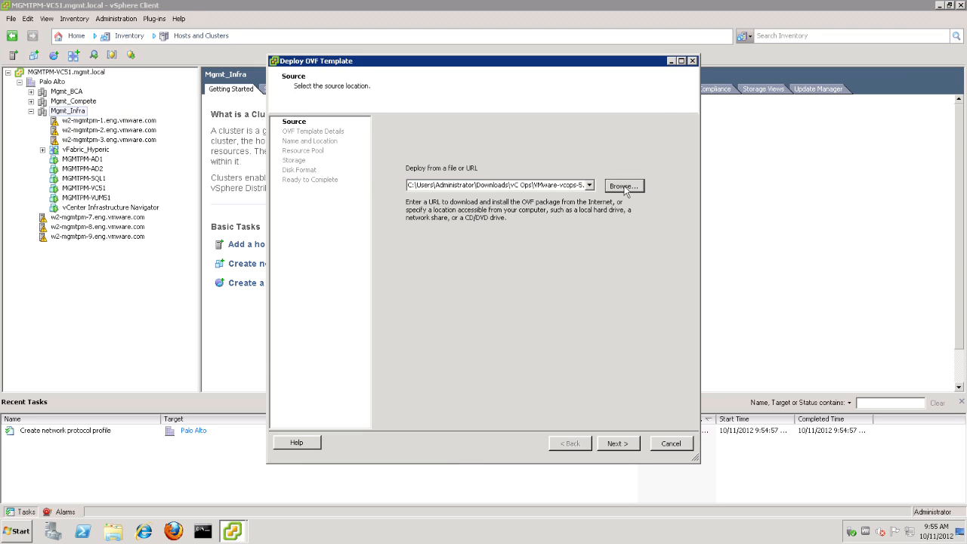
click(624, 185)
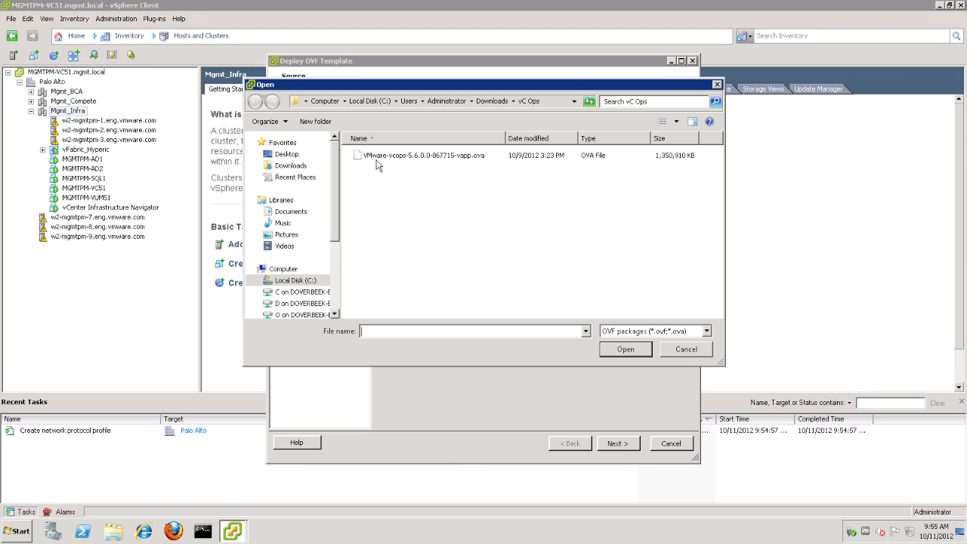
click(424, 155)
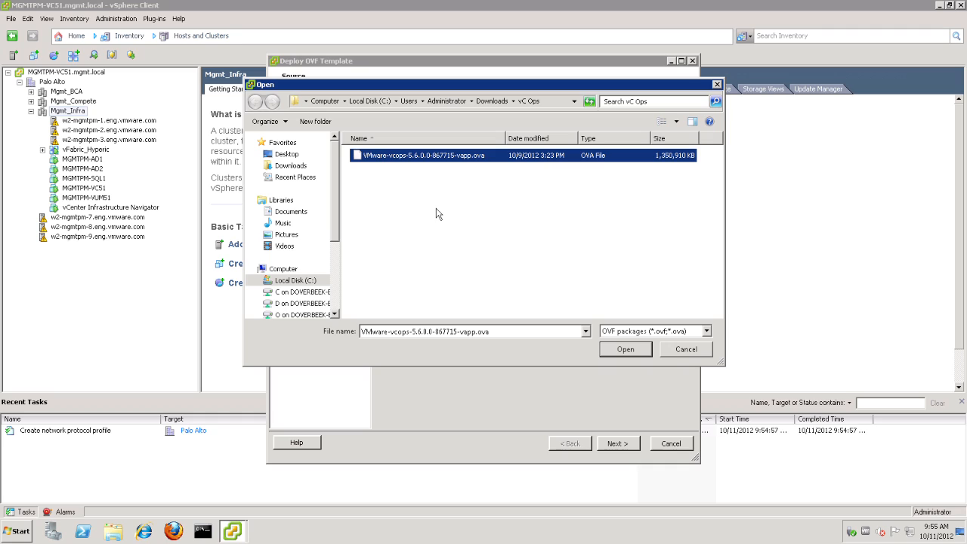
mouse_move(490, 228)
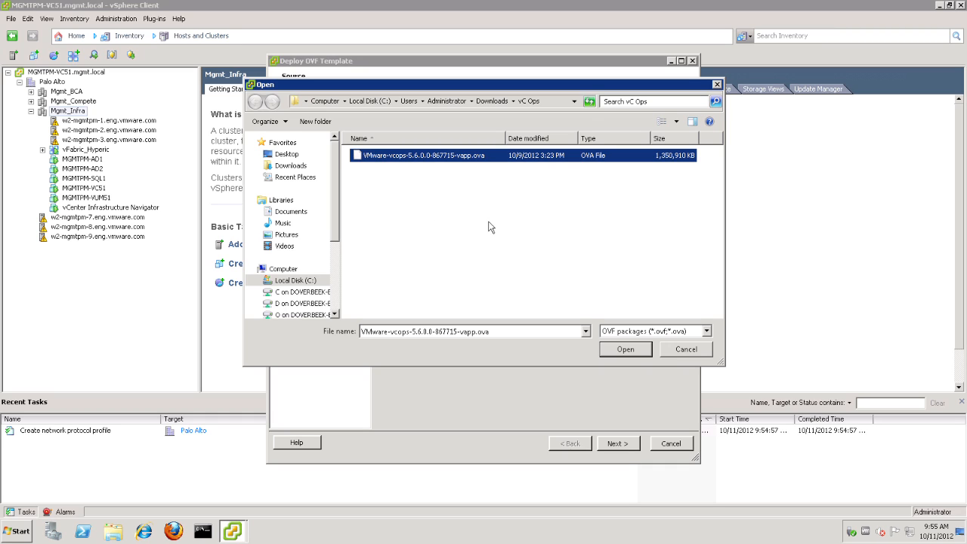
mouse_move(529, 258)
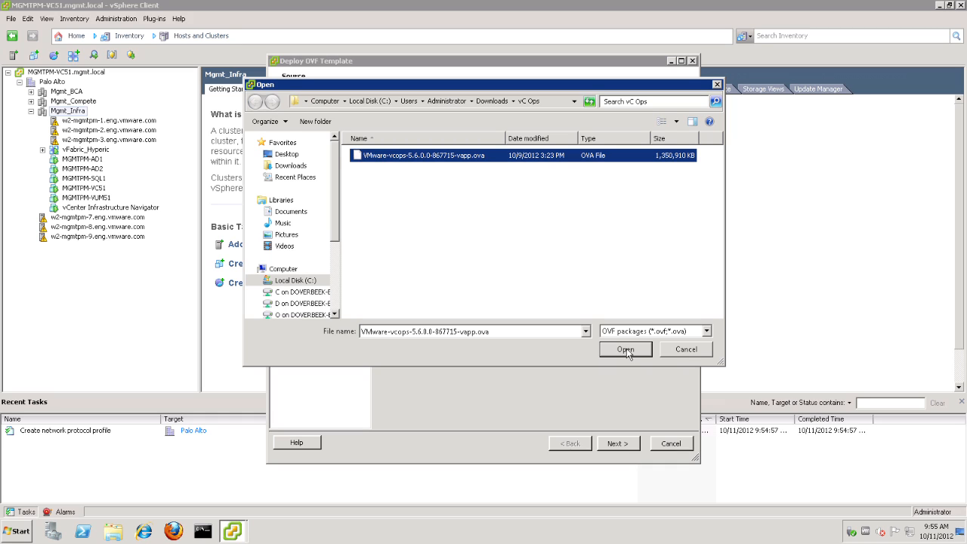
click(626, 350)
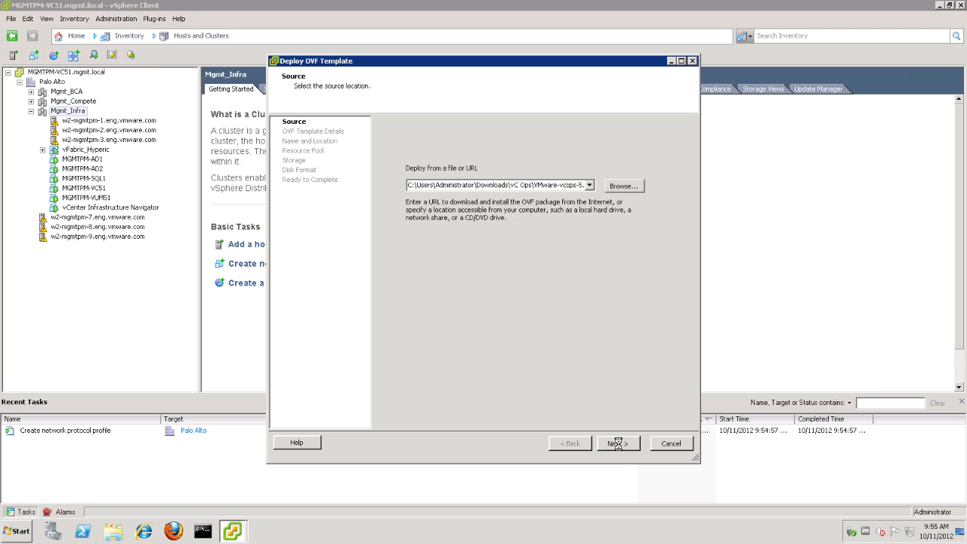
Step: Accept the beta EULA and place 'VMware vCenter Operations Manager' in Management VMs folder
click(617, 443)
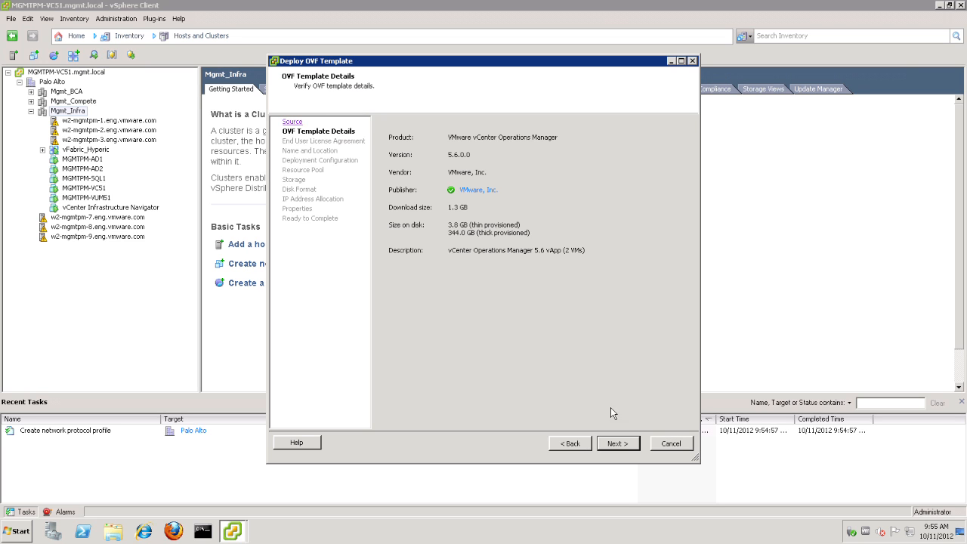
mouse_move(563, 318)
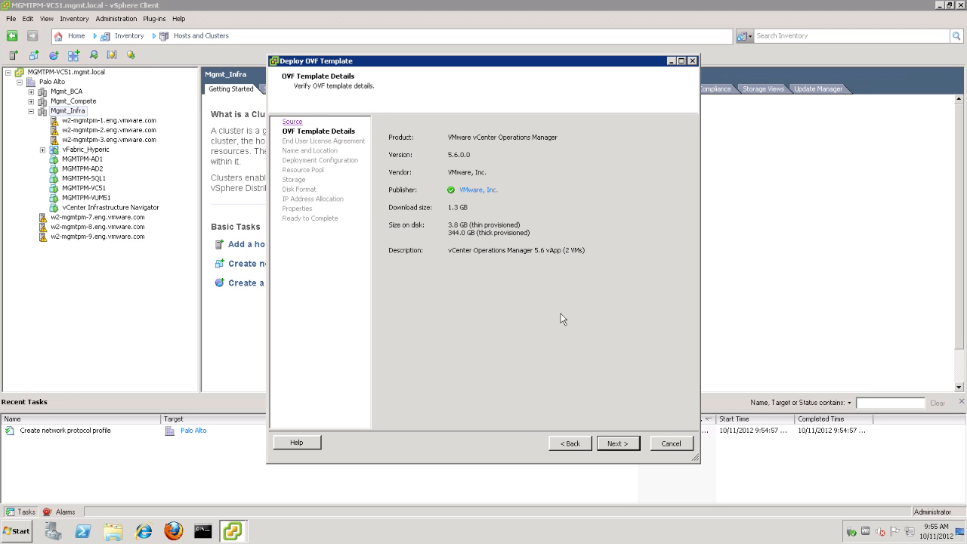
click(618, 444)
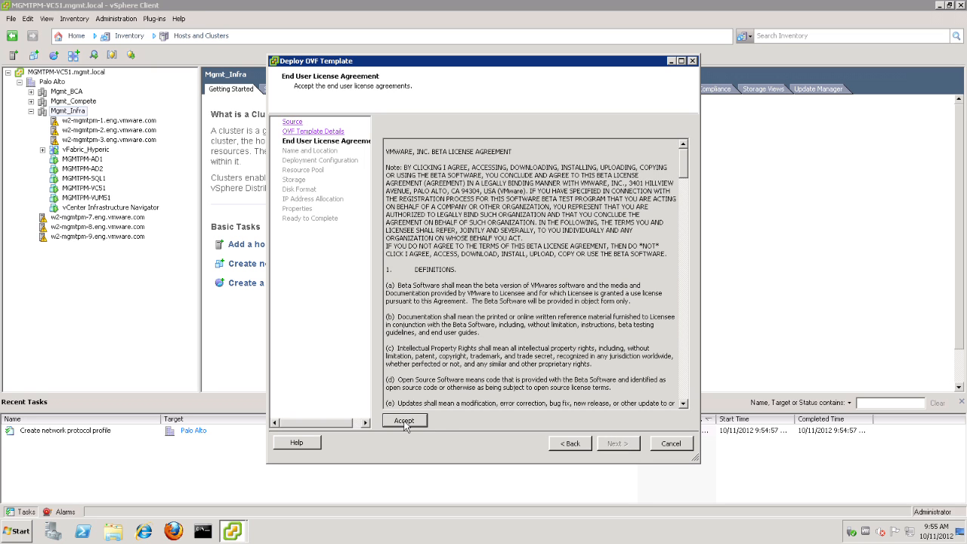
click(405, 421)
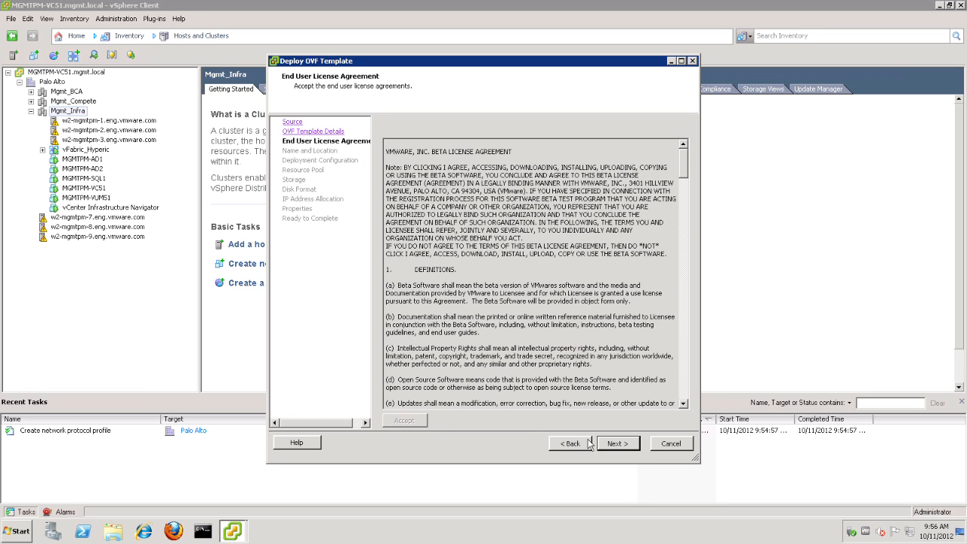
click(618, 443)
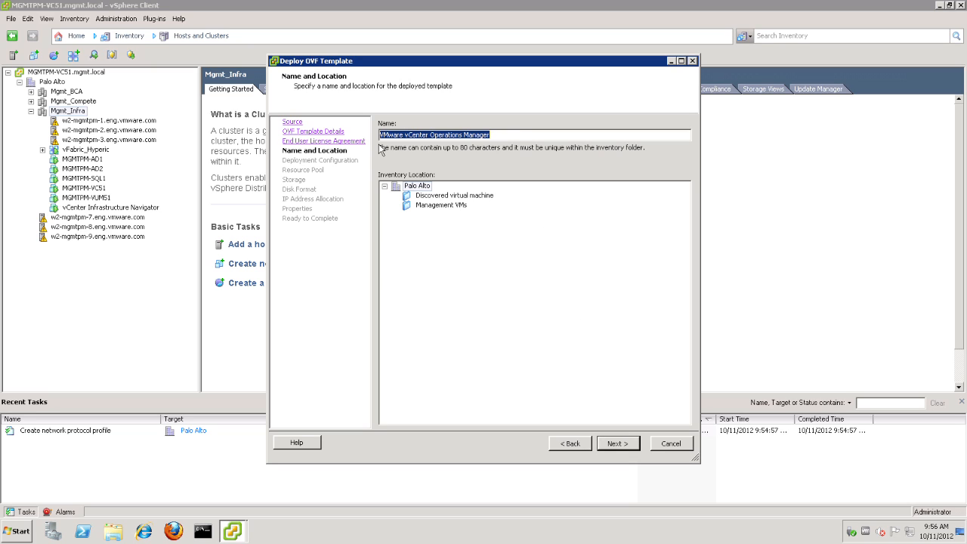
mouse_move(533, 255)
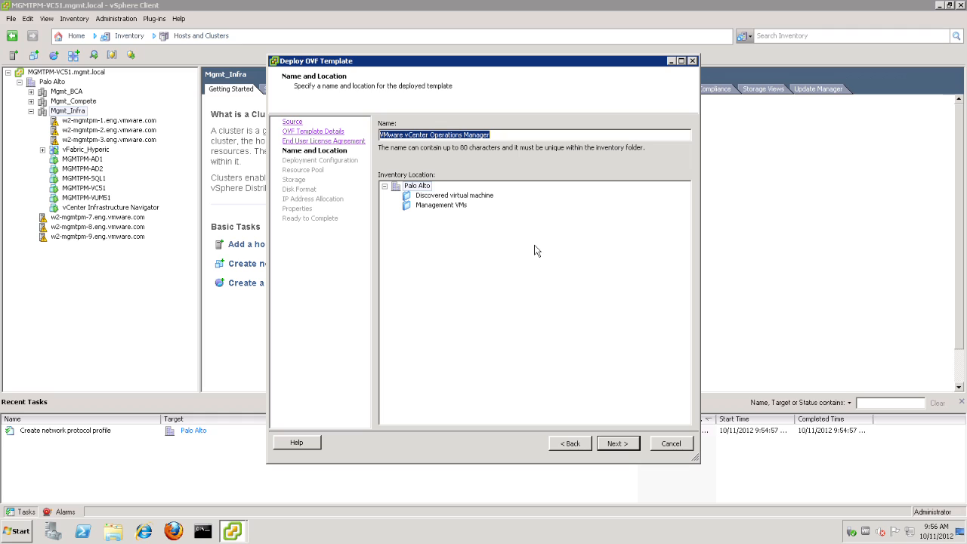
mouse_move(520, 253)
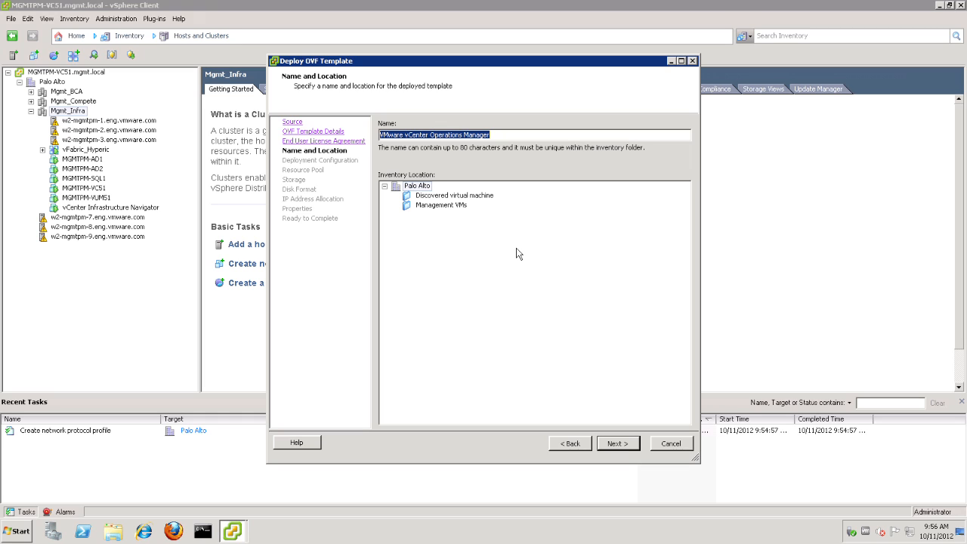
mouse_move(435, 210)
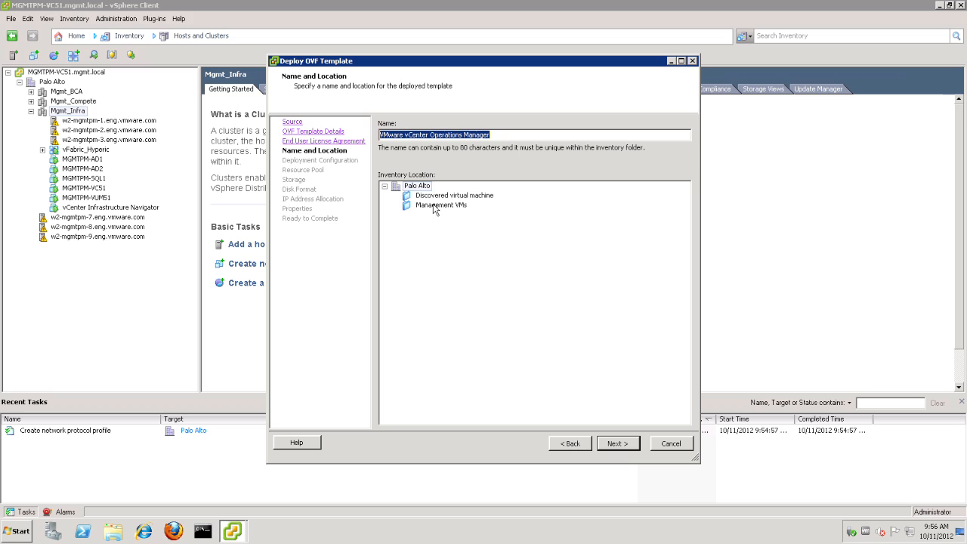
click(441, 205)
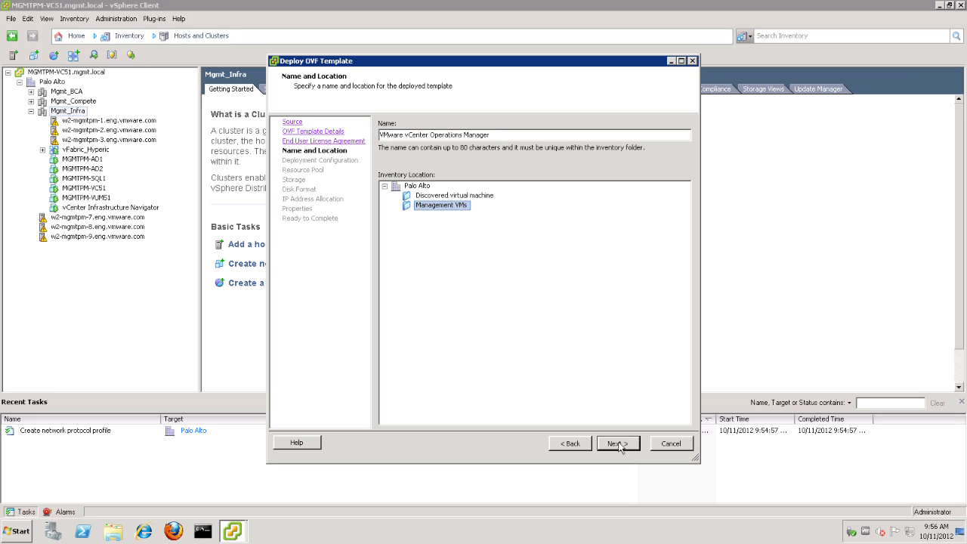
Step: Compare Medium and Large sizes, then keep the Small configuration (4 vCPUs, 16GB)
click(617, 444)
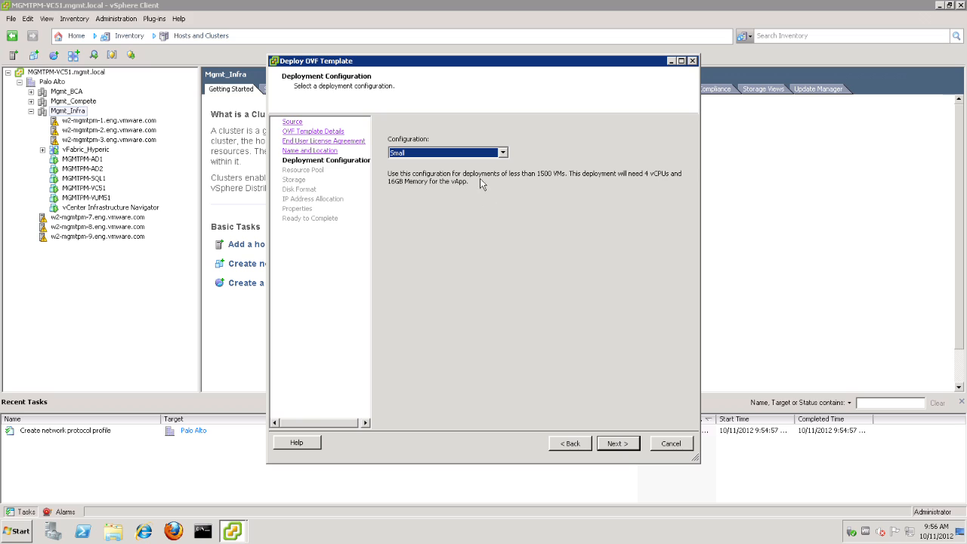
mouse_move(537, 190)
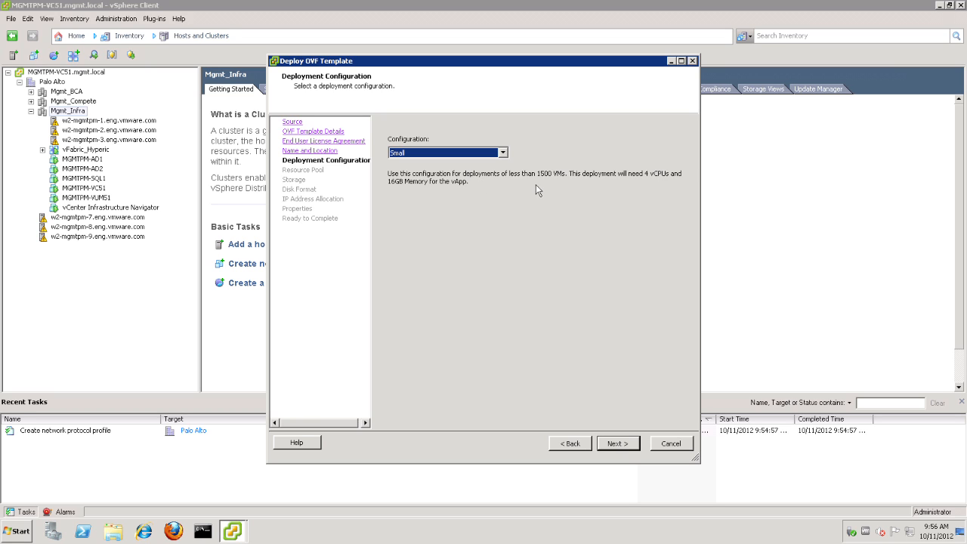
mouse_move(550, 183)
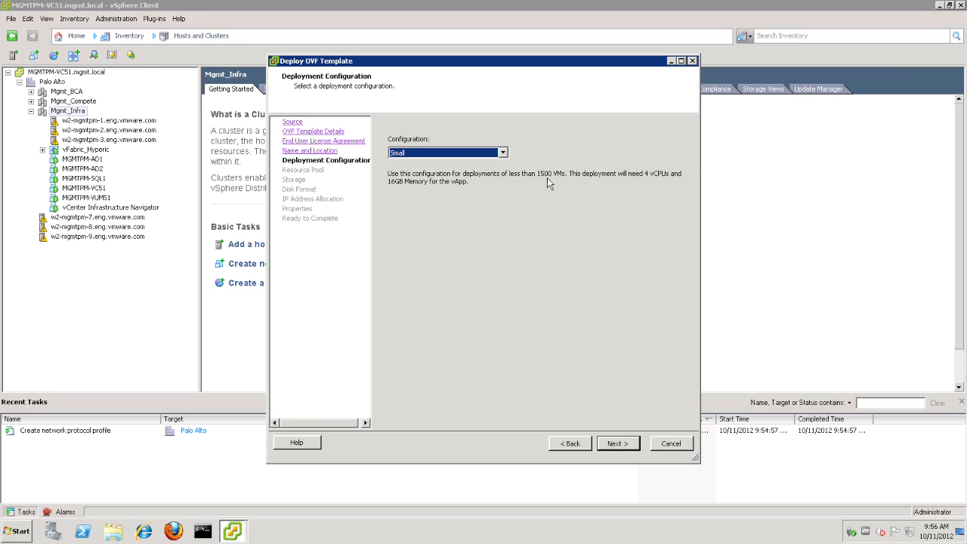
mouse_move(423, 193)
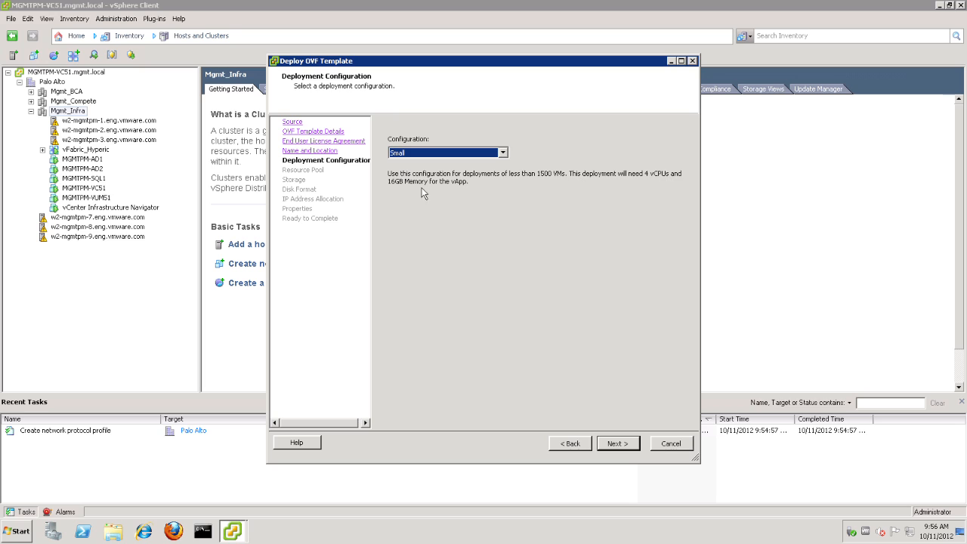
mouse_move(490, 192)
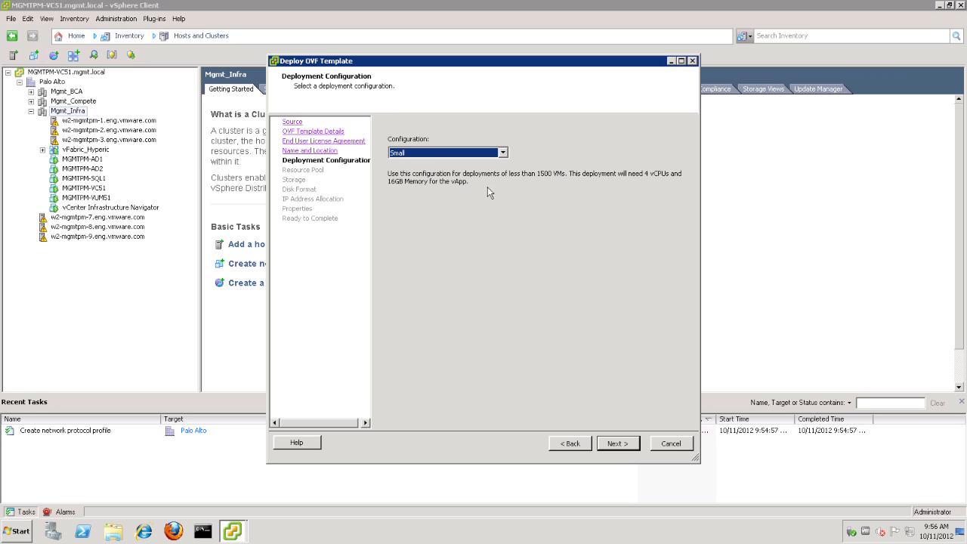
click(503, 152)
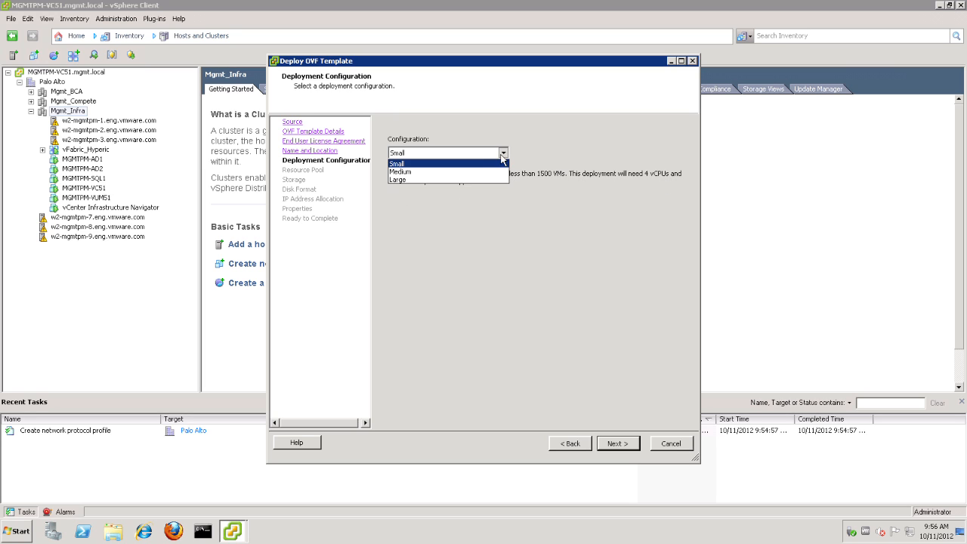
click(400, 171)
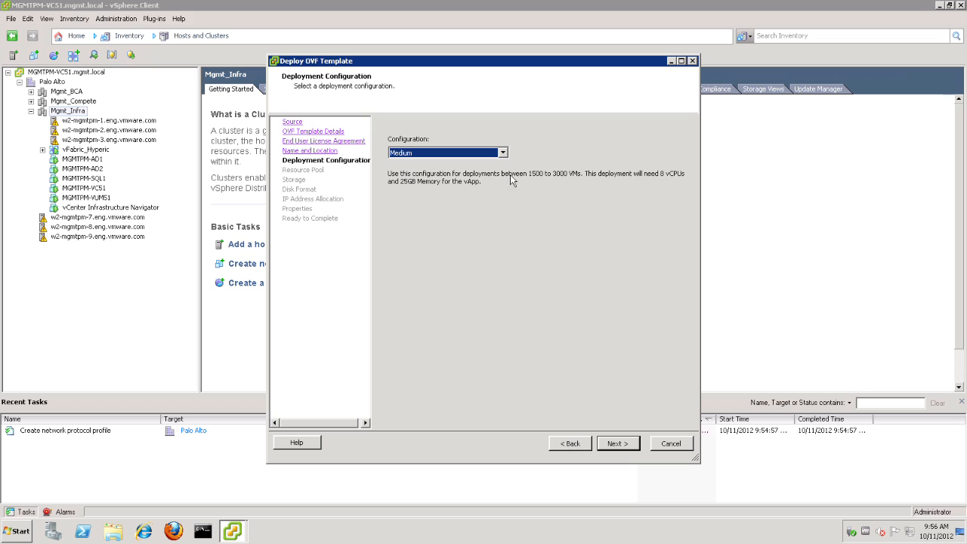
click(502, 153)
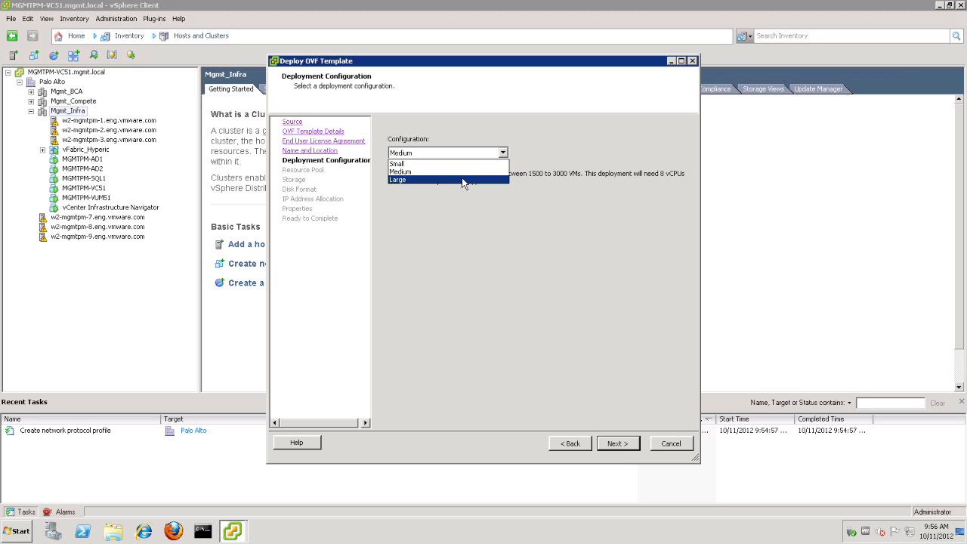
click(398, 180)
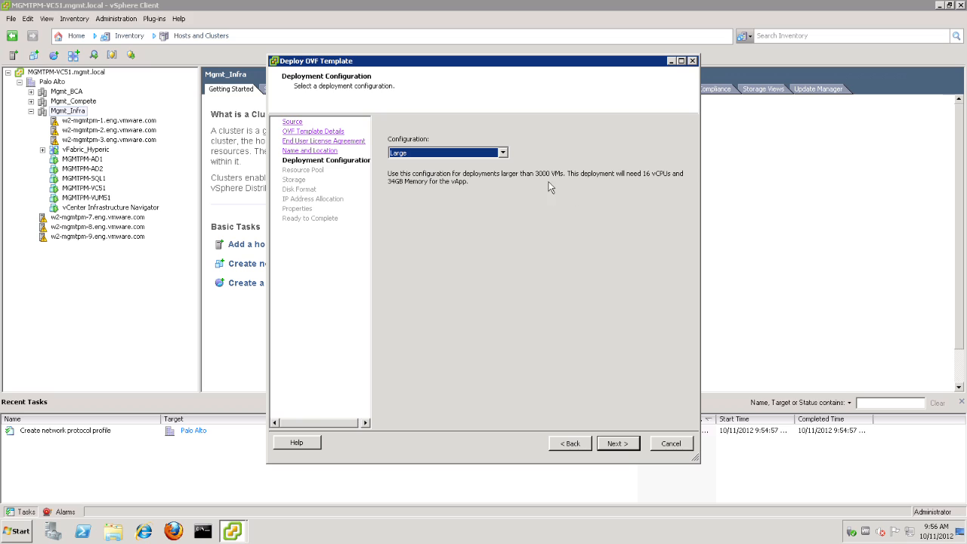
click(447, 152)
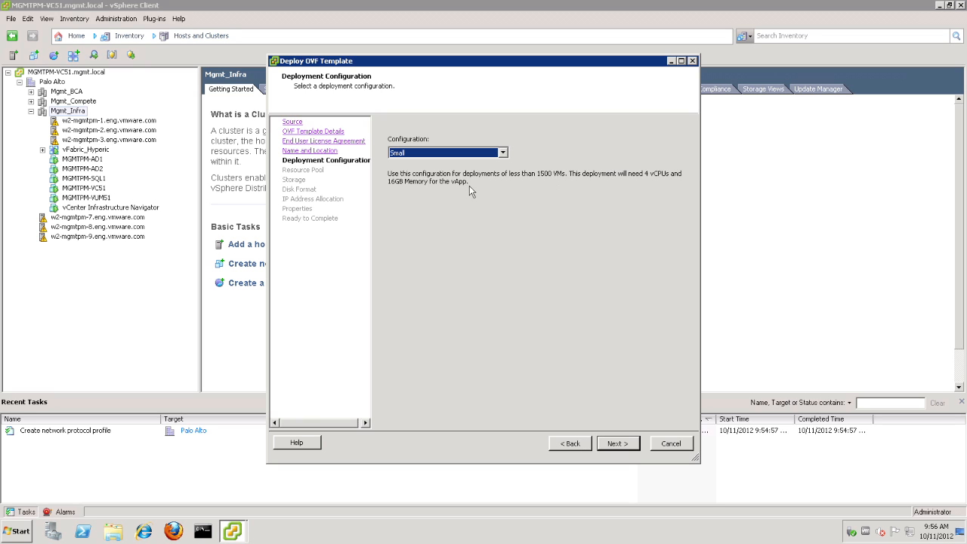
mouse_move(492, 226)
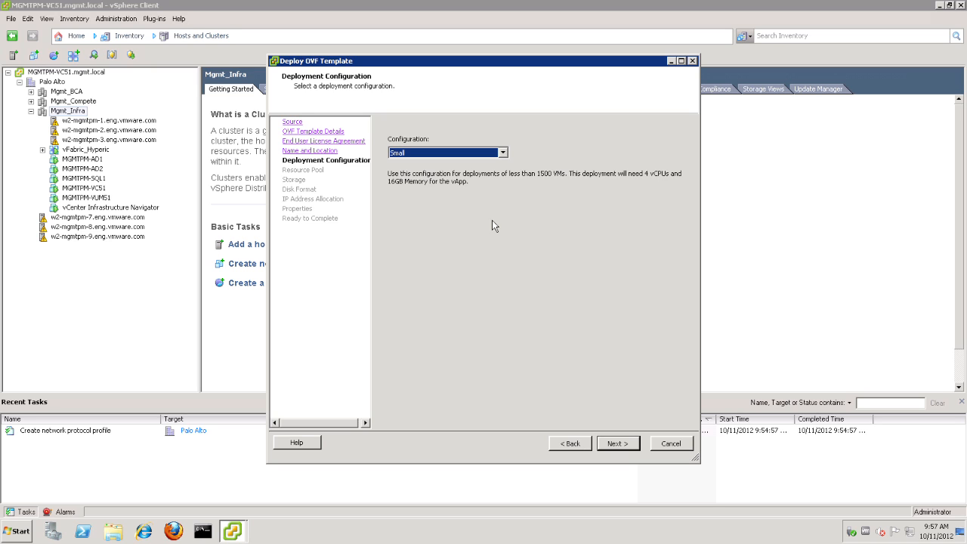
mouse_move(618, 444)
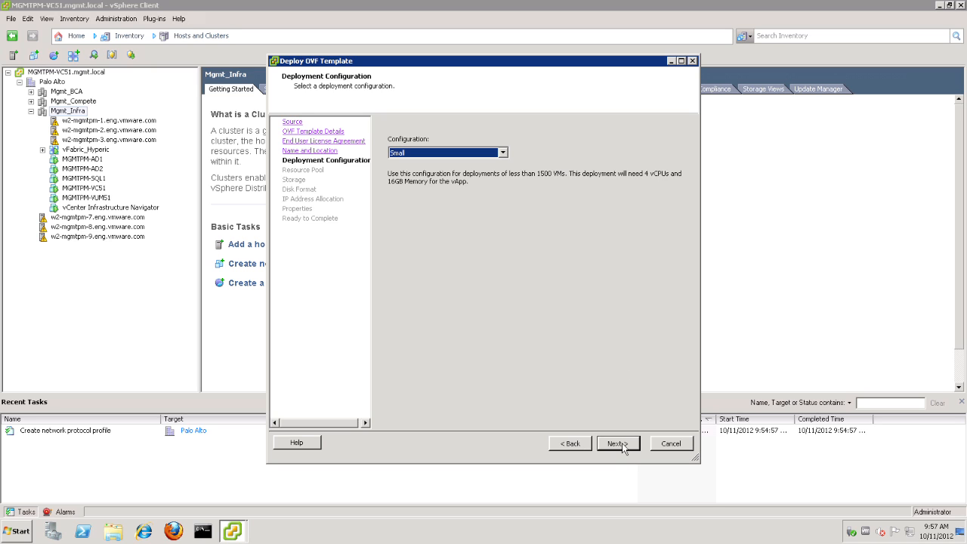
click(617, 443)
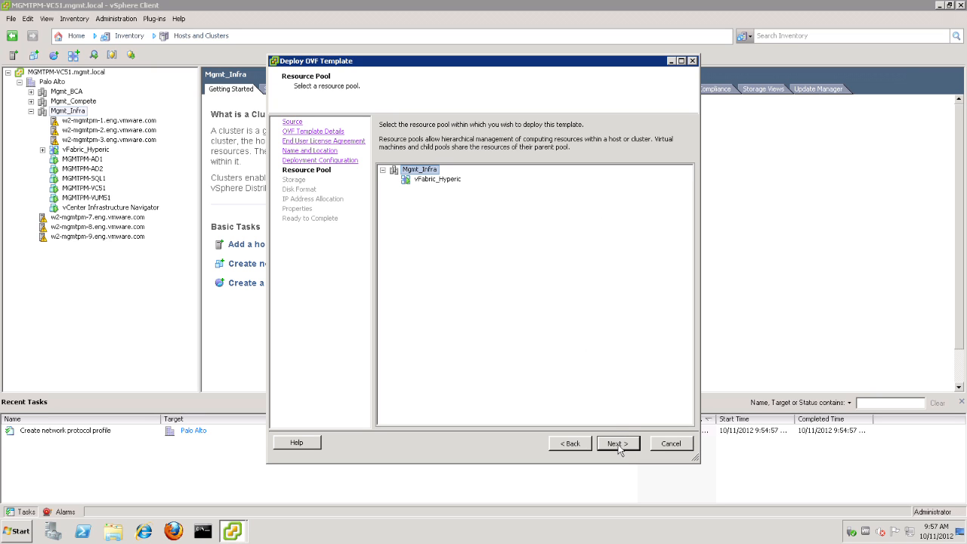
Step: Keep the Mgmt_Infra pool, choose datastore mgmt_infra_2 and Thick Provision Eager Zeroed disks
click(617, 444)
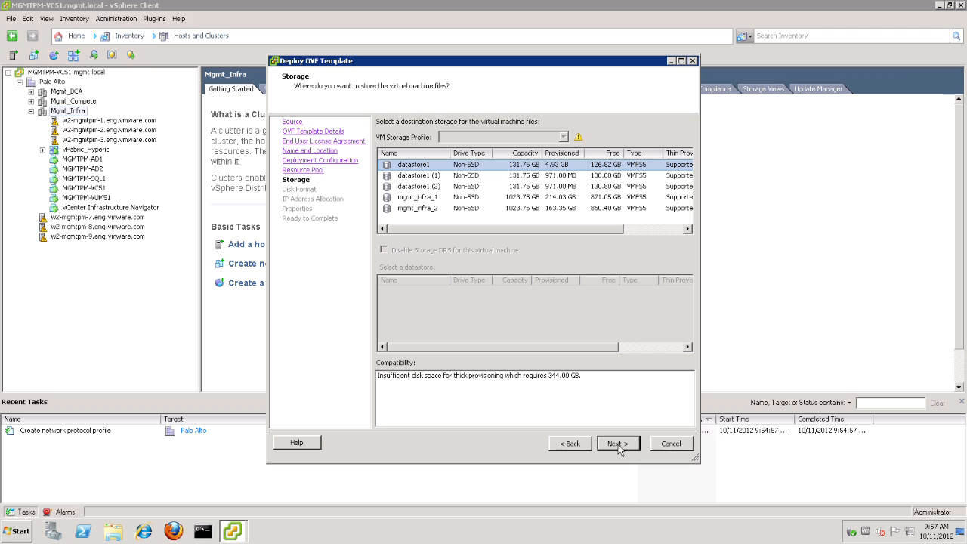
mouse_move(423, 213)
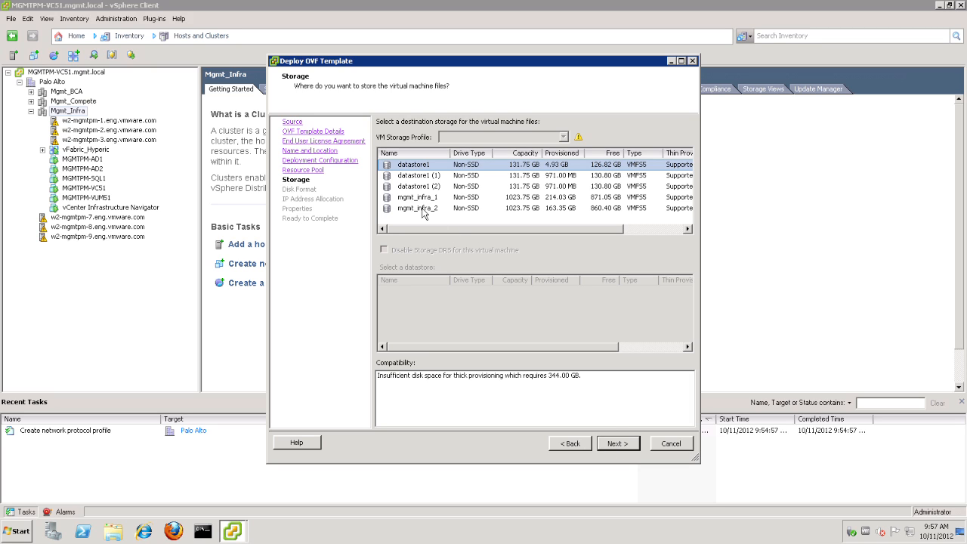
click(417, 208)
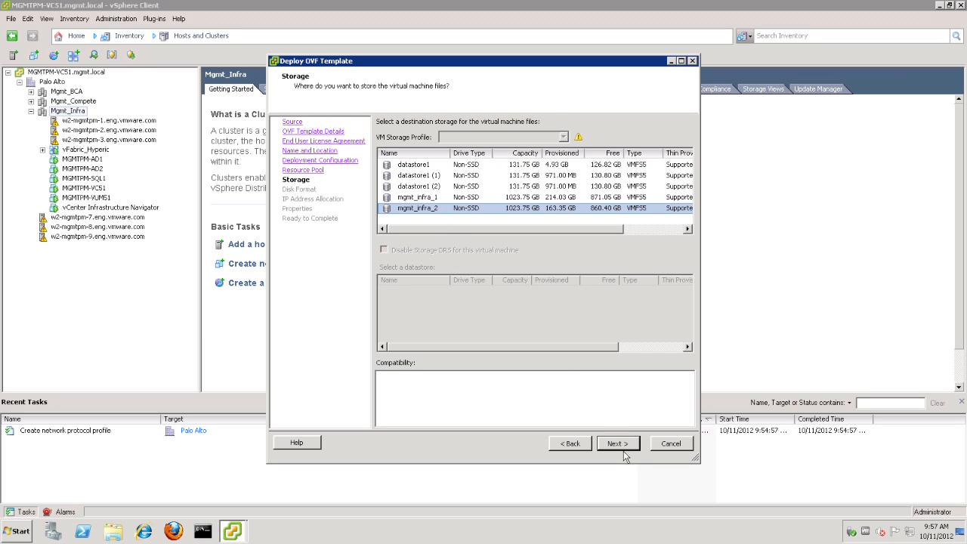
click(617, 443)
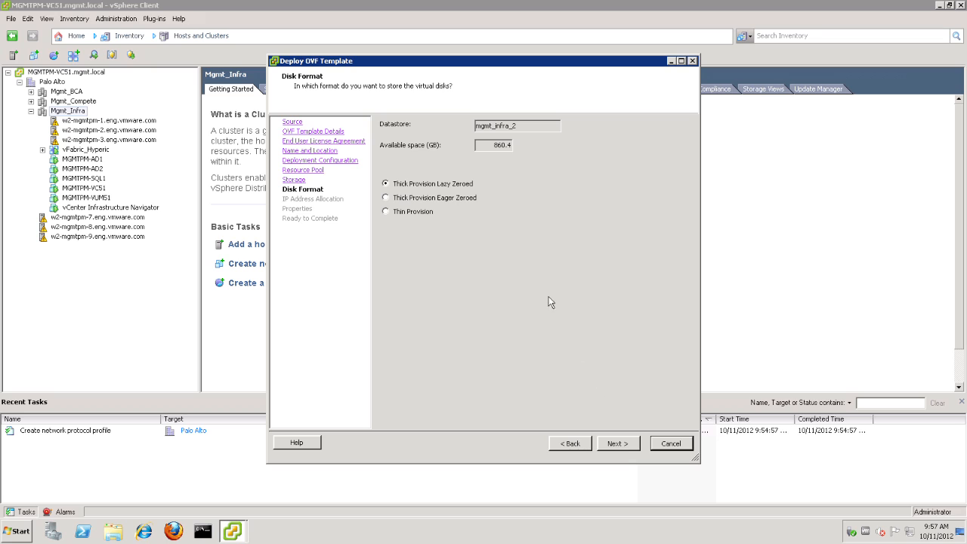
mouse_move(506, 266)
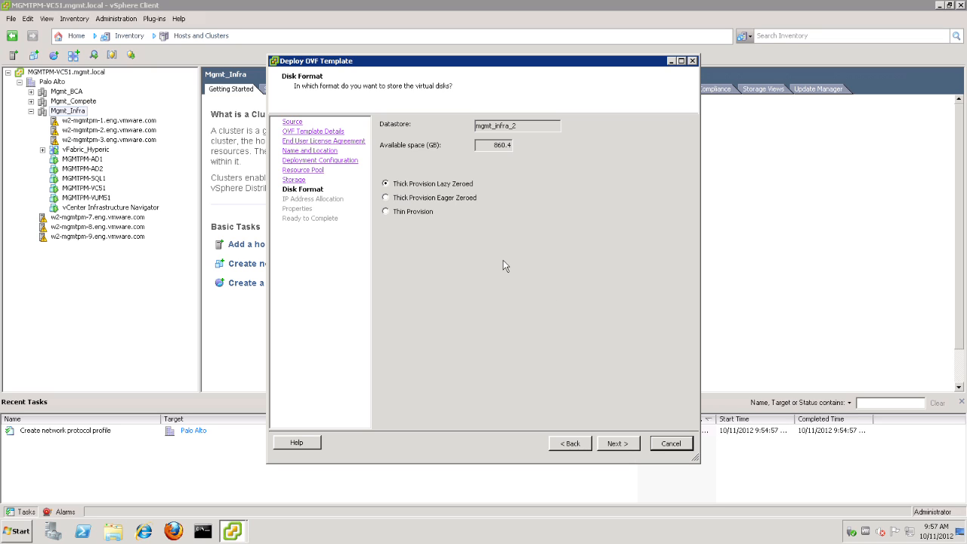
mouse_move(406, 211)
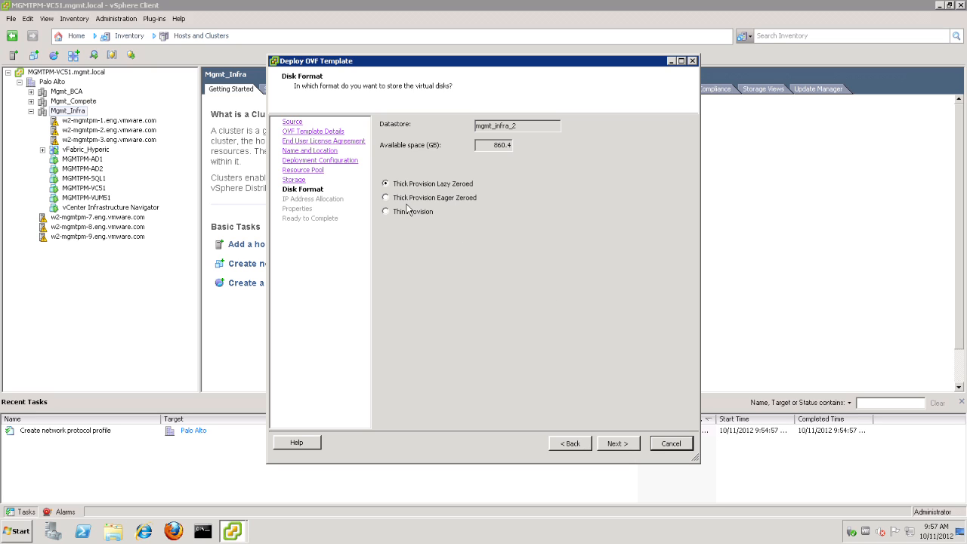
click(386, 197)
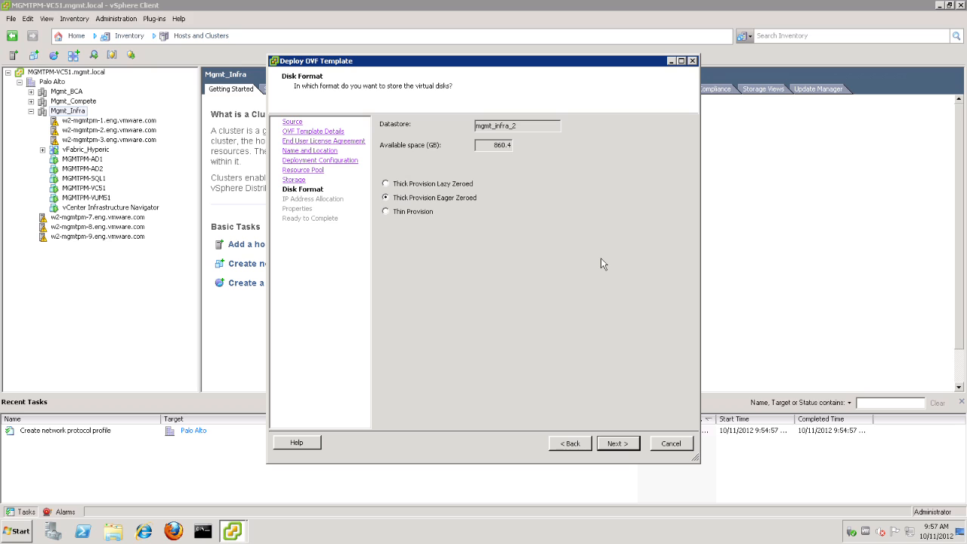
click(617, 444)
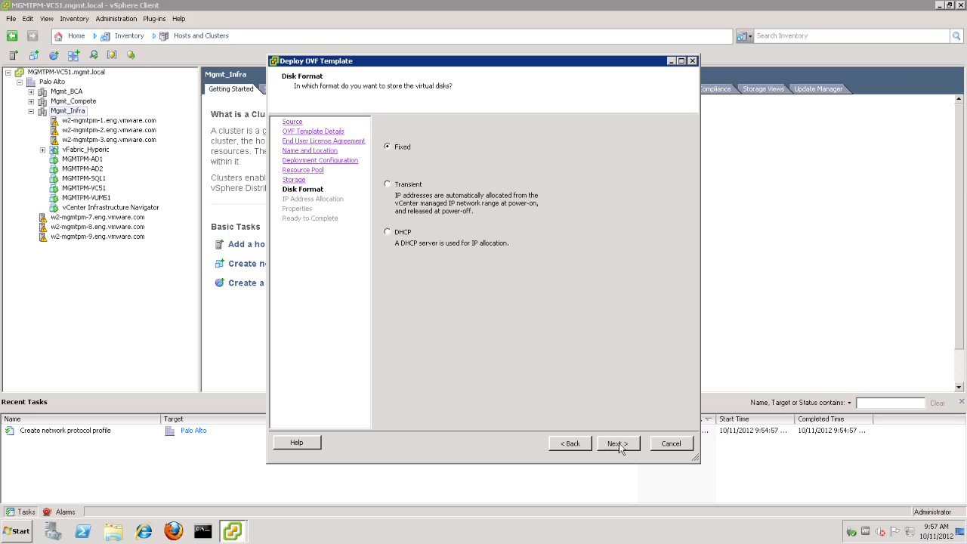
Step: Keep Fixed IP allocation and advance to the appliance Properties step
click(617, 444)
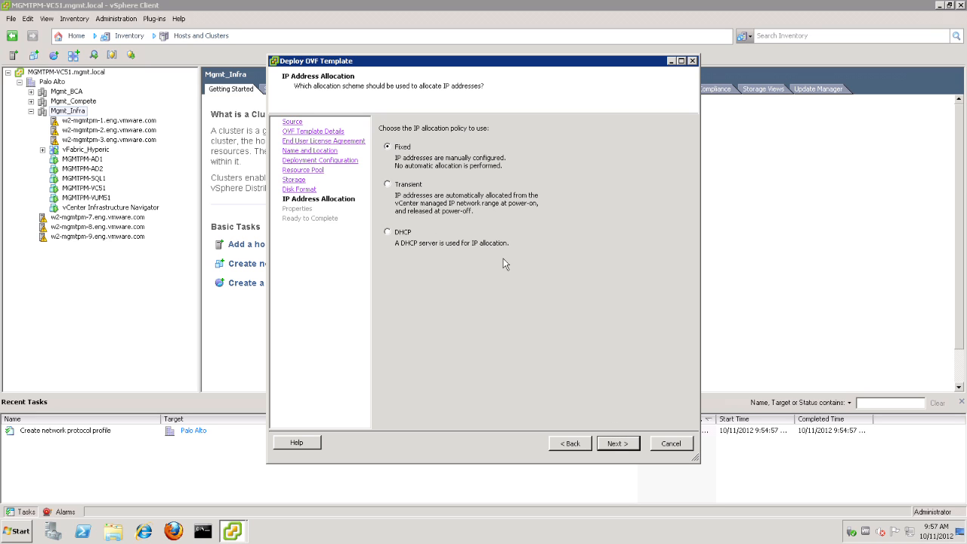
mouse_move(503, 219)
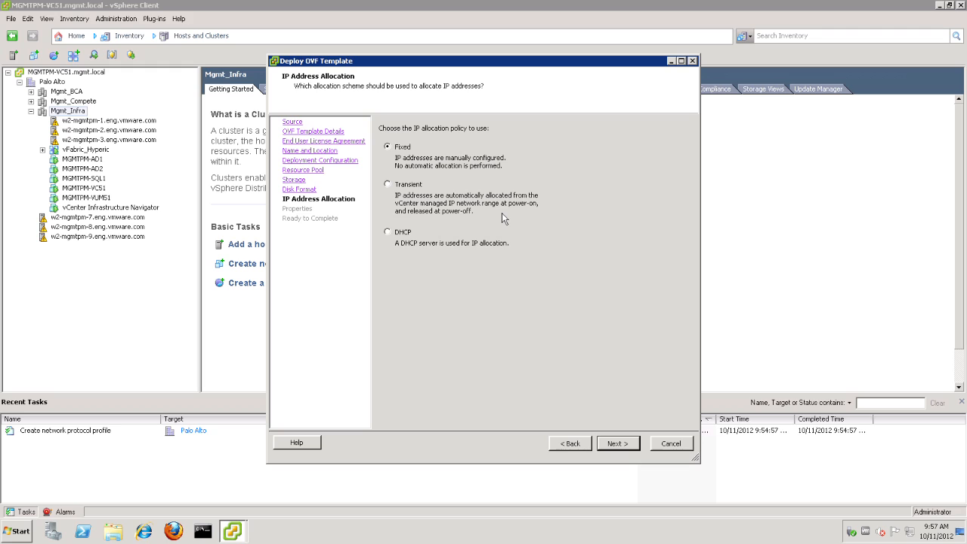
mouse_move(509, 243)
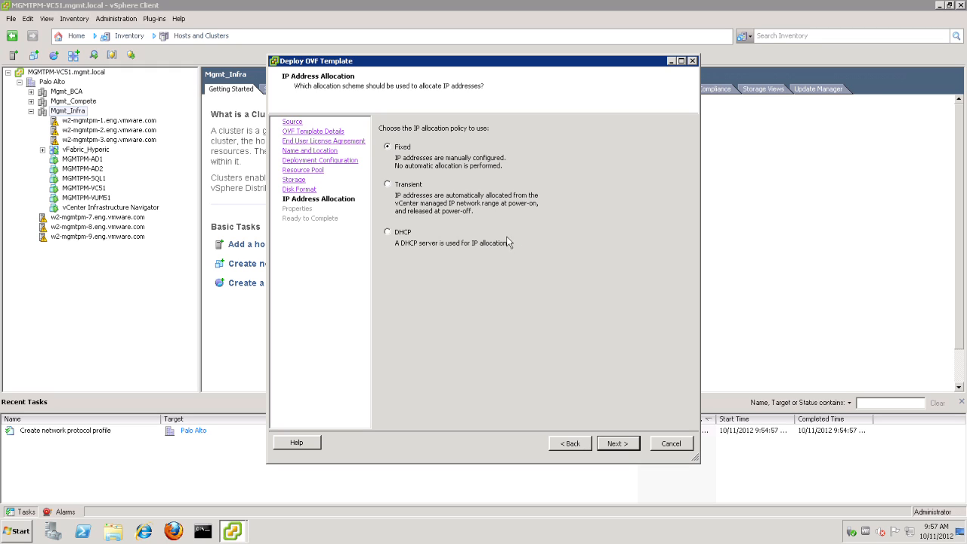
mouse_move(532, 258)
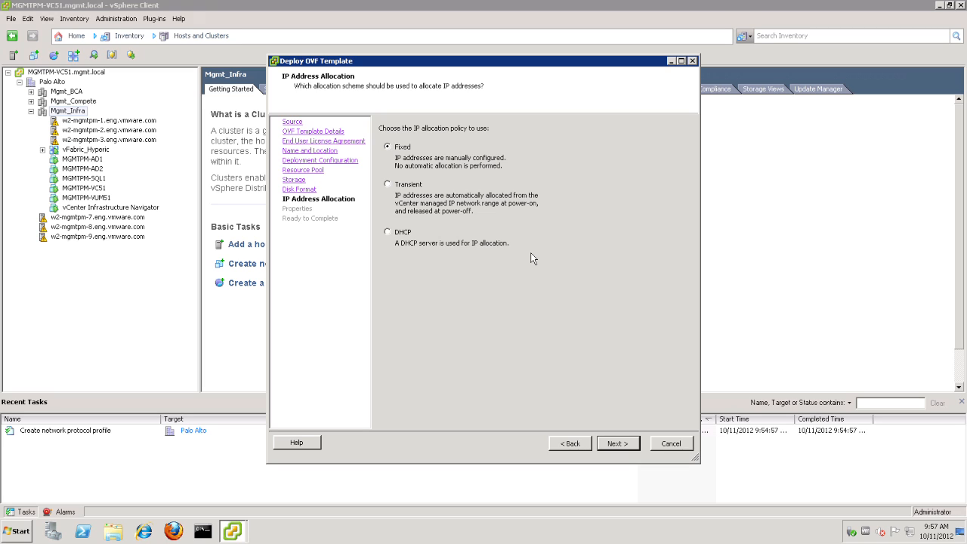
mouse_move(552, 268)
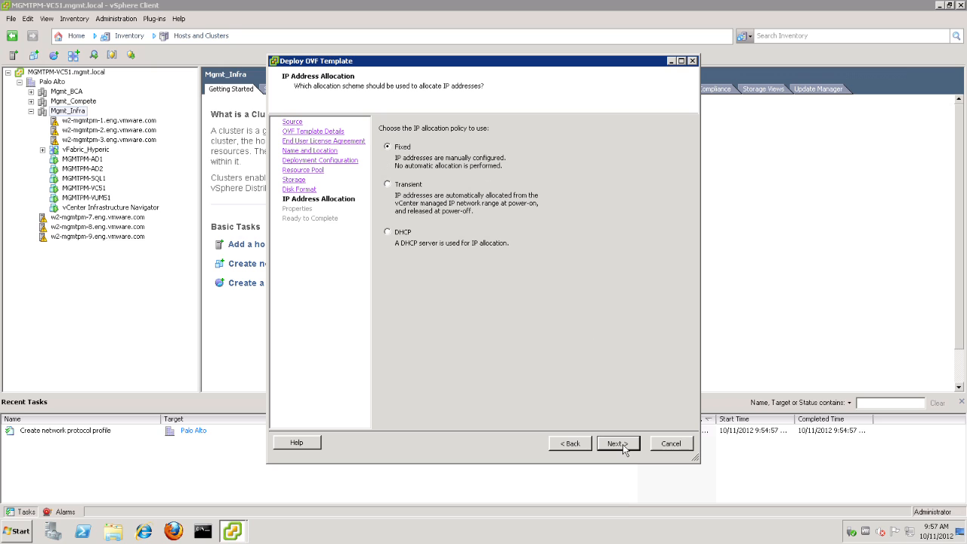
click(617, 444)
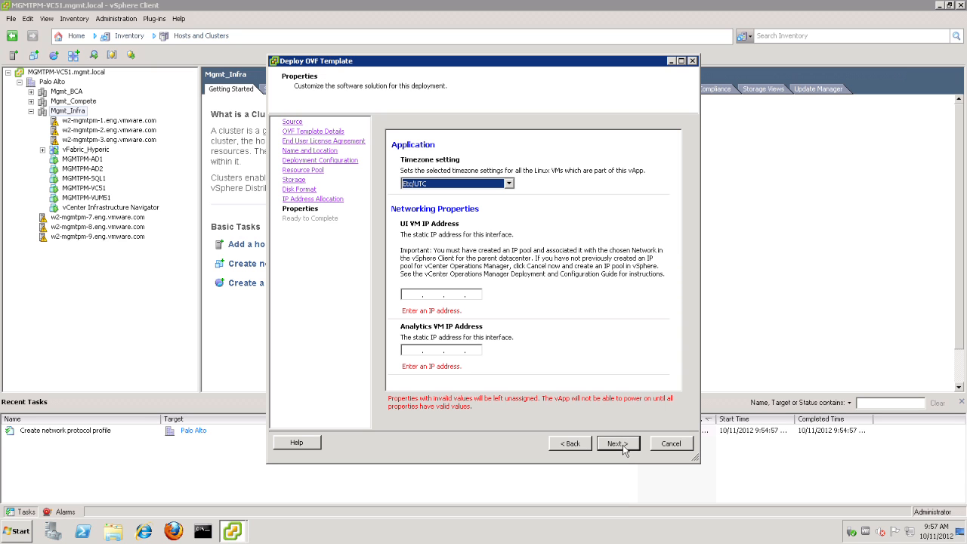
Step: Set timezone US/Pacific, UI VM IP 10.140.51.11 and Analytics VM IP 10.140.51.12
click(508, 183)
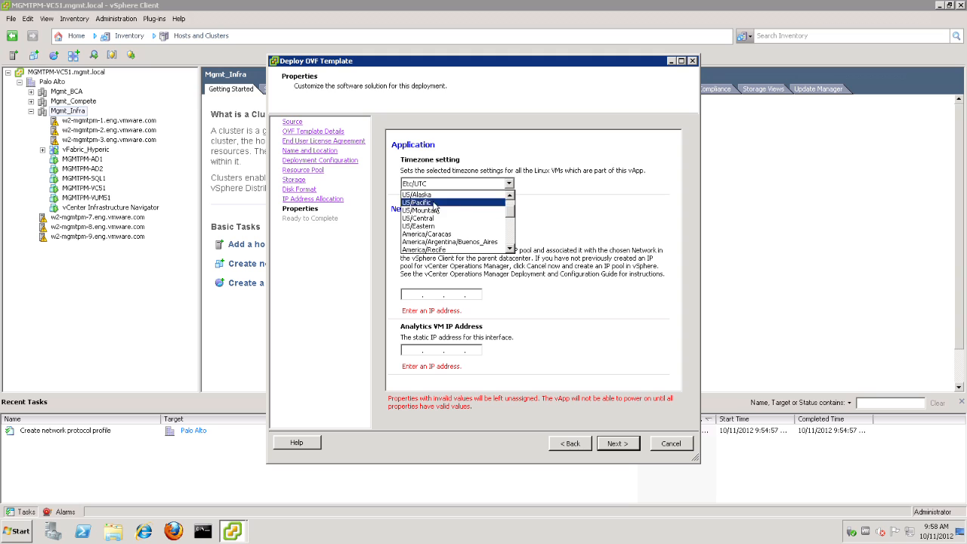
click(418, 202)
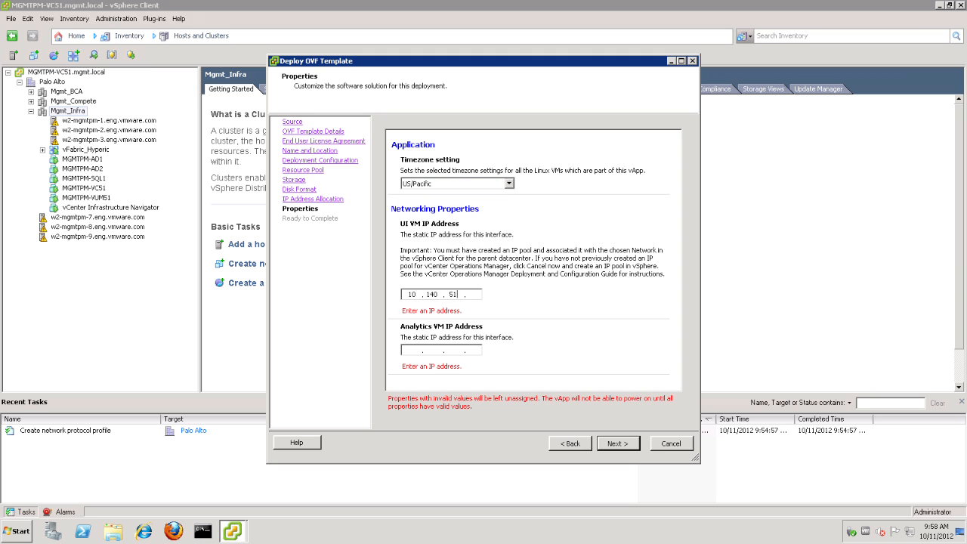
text(11)
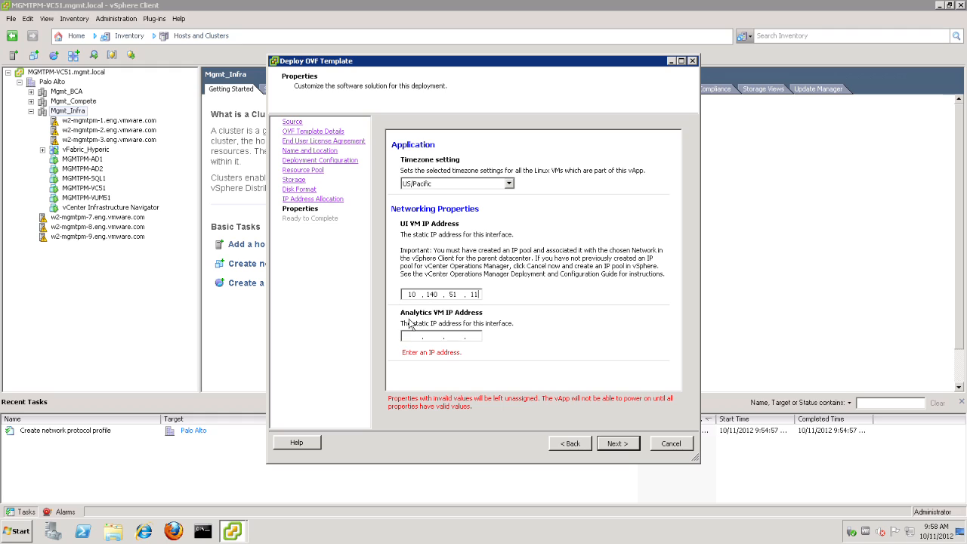
text(10.140.51.)
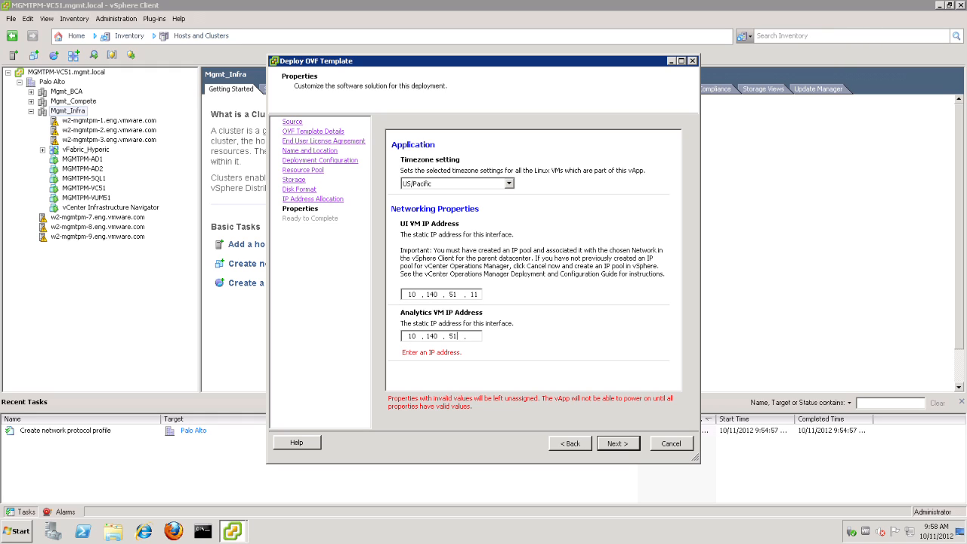
text(12)
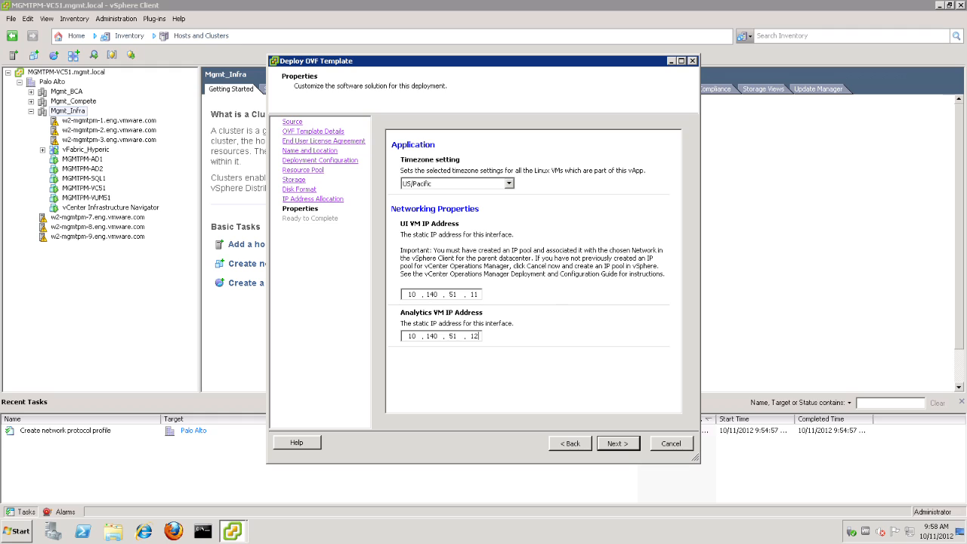
mouse_move(518, 342)
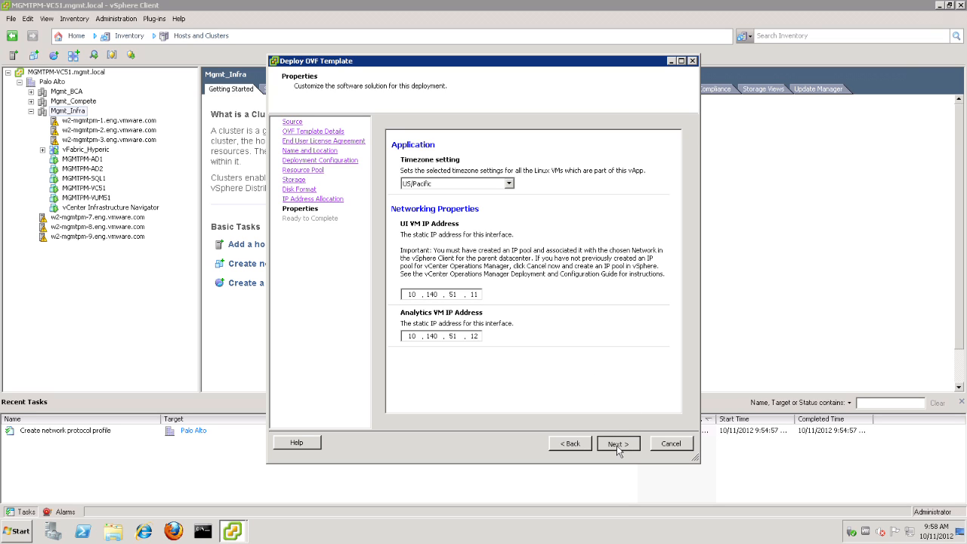
click(618, 444)
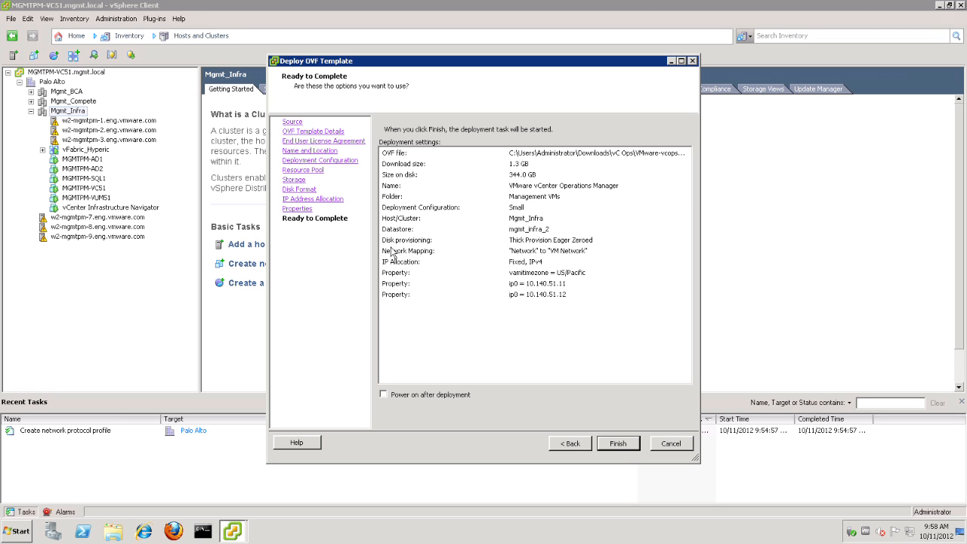
mouse_move(565, 334)
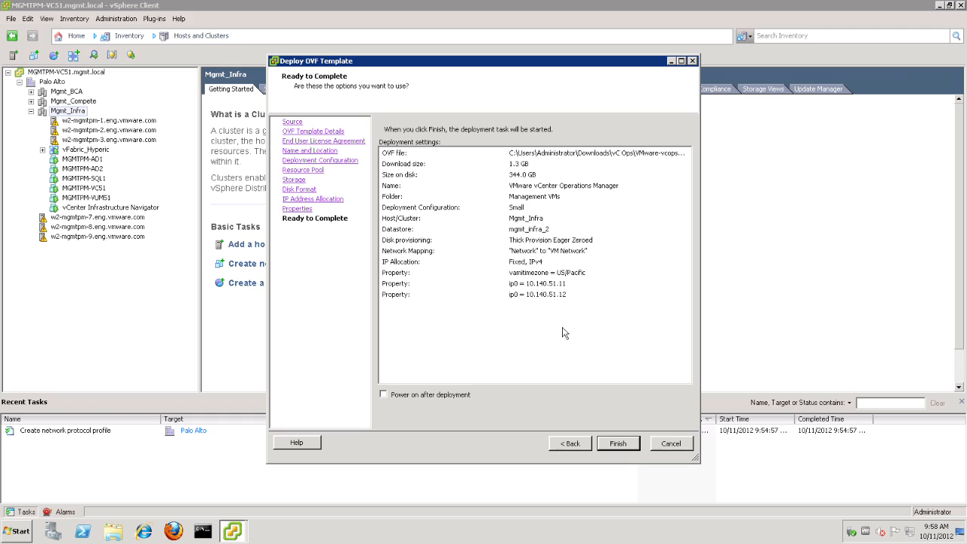
mouse_move(442, 382)
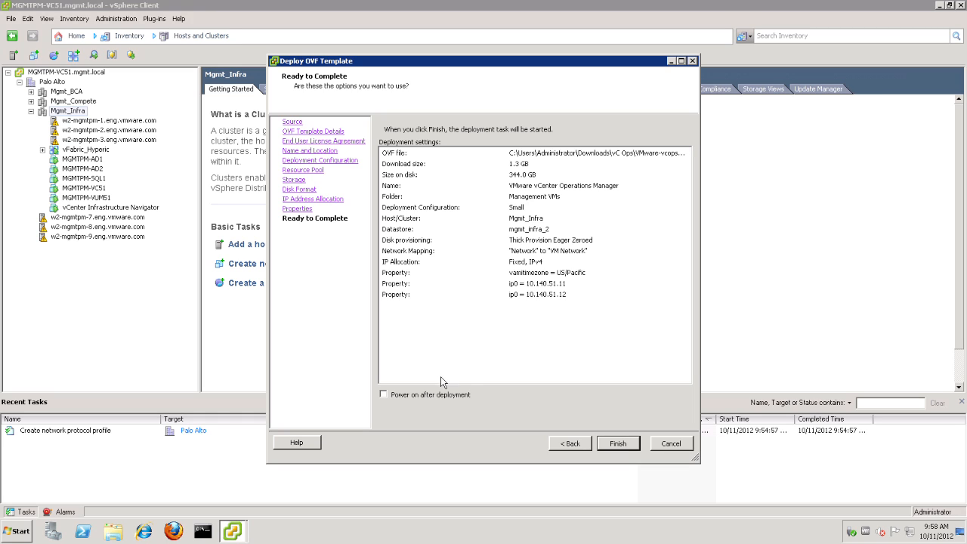
mouse_move(384, 399)
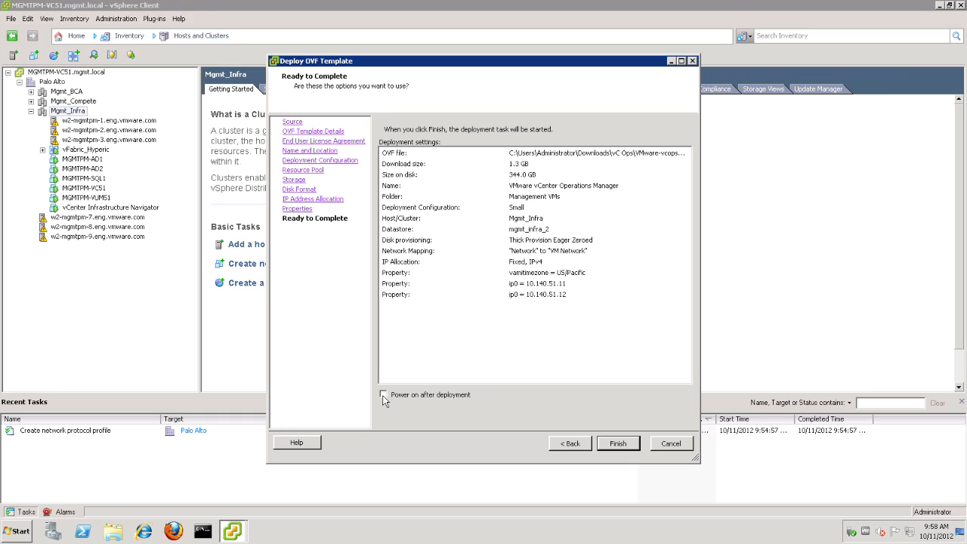
Step: Enable 'Power on after deployment' and start deploying the vCenter Operations Manager vApp
click(383, 394)
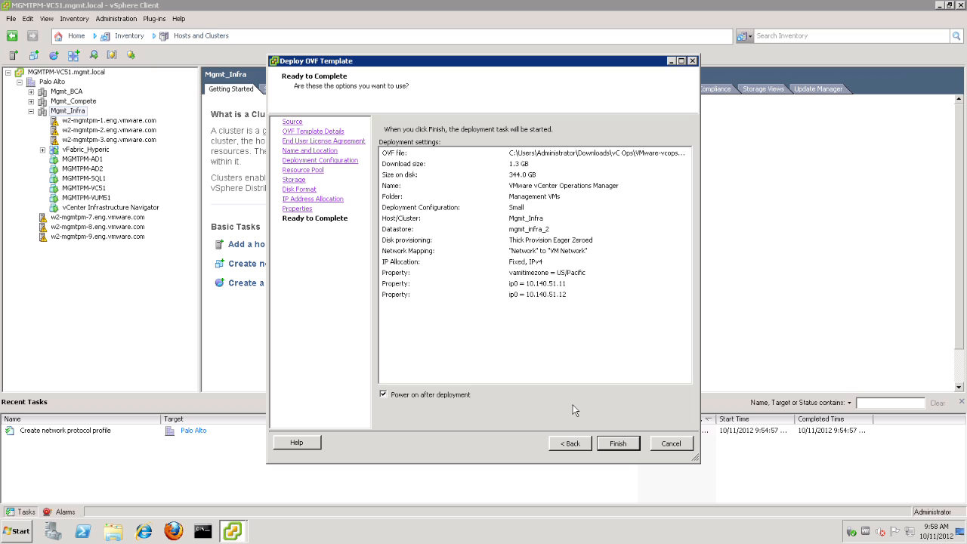
mouse_move(618, 444)
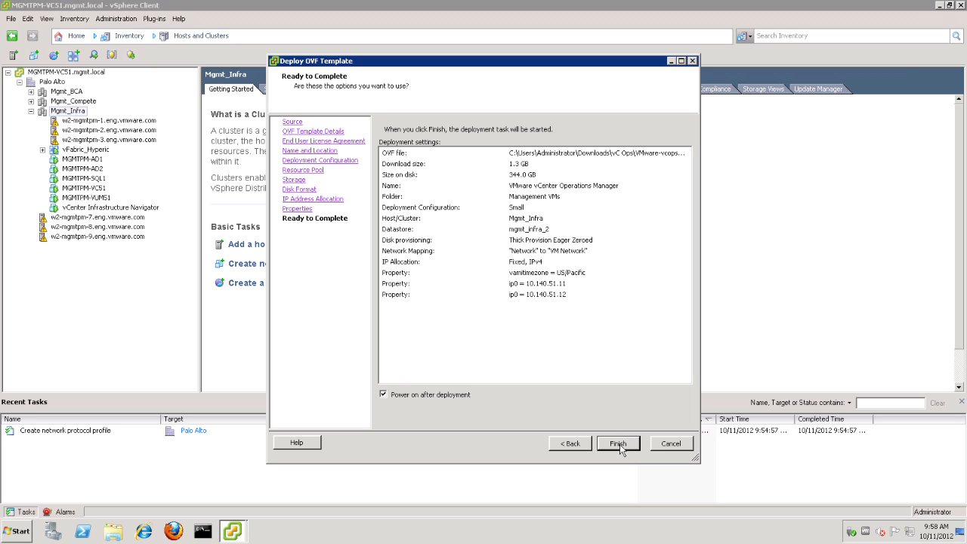
click(618, 442)
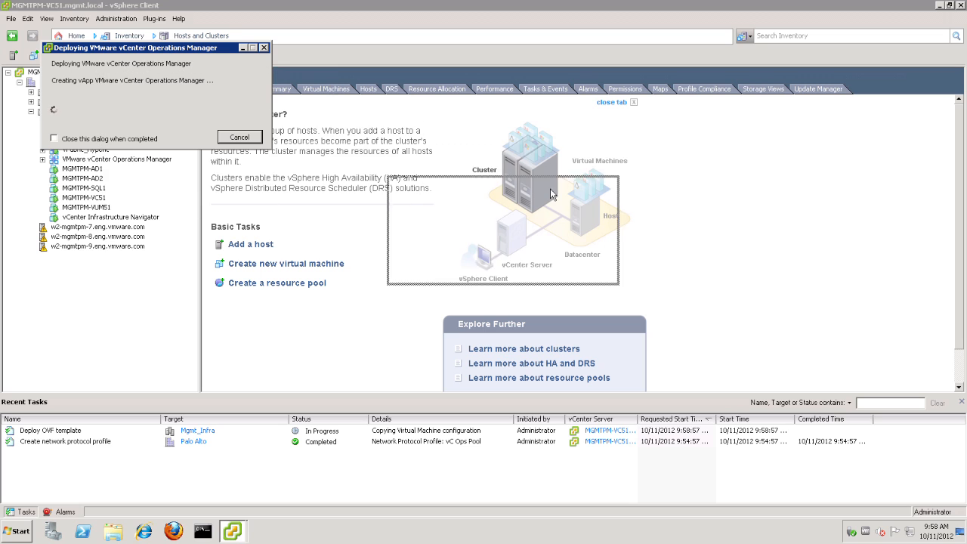
Step: Wait for the vApp deployment to finish, then close the Deployment Completed Successfully notice
drag(132, 47, 510, 190)
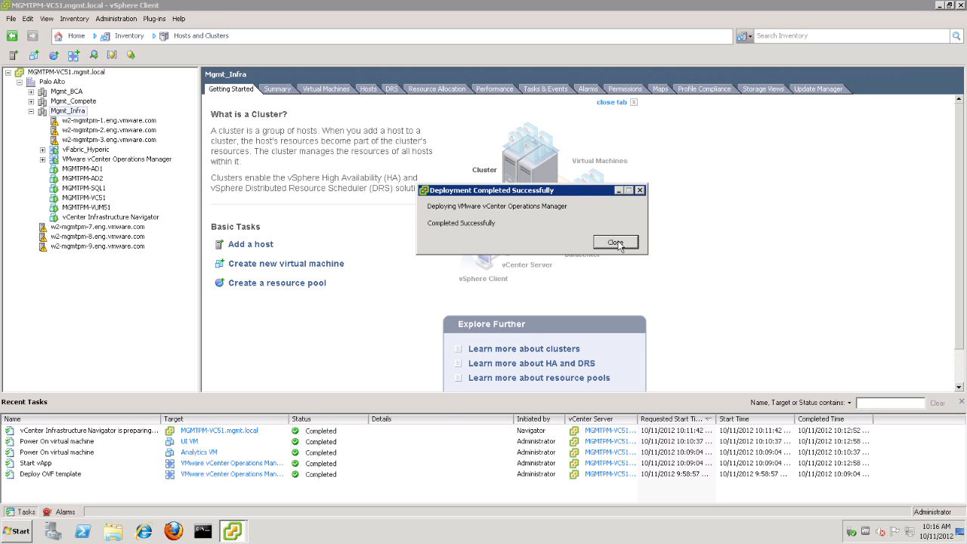
click(615, 242)
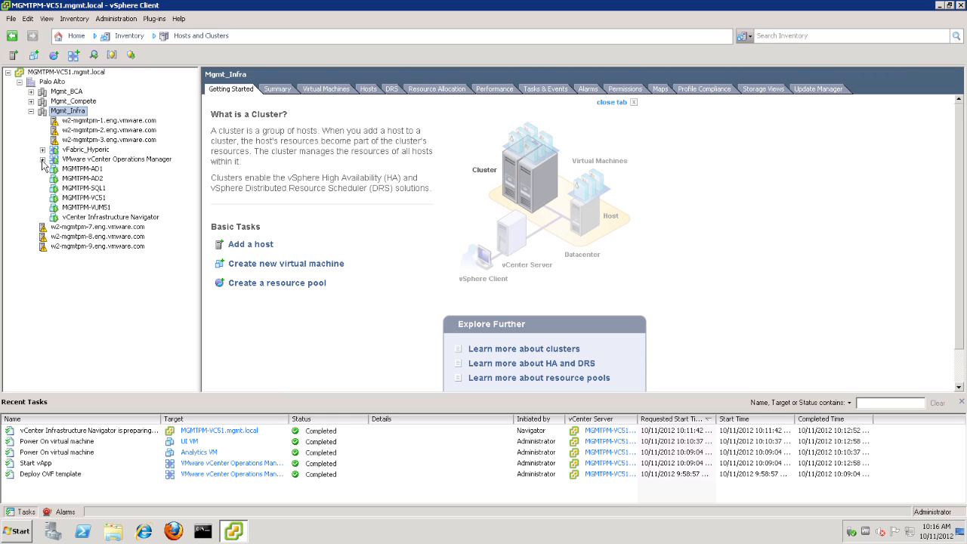
Step: Check the Analytics and UI VM consoles, then view UI VM's summary showing IP 10.140.51.11
click(44, 159)
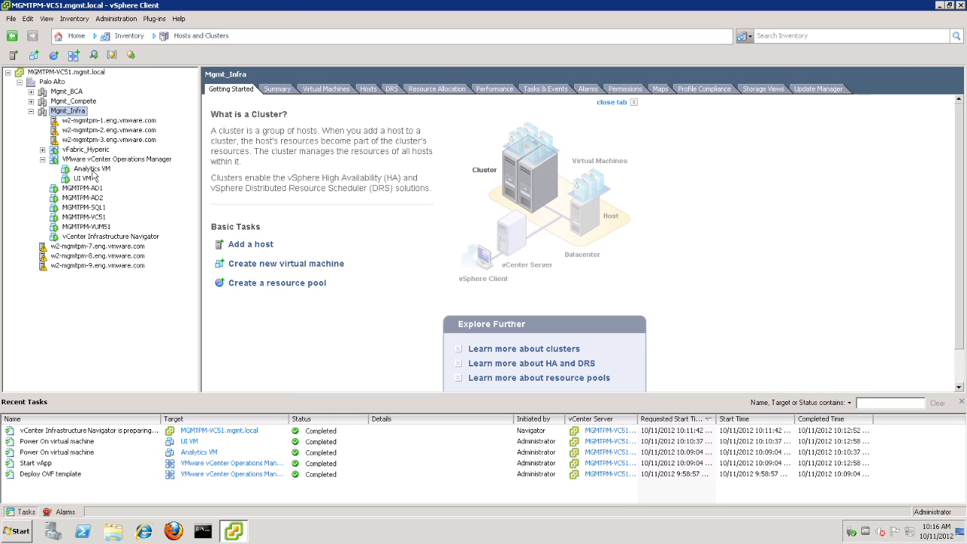
click(92, 168)
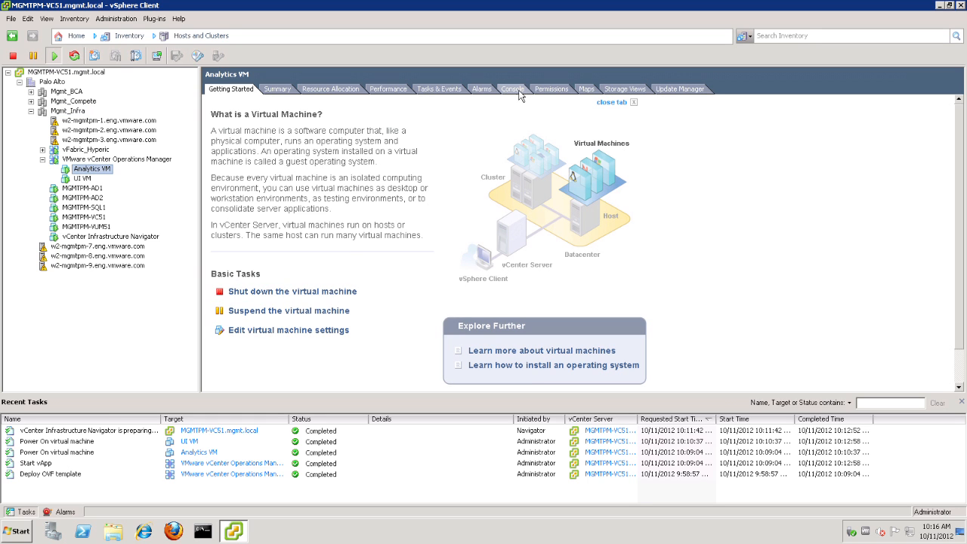
click(512, 88)
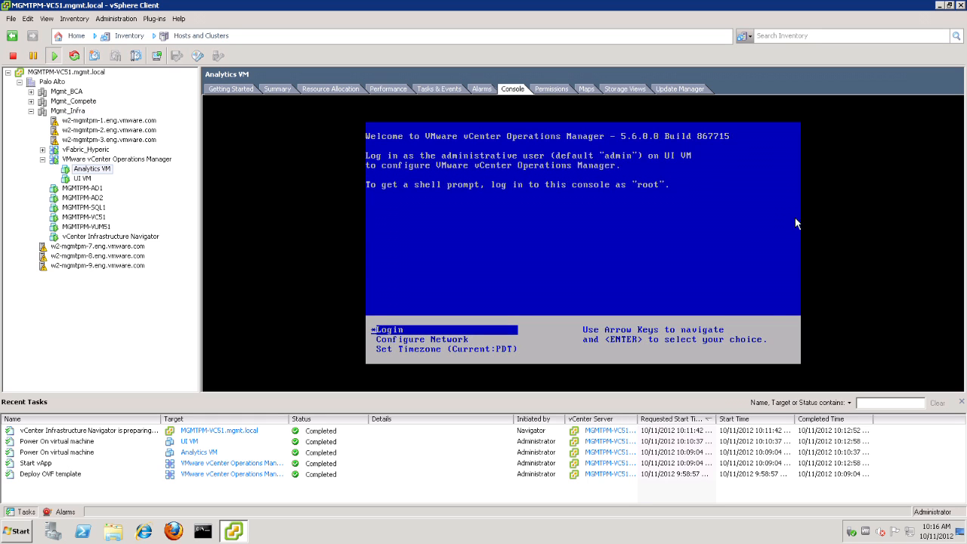
mouse_move(303, 220)
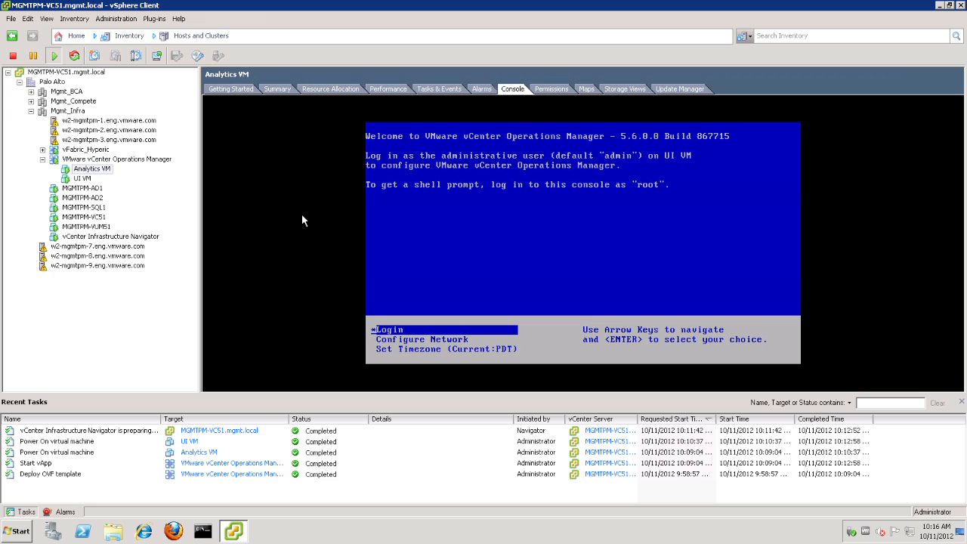
click(81, 179)
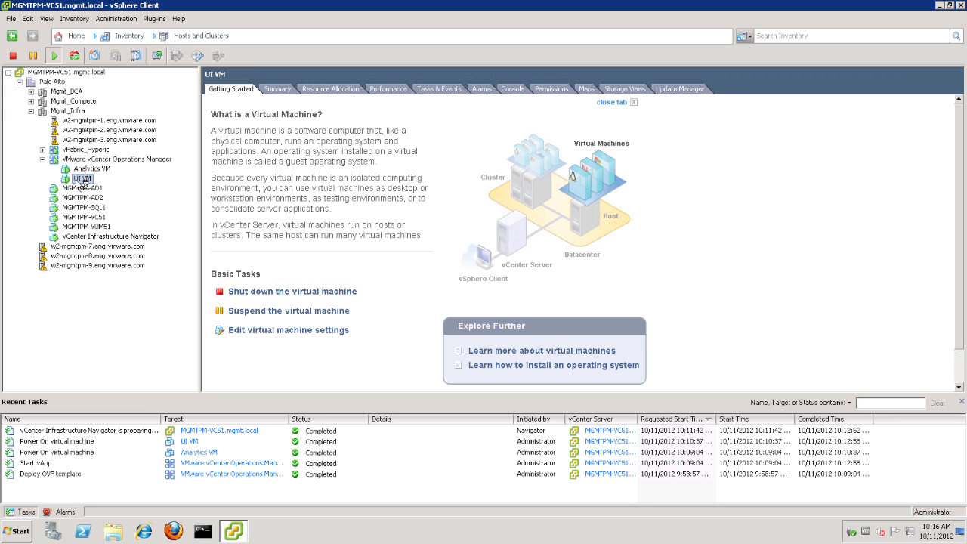
click(513, 88)
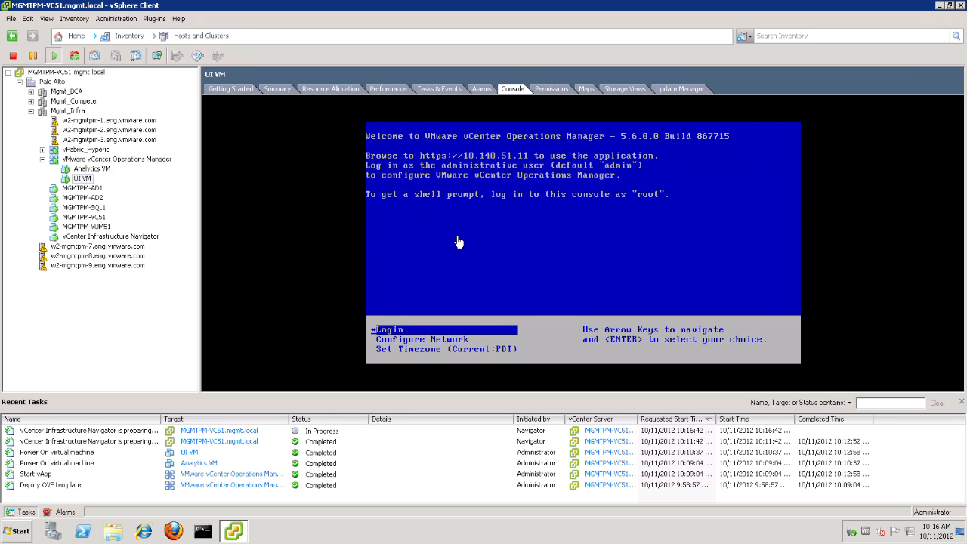
mouse_move(106, 172)
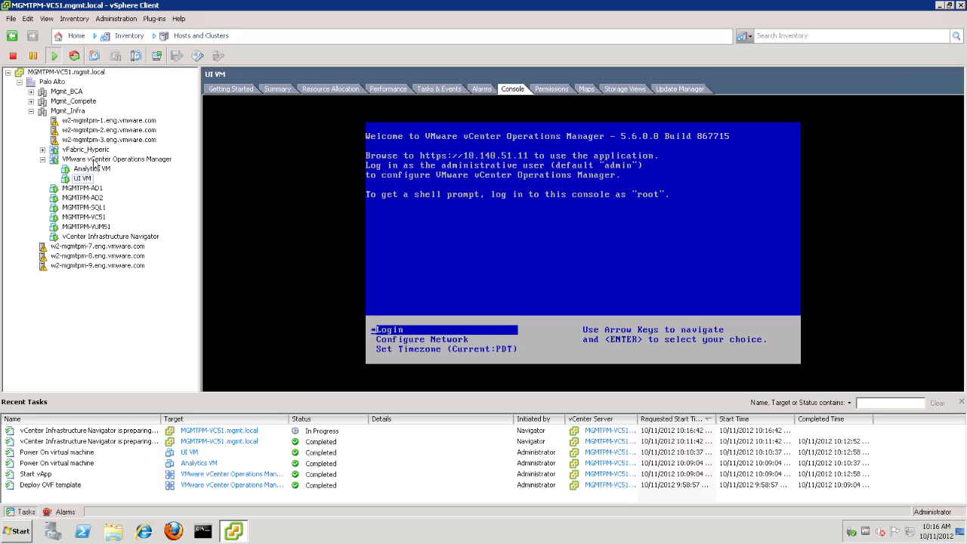
mouse_move(276, 89)
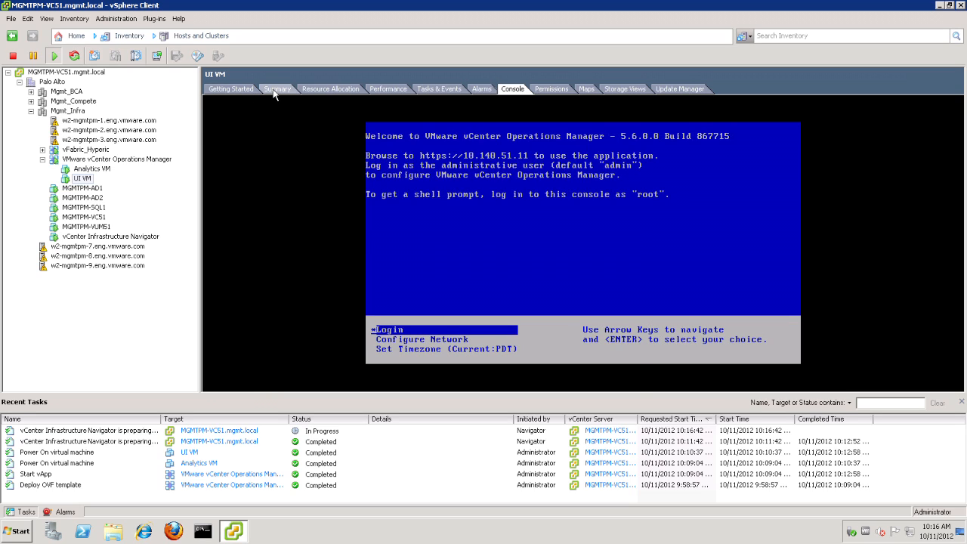
click(277, 88)
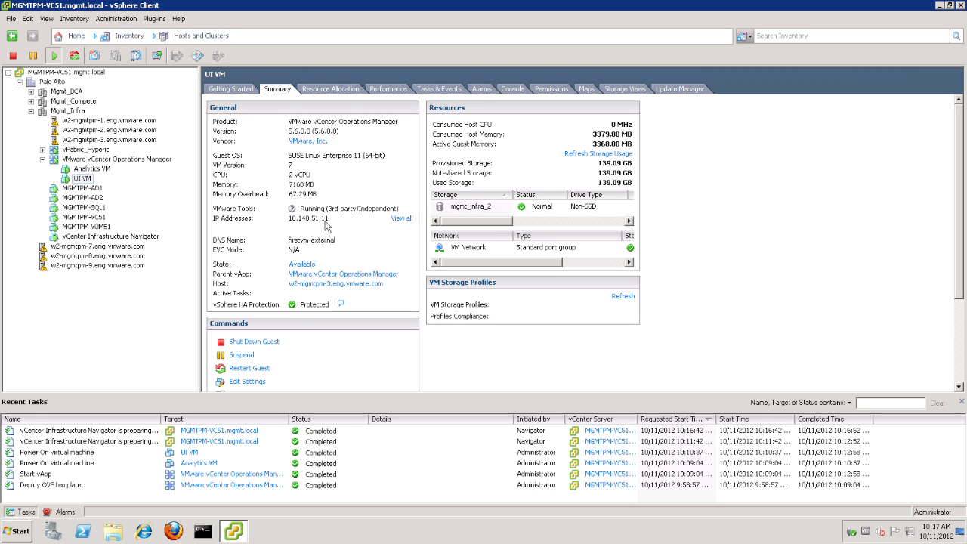
mouse_move(309, 269)
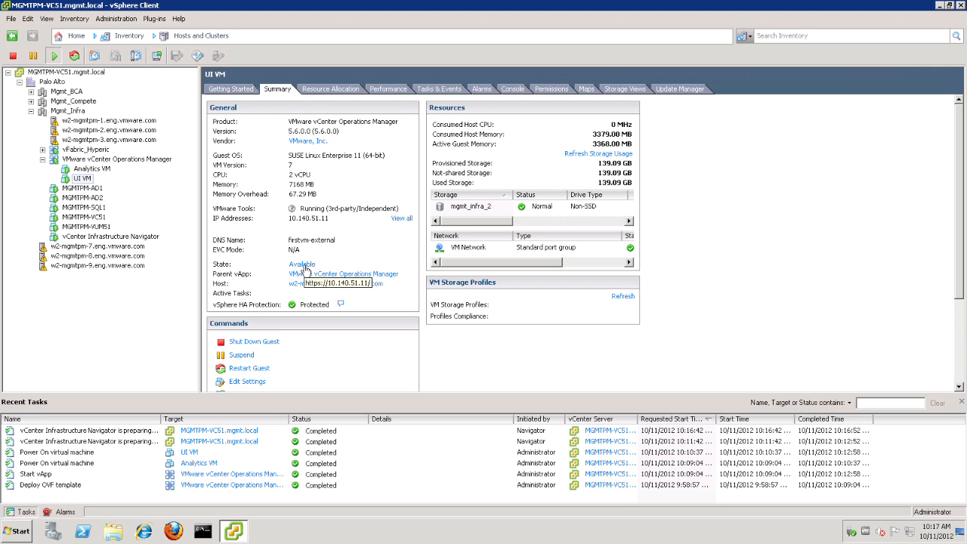
Step: Add a permanent Firefox security exception for the certificate at 10.140.51.11
click(340, 283)
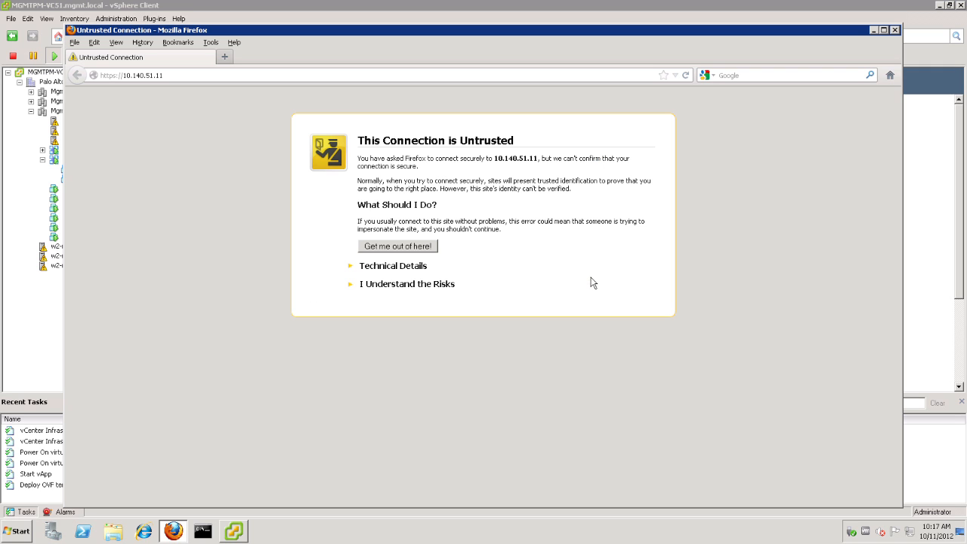
click(407, 283)
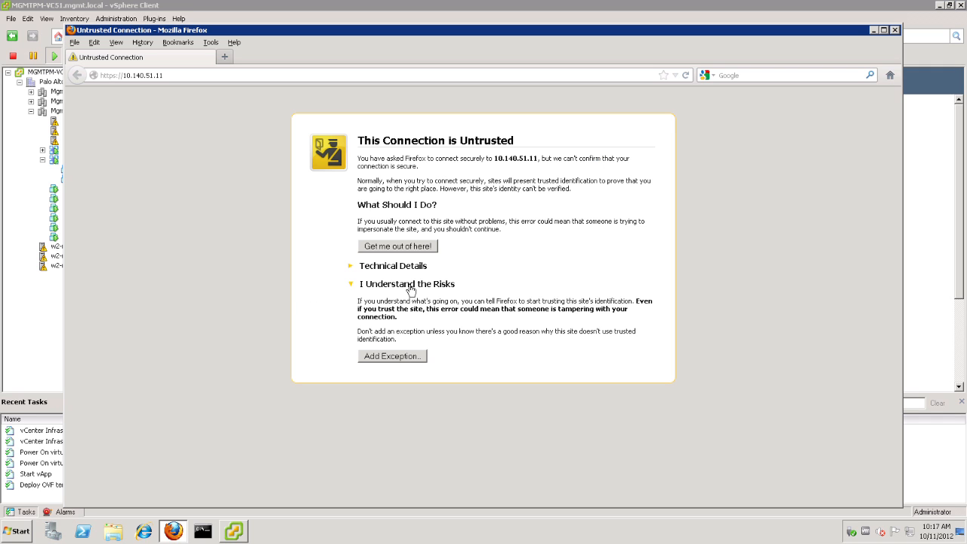
click(391, 356)
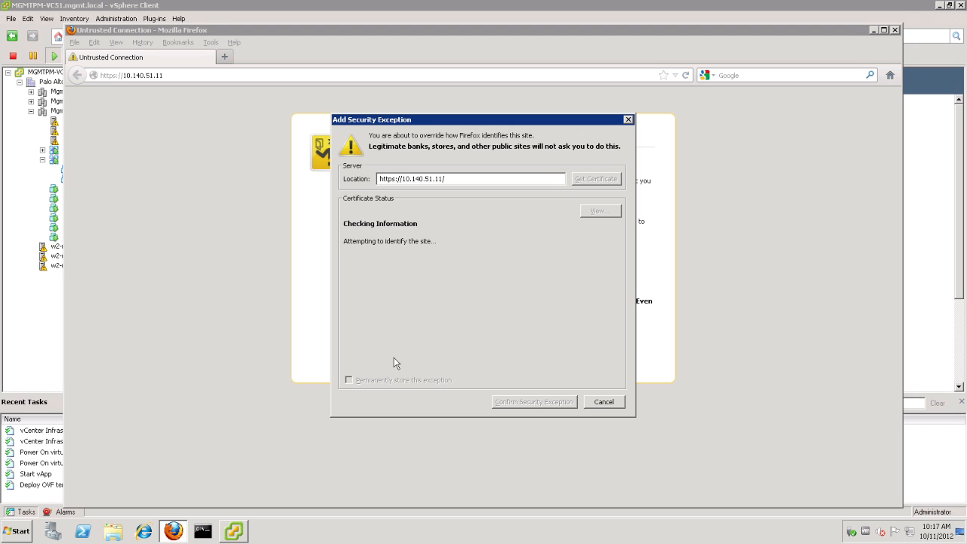
click(596, 178)
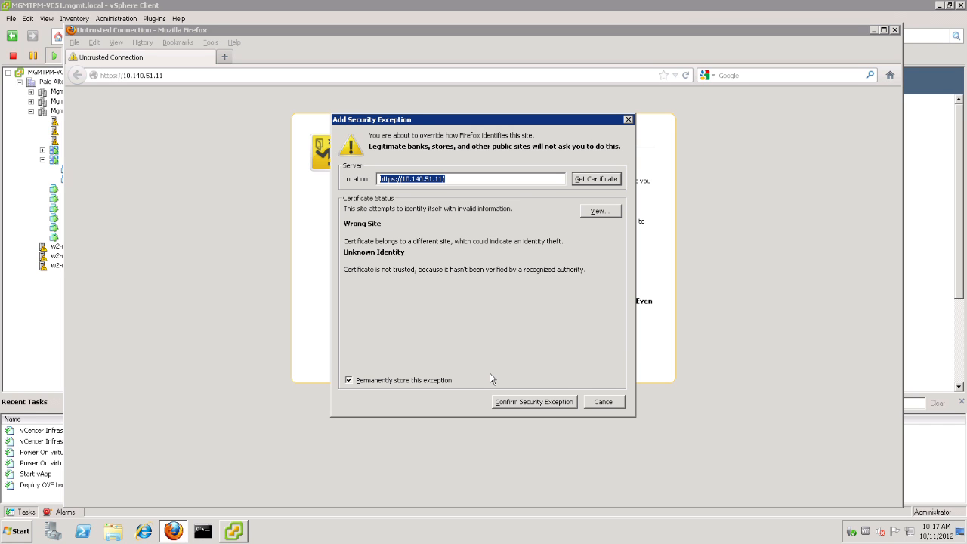
mouse_move(541, 409)
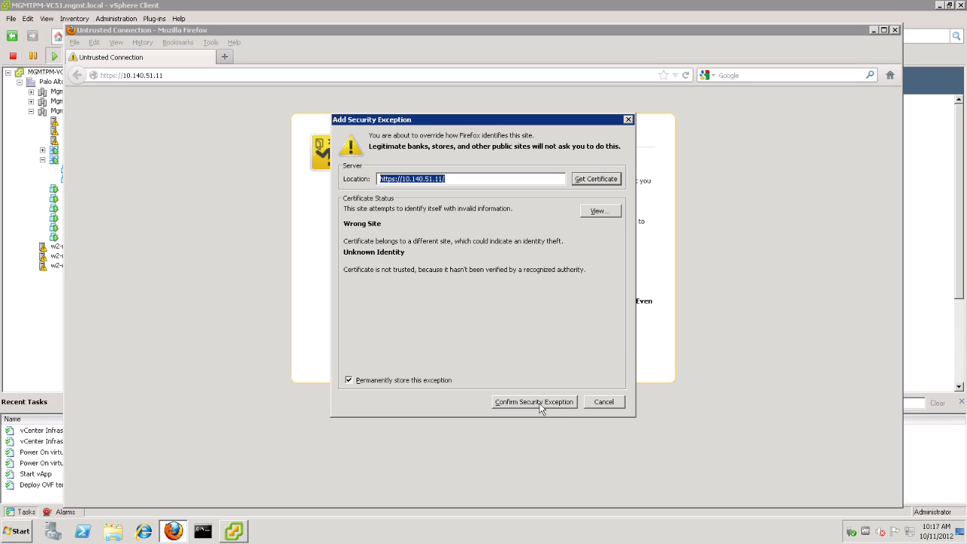
click(533, 401)
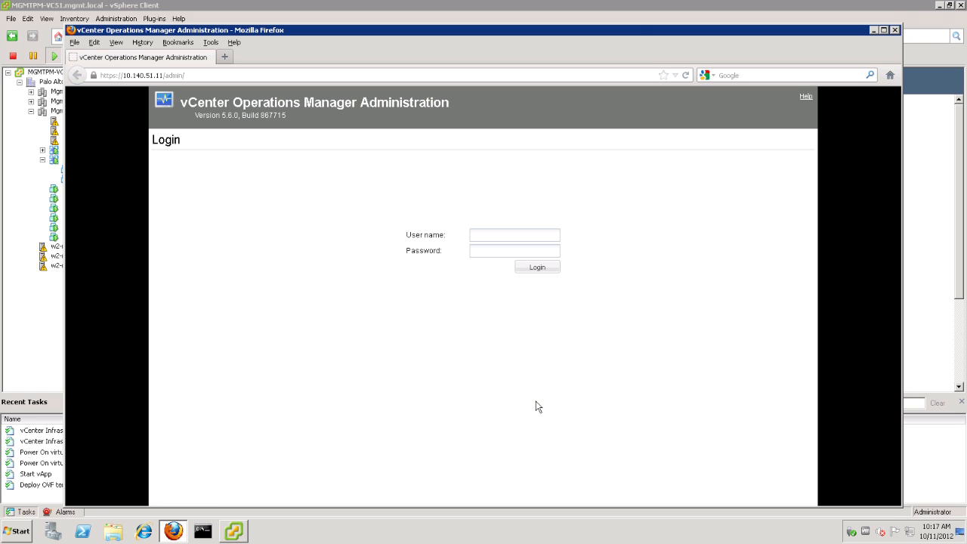
mouse_move(412, 128)
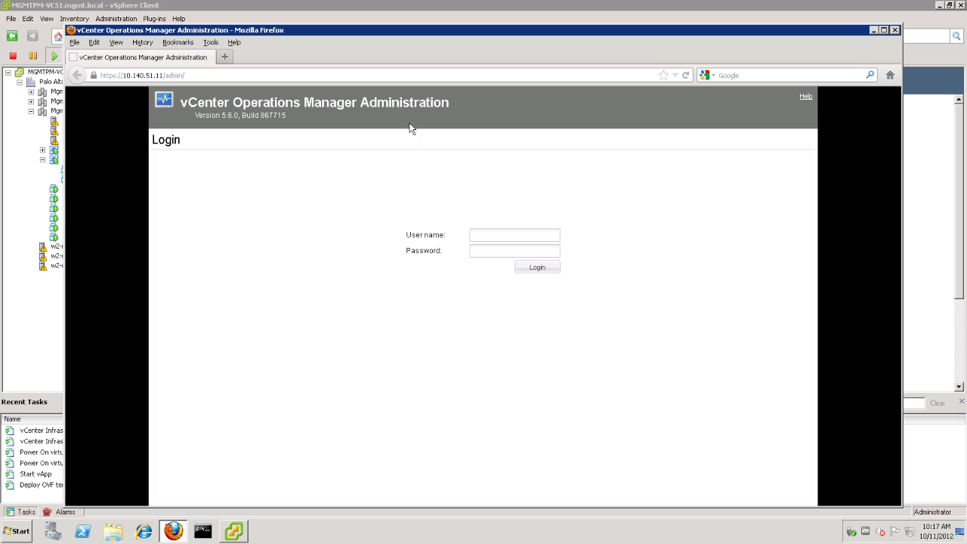
mouse_move(531, 245)
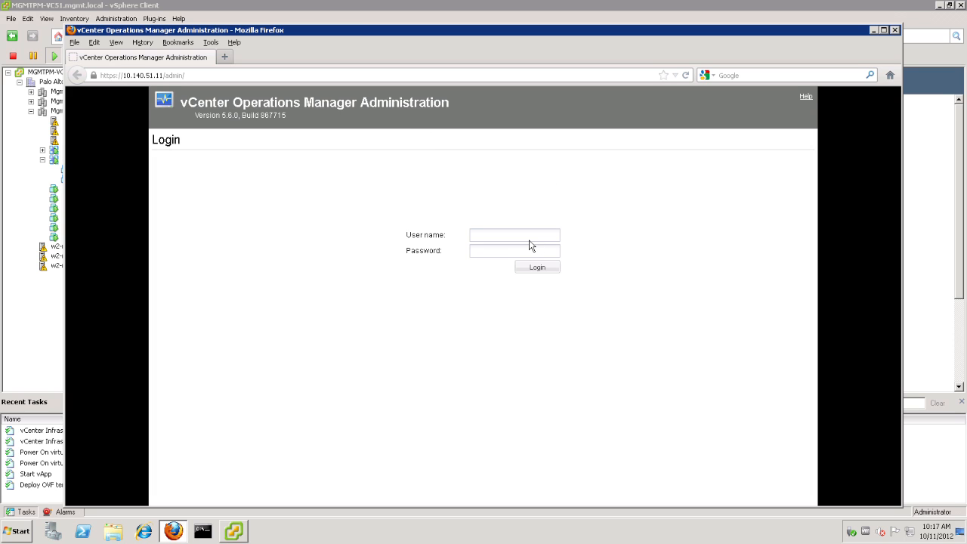
text(admin)
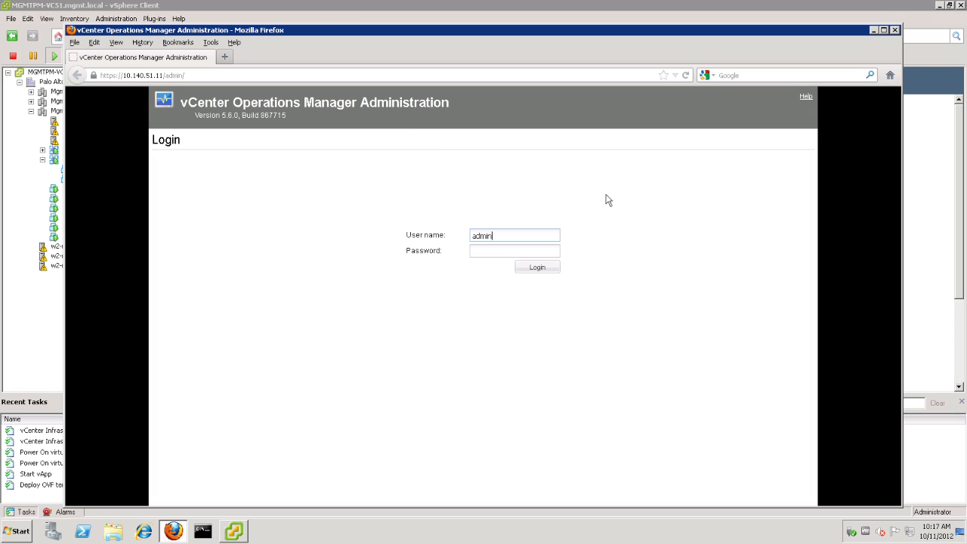
click(515, 251)
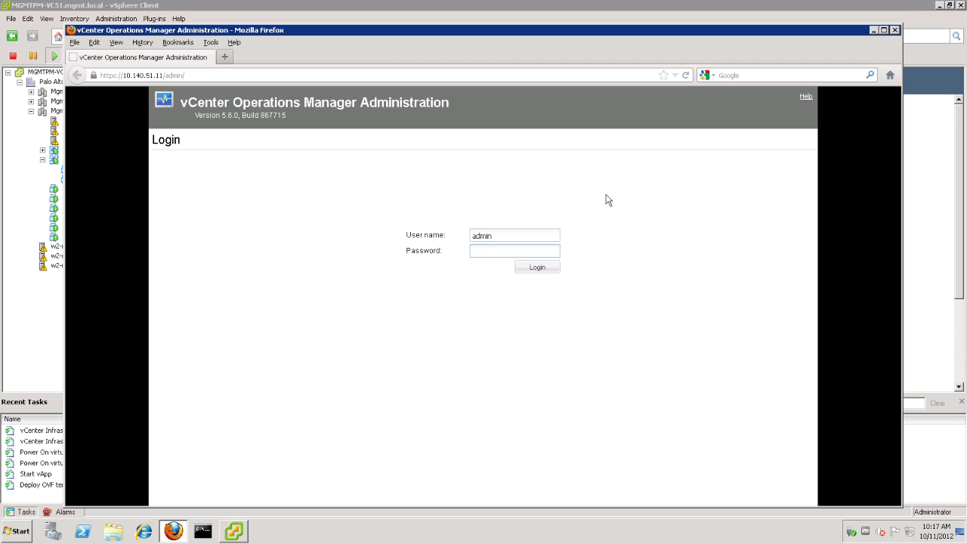
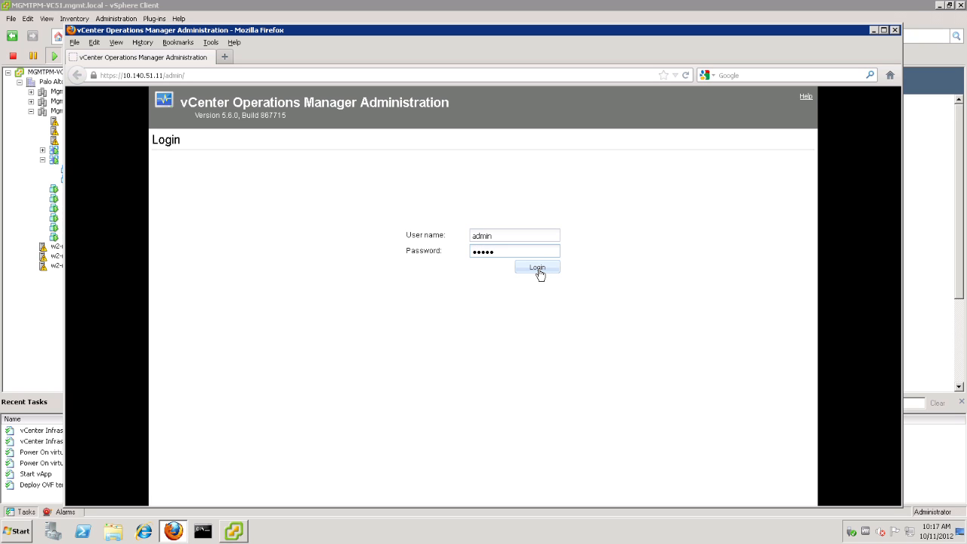
click(537, 268)
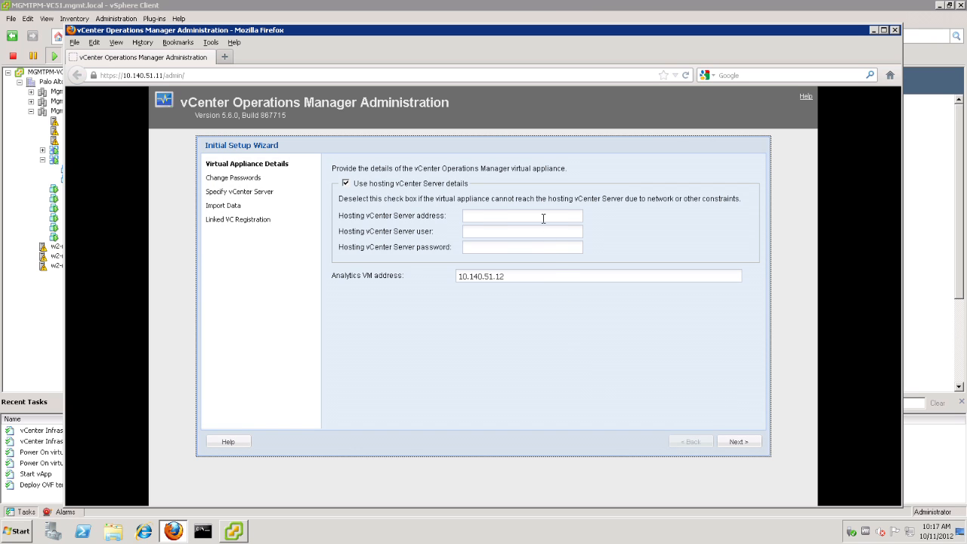
Step: Submit hosting vCenter Server 10.140.51.5 with user MGMT\Administrator and trust its certificate
text(10.140.51.5)
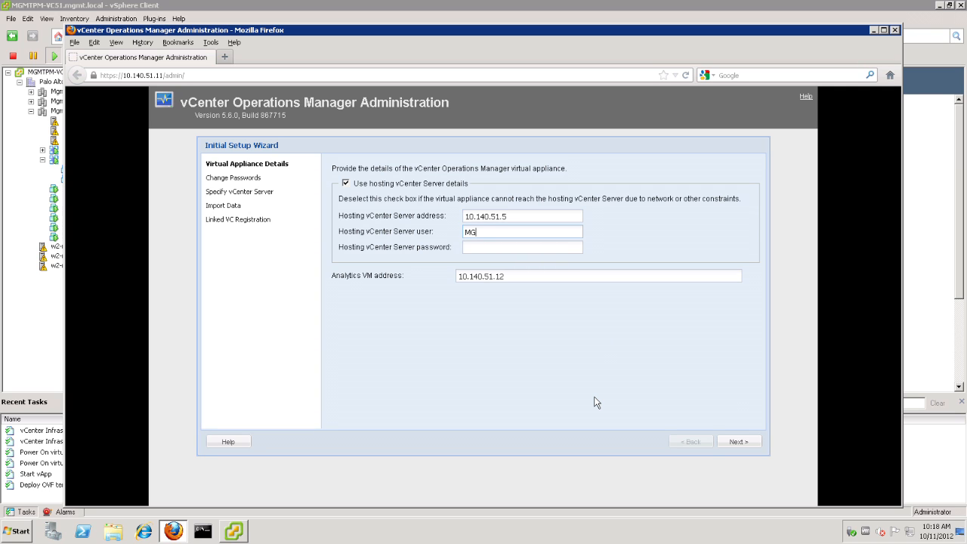
text(MT\Administrator)
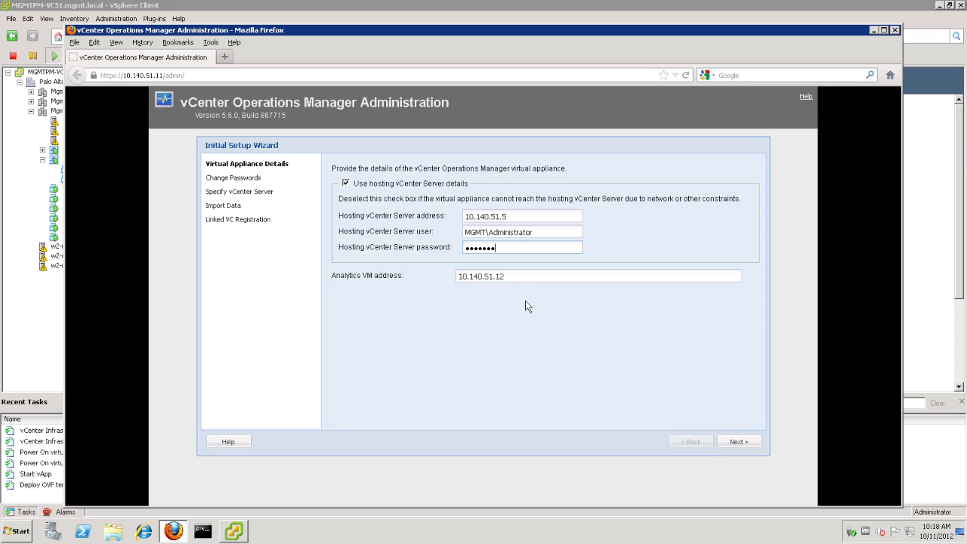
mouse_move(627, 365)
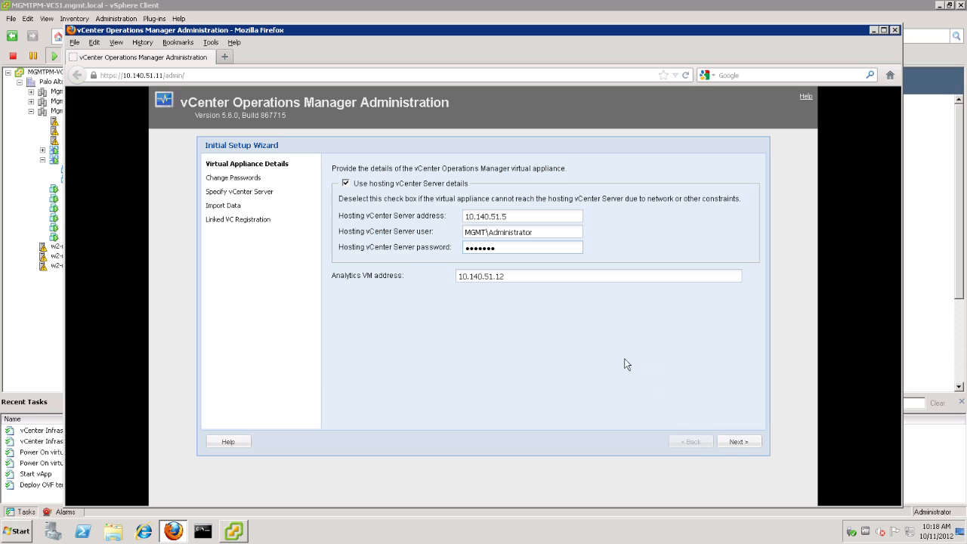
click(739, 441)
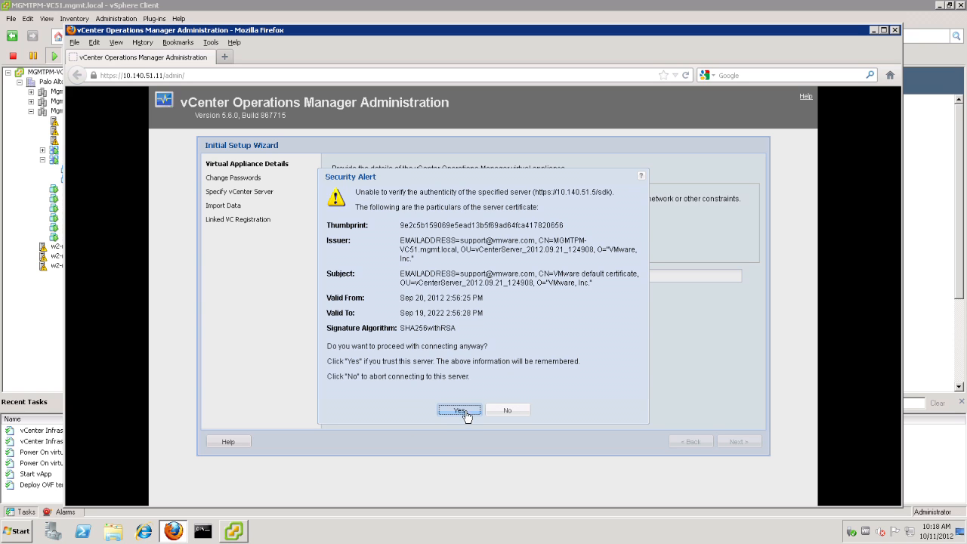
click(459, 410)
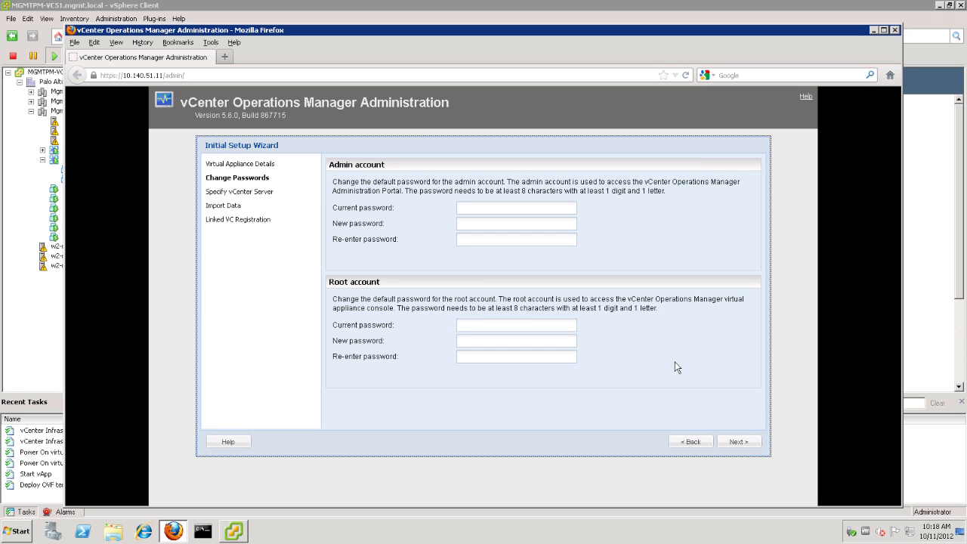
Step: Enter current and new passwords for the admin and root accounts, then continue
click(517, 208)
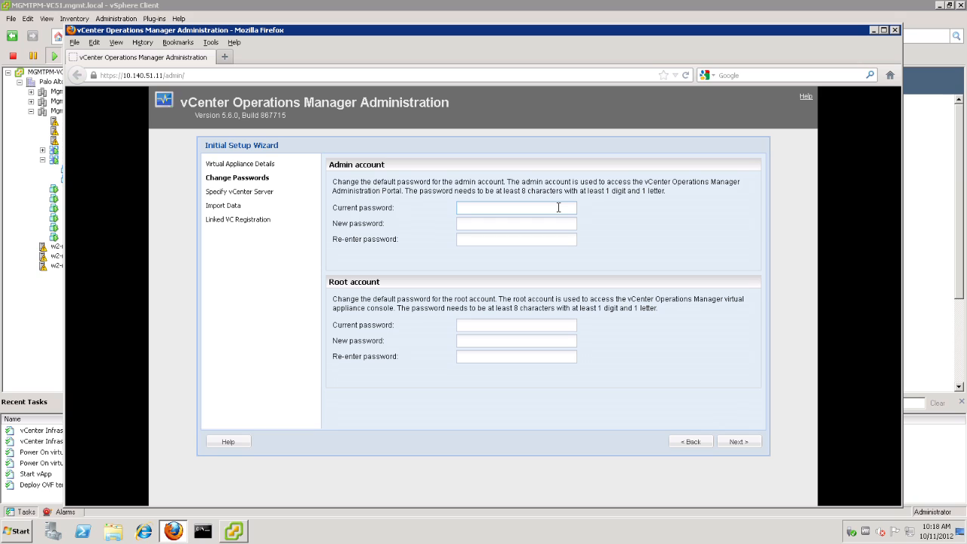
text(admin)
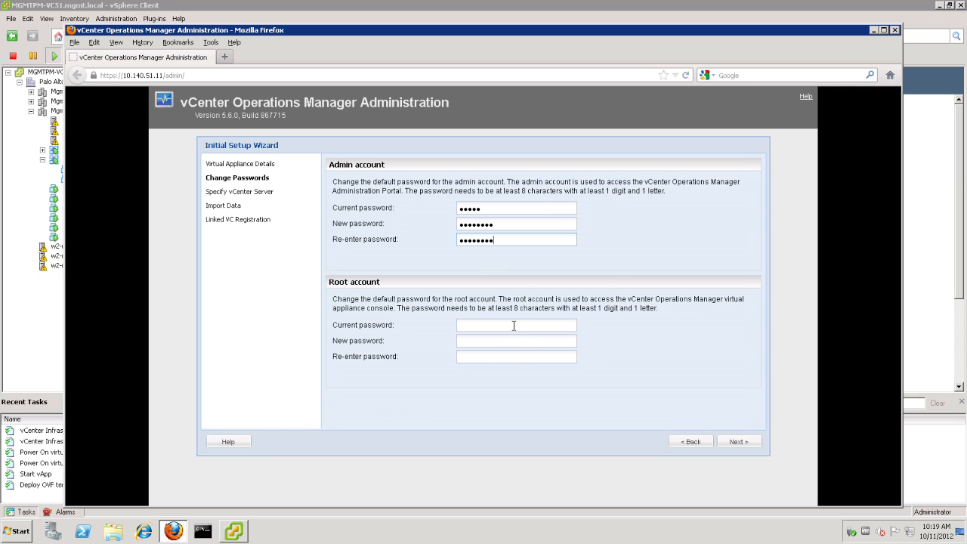
click(516, 325)
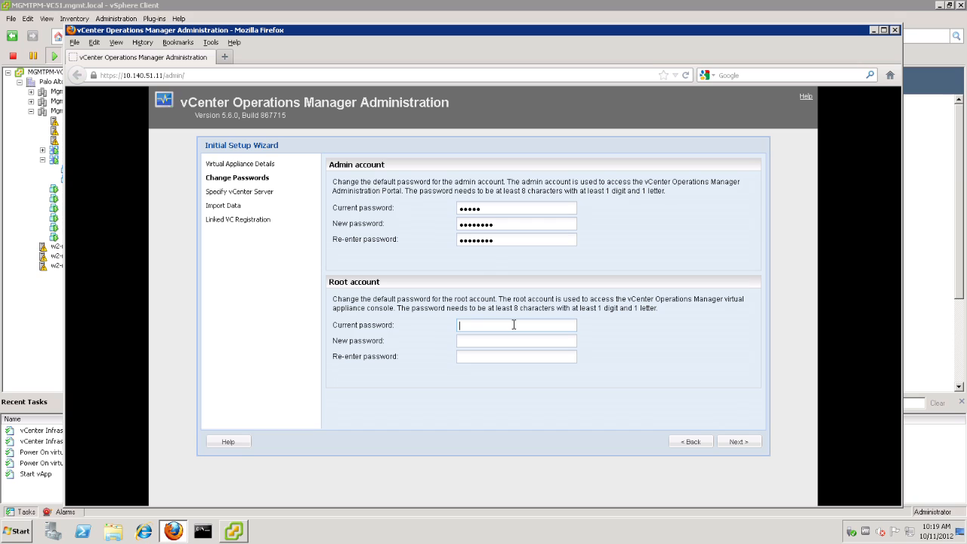
text(••••)
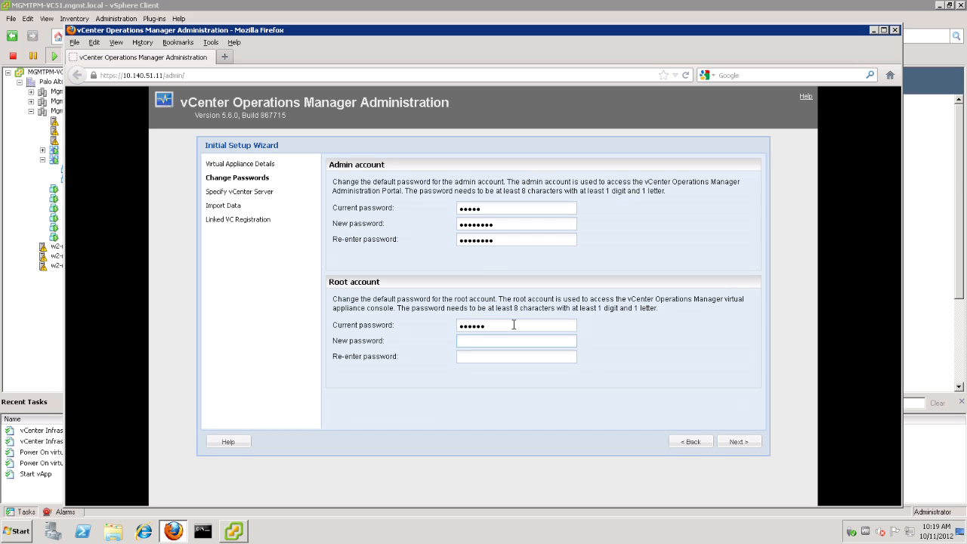
text(•••••••)
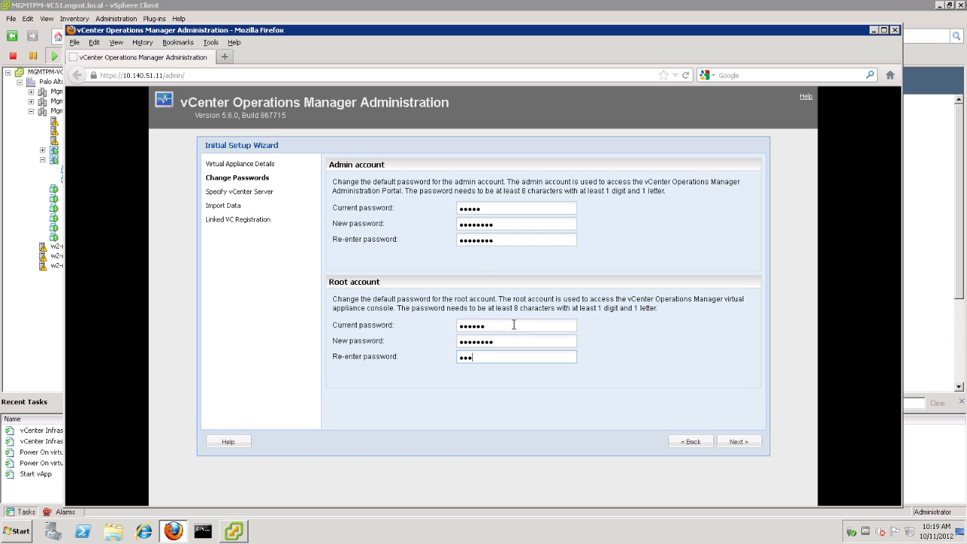
text(•••••)
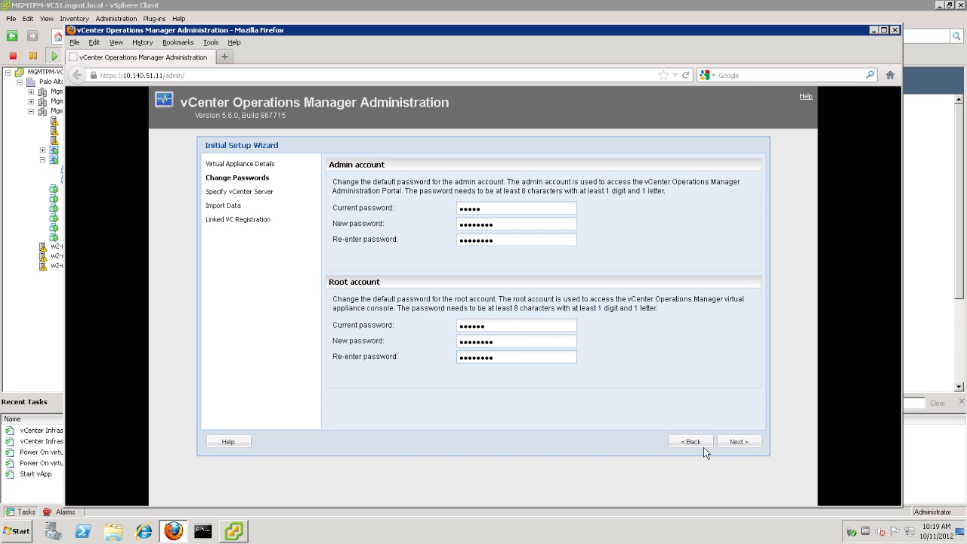
click(739, 441)
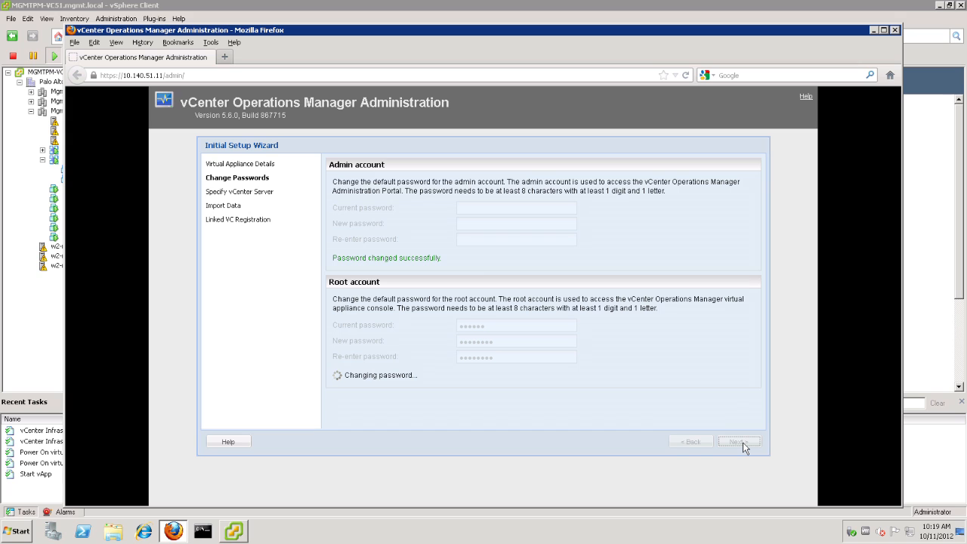
click(738, 441)
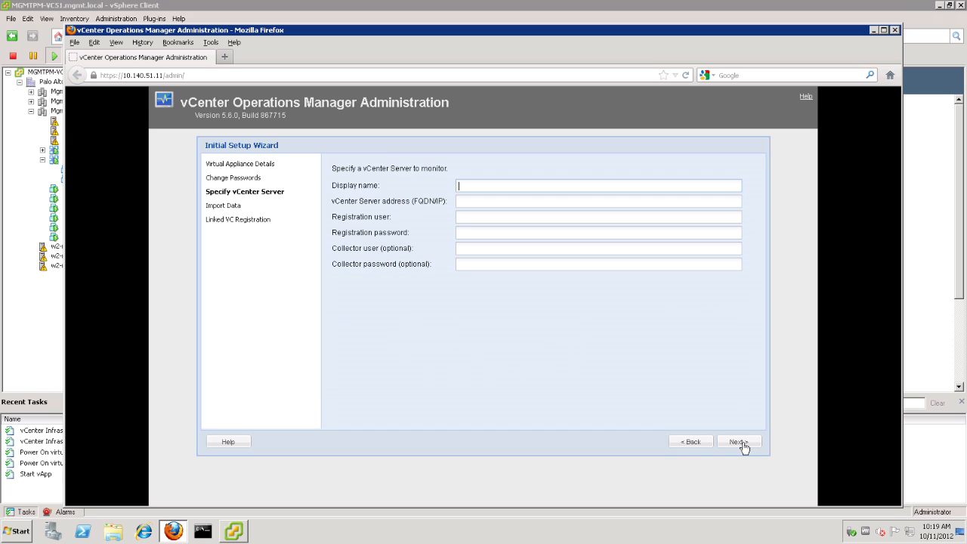
mouse_move(550, 159)
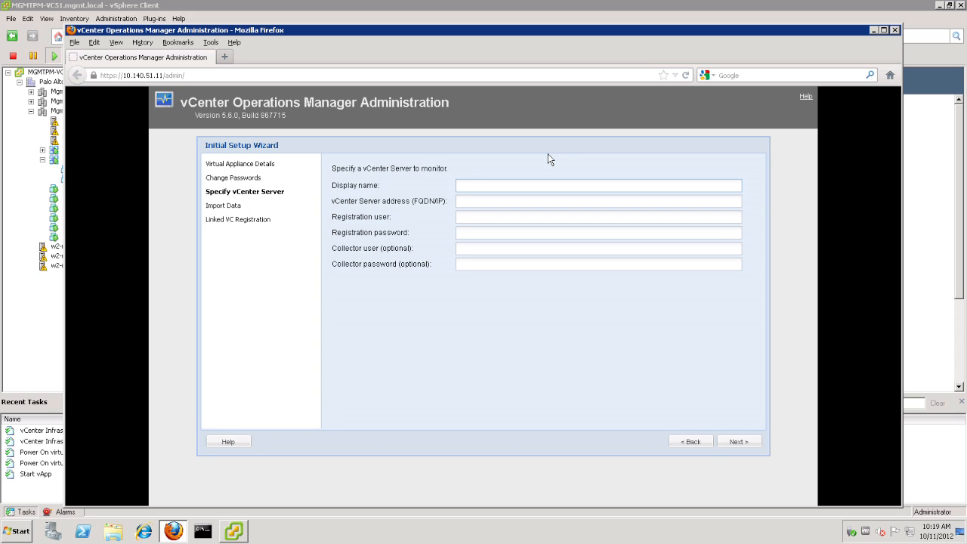
Step: Enter vCenter name 'Lab vCenter System', address 10.140.51.5 and user MGMT\Administrator
text(Lab)
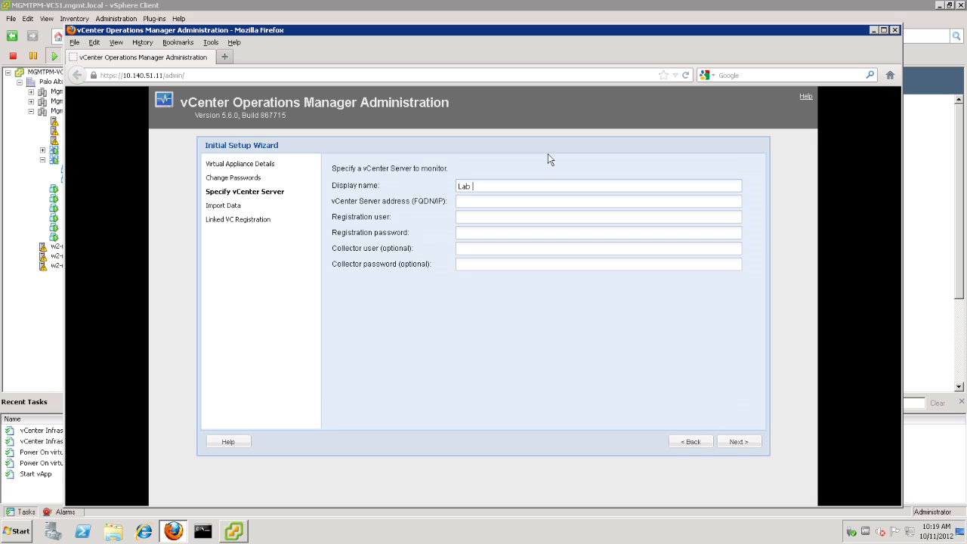
text(vCenter)
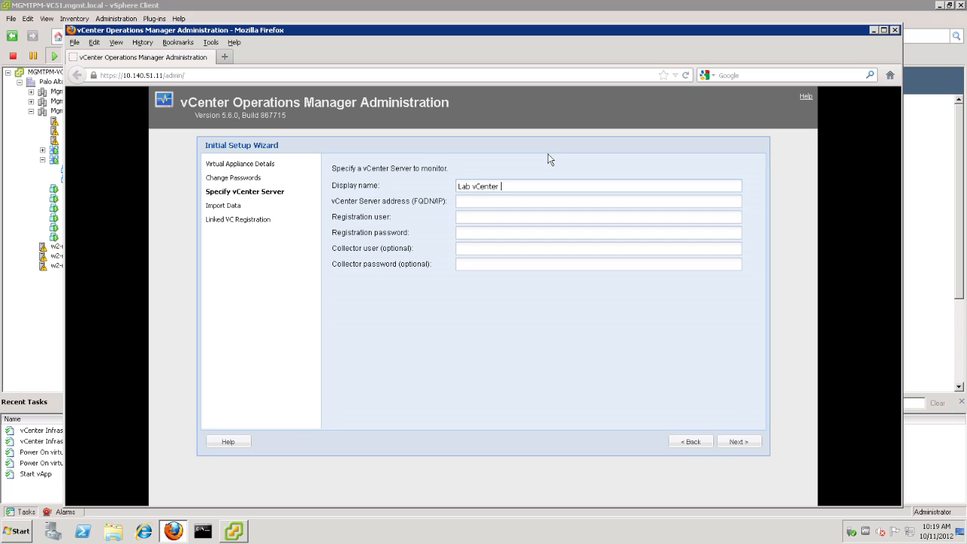
text(System)
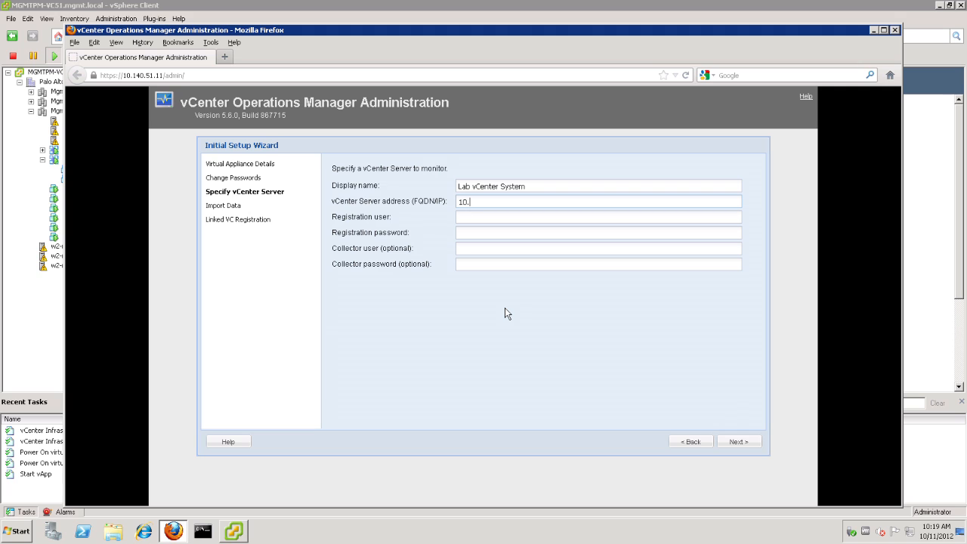
text(140)
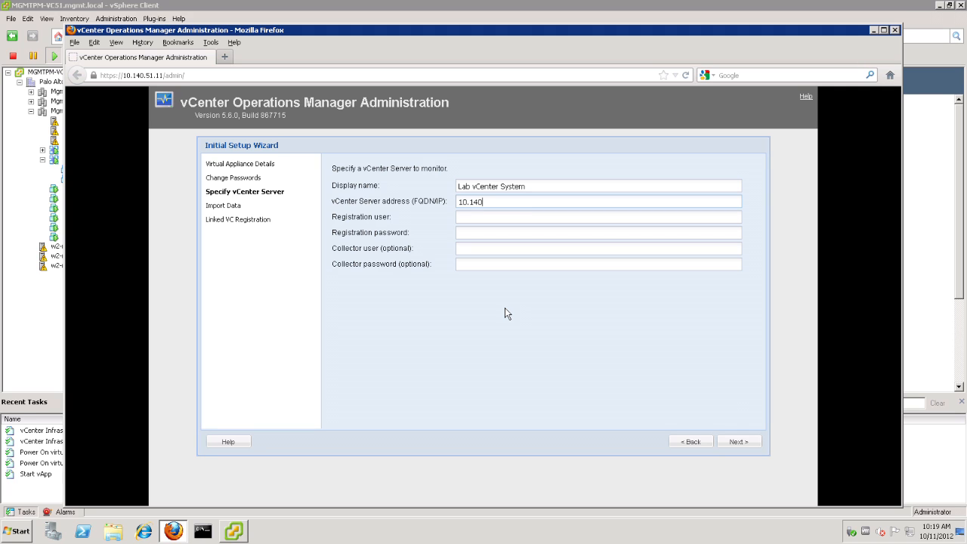
text(.51)
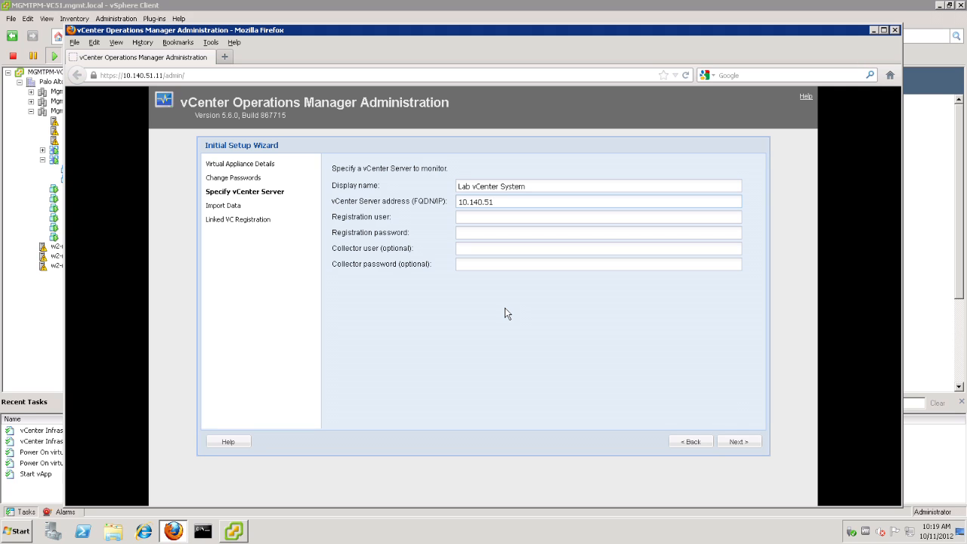
text(.5)
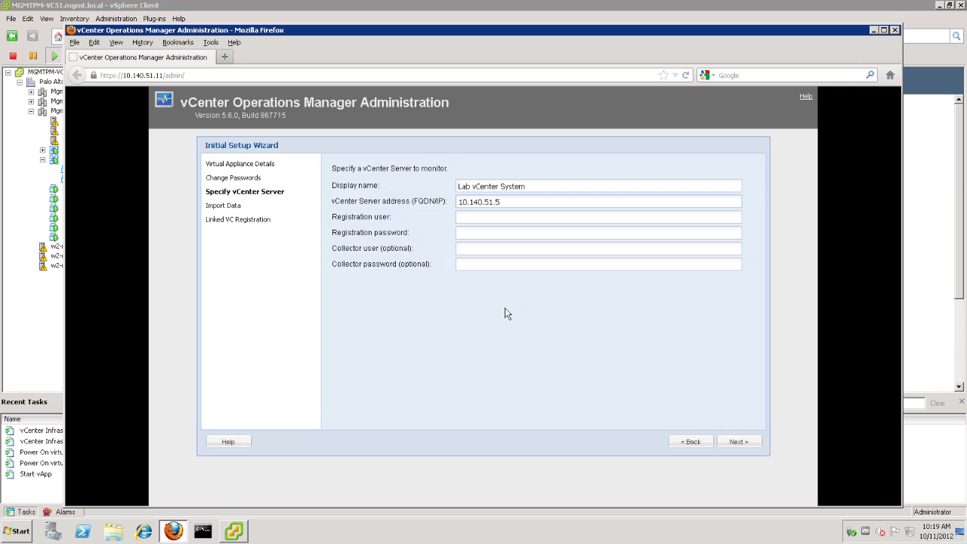
text(MGMTY)
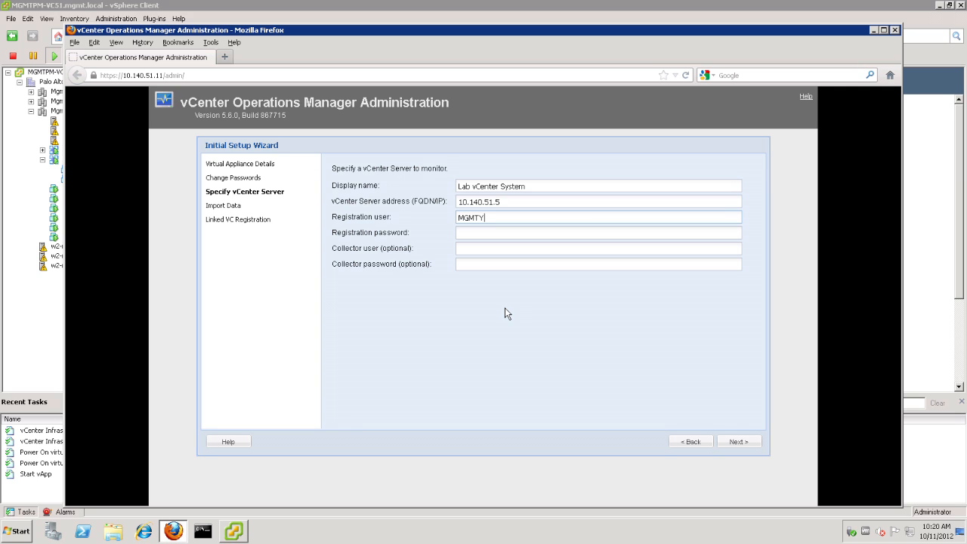
key(BackSpace)
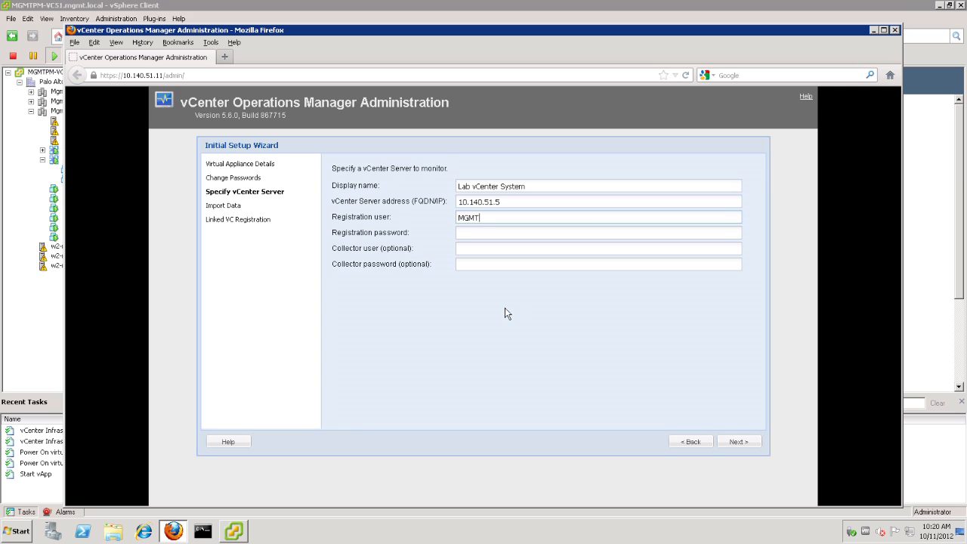
text(\Admin)
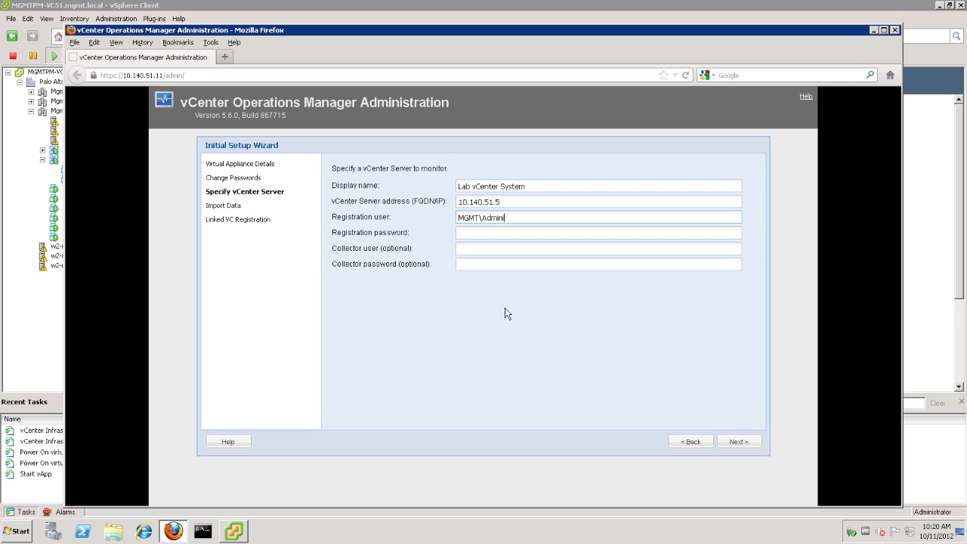
text(istrator)
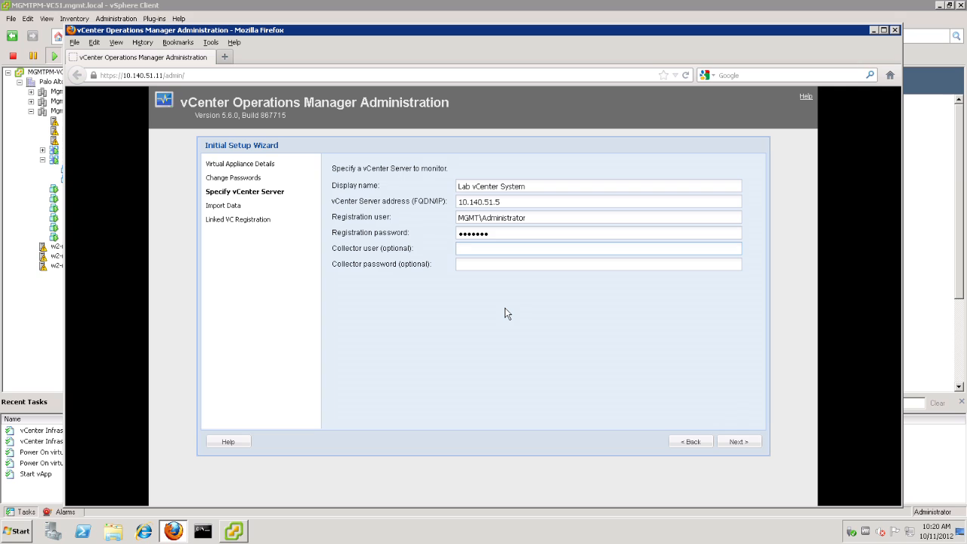
Step: Submit the vCenter Server details for validation and reach the Import Data step
click(597, 248)
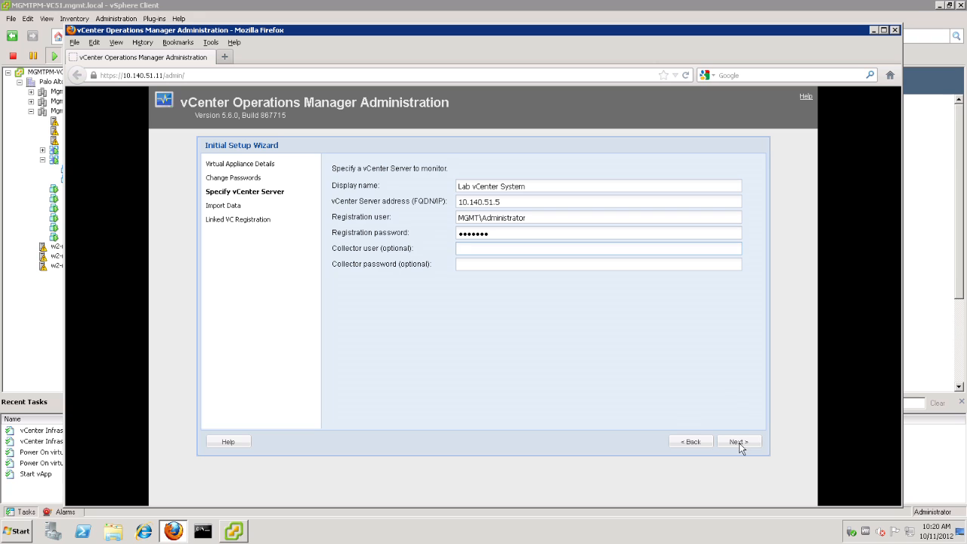
click(738, 442)
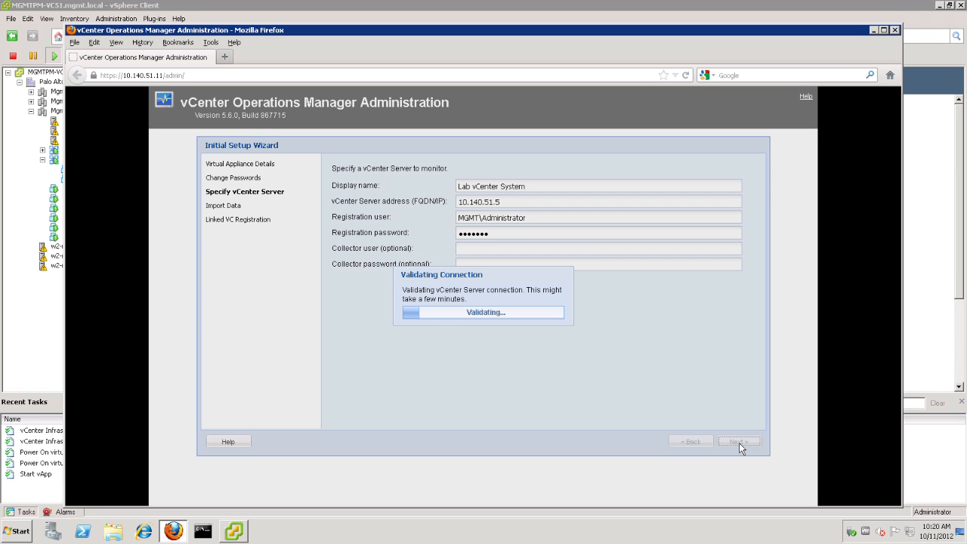
click(738, 441)
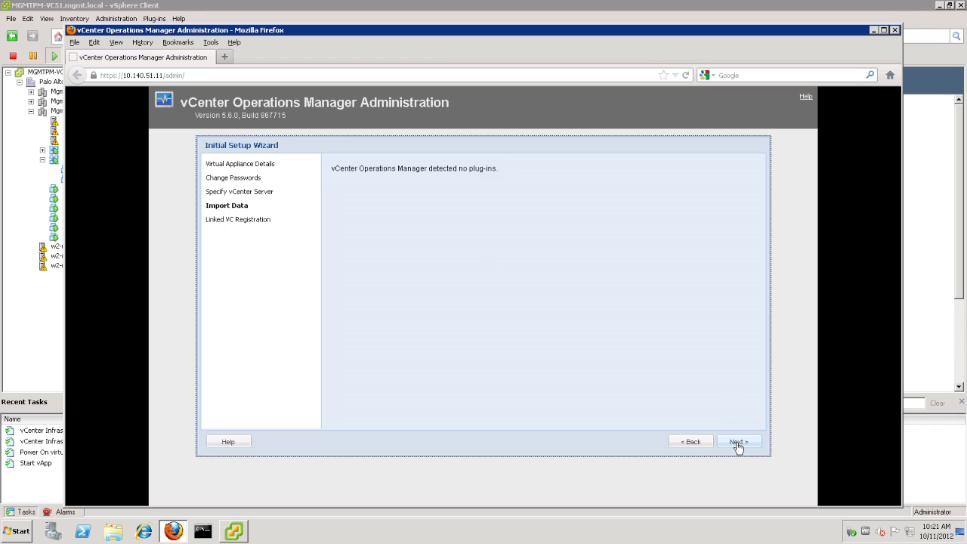
Step: Move past Import Data to the Linked VC Registration step
click(738, 441)
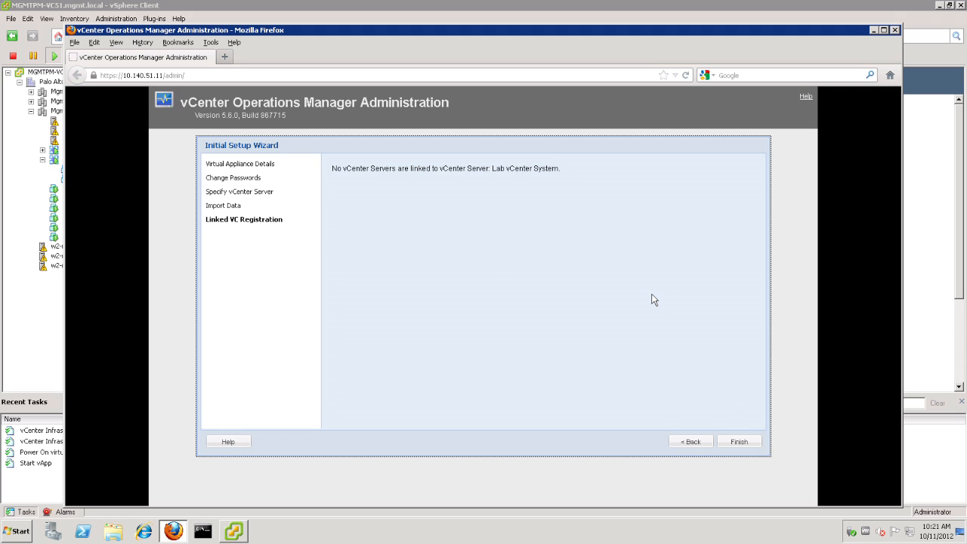
mouse_move(643, 348)
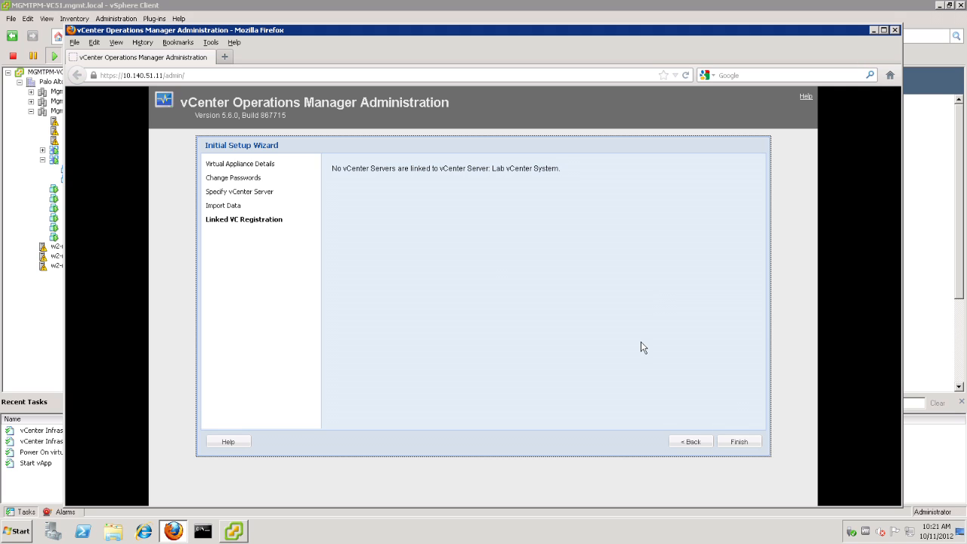
mouse_move(752, 406)
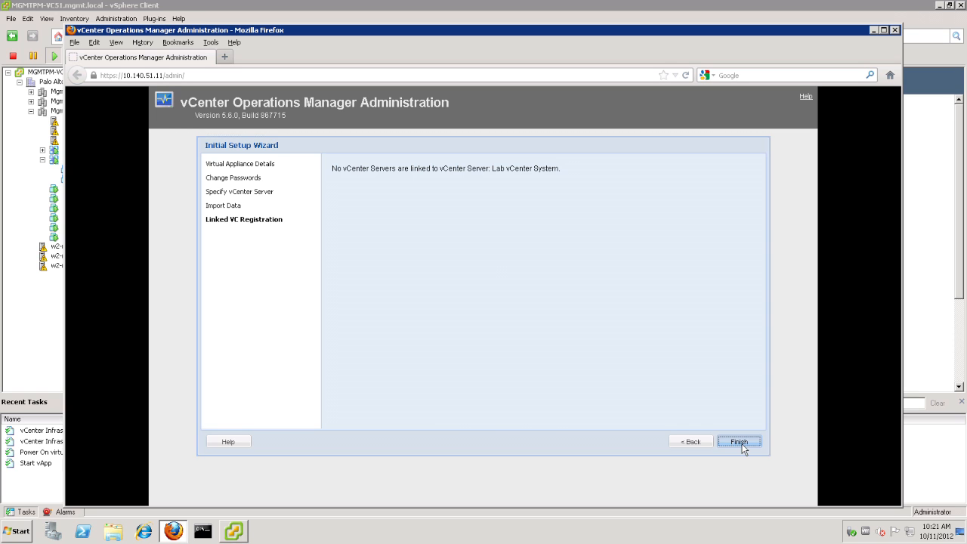
Step: Finish the Initial Setup Wizard to open the Registration page
click(738, 441)
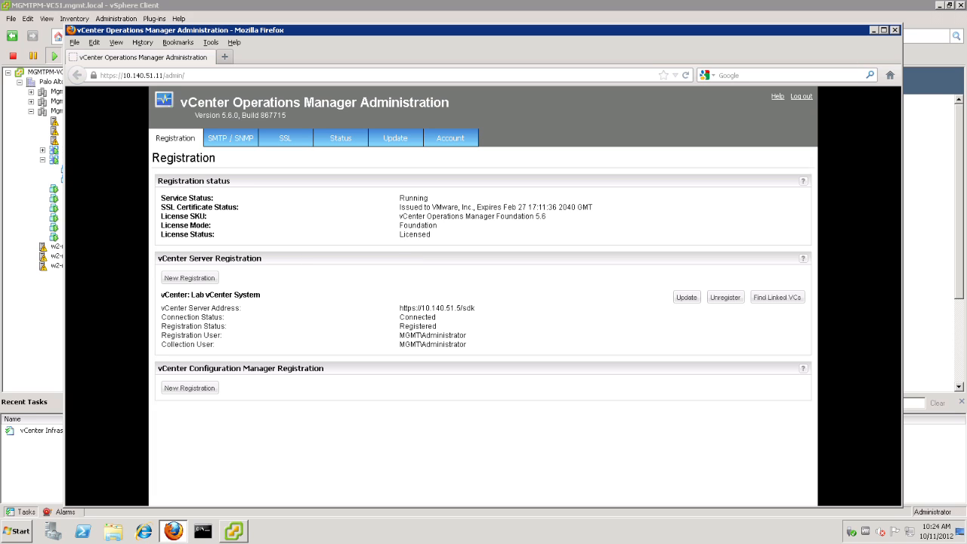
mouse_move(714, 485)
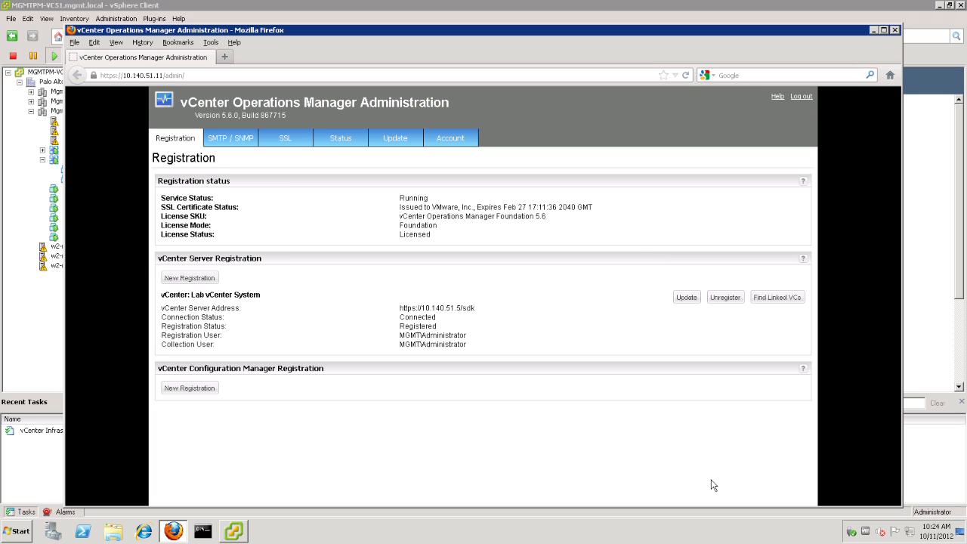
mouse_move(690, 469)
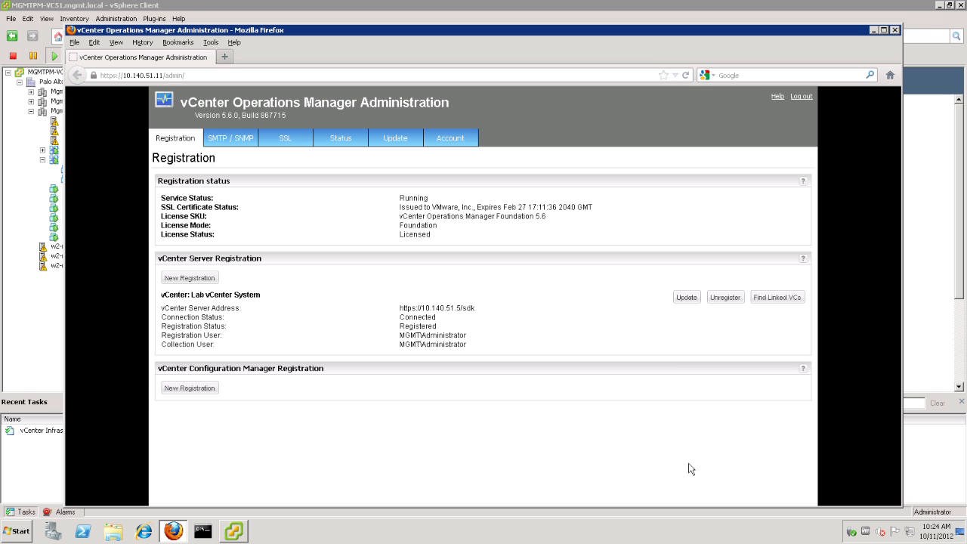
mouse_move(290, 289)
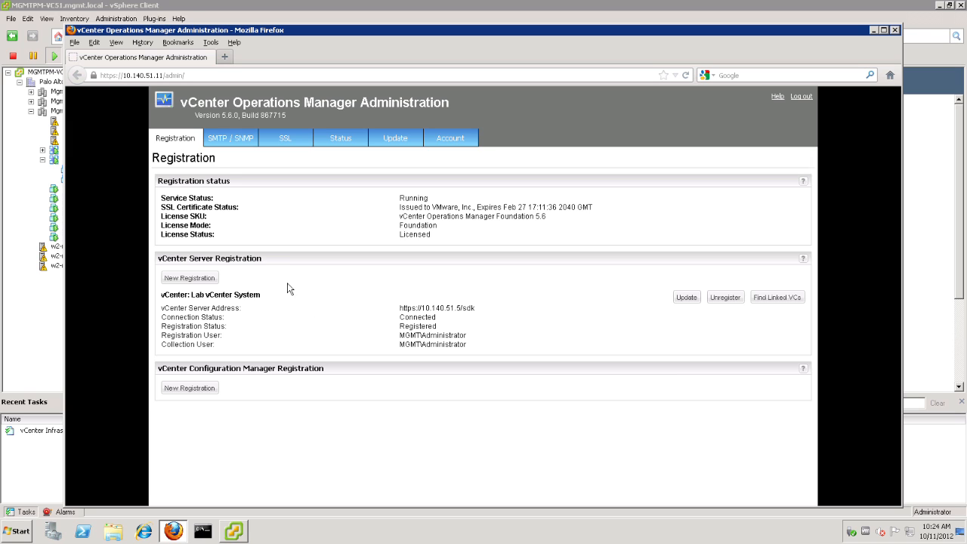
mouse_move(482, 316)
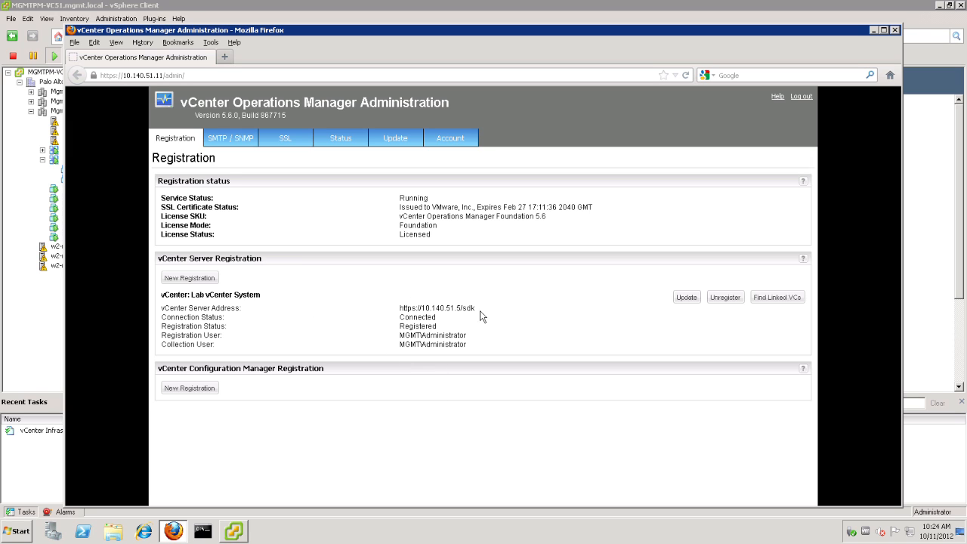
mouse_move(253, 306)
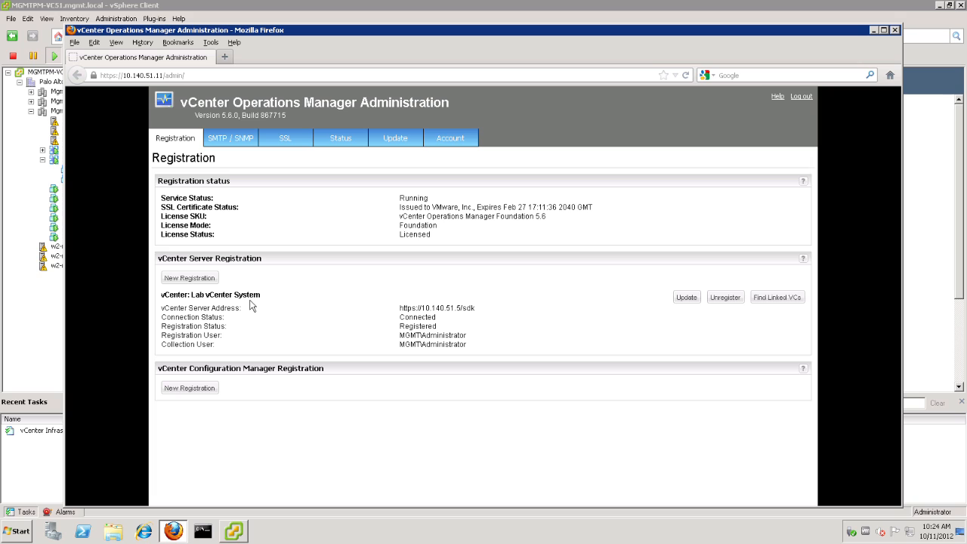
mouse_move(203, 305)
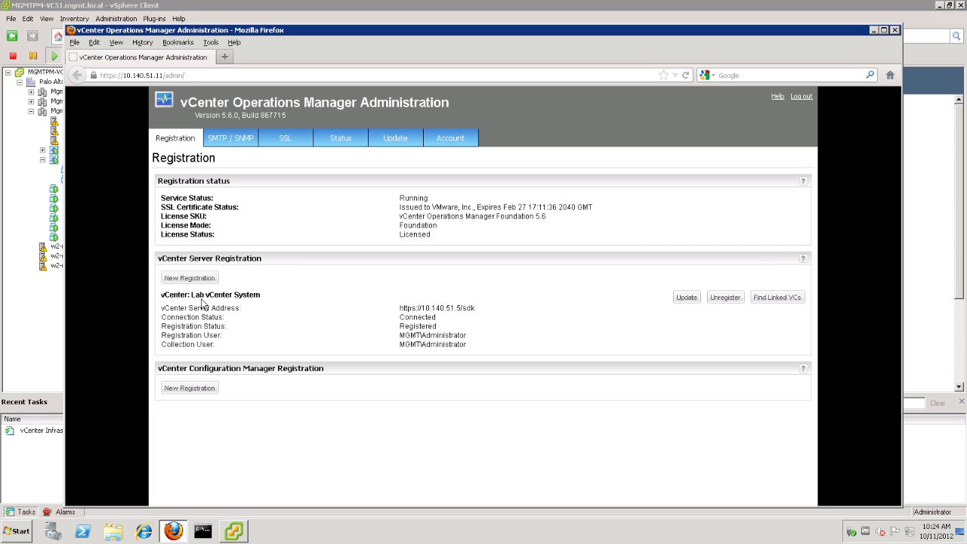
mouse_move(377, 452)
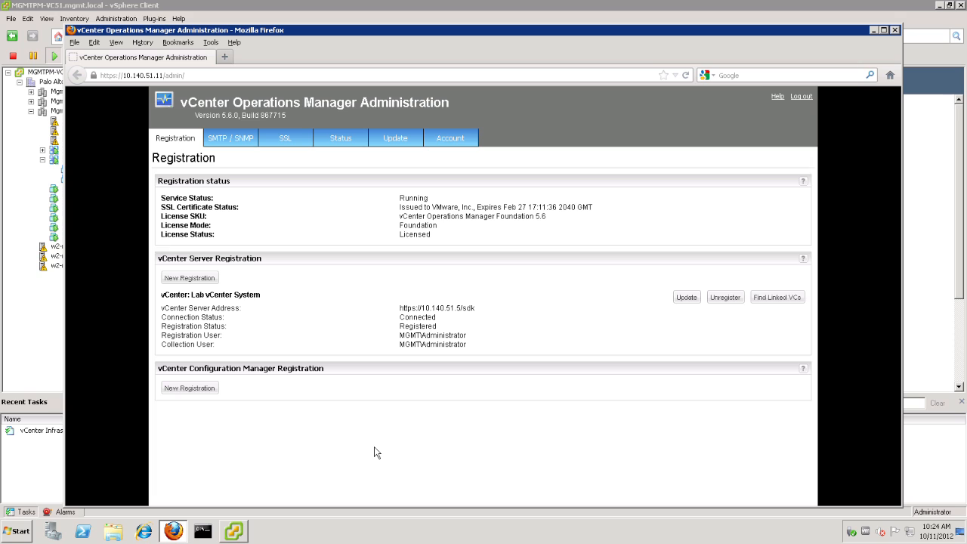
mouse_move(429, 289)
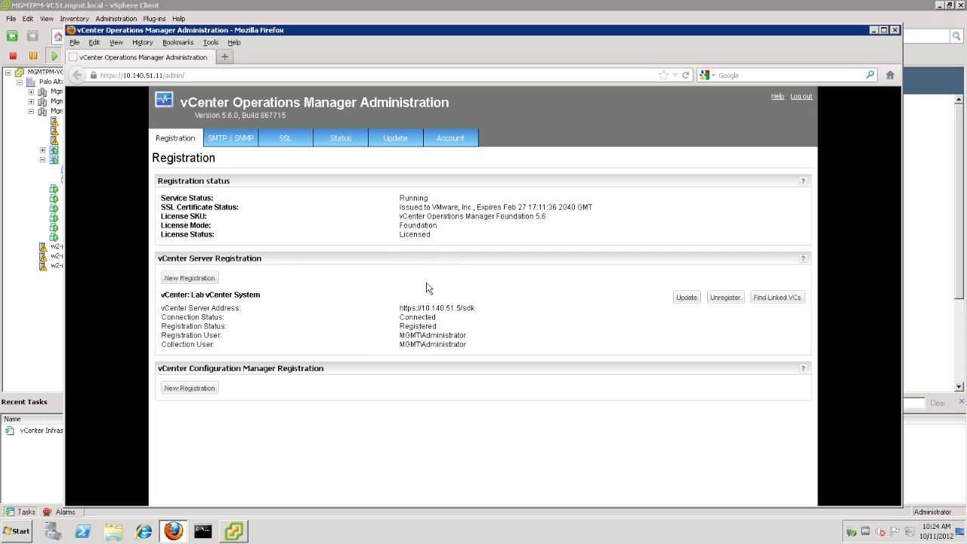
mouse_move(377, 242)
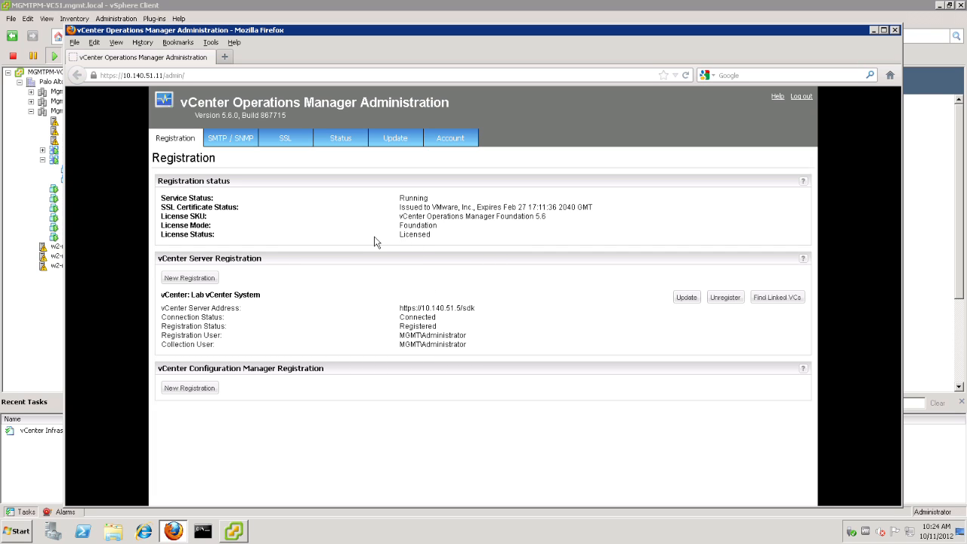
mouse_move(435, 247)
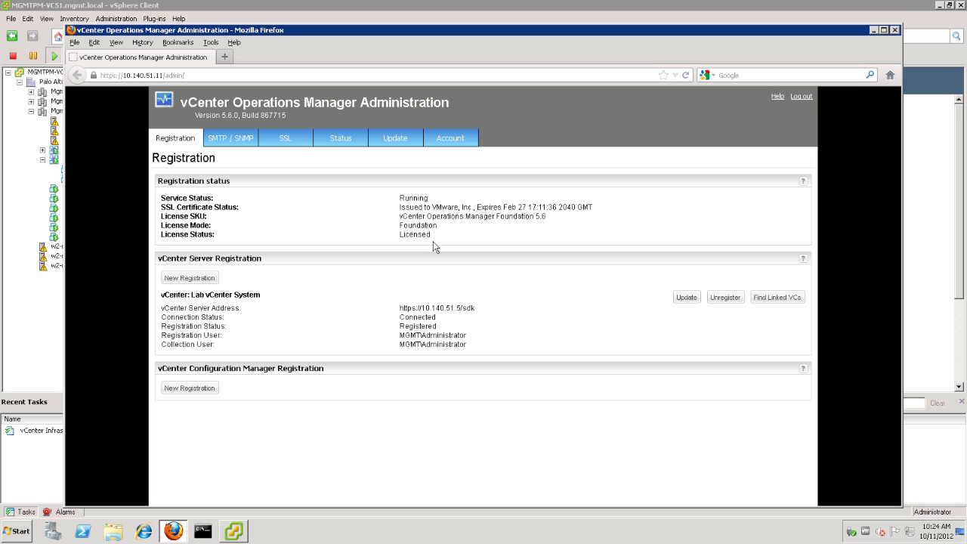
mouse_move(422, 250)
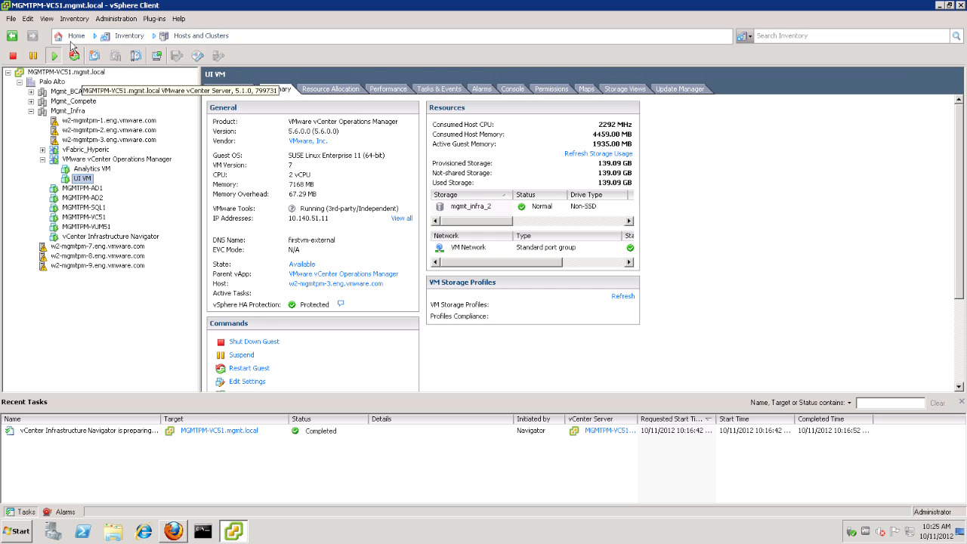
Step: Show the Licensing view by asset, widening the Asset column to show full names
click(76, 35)
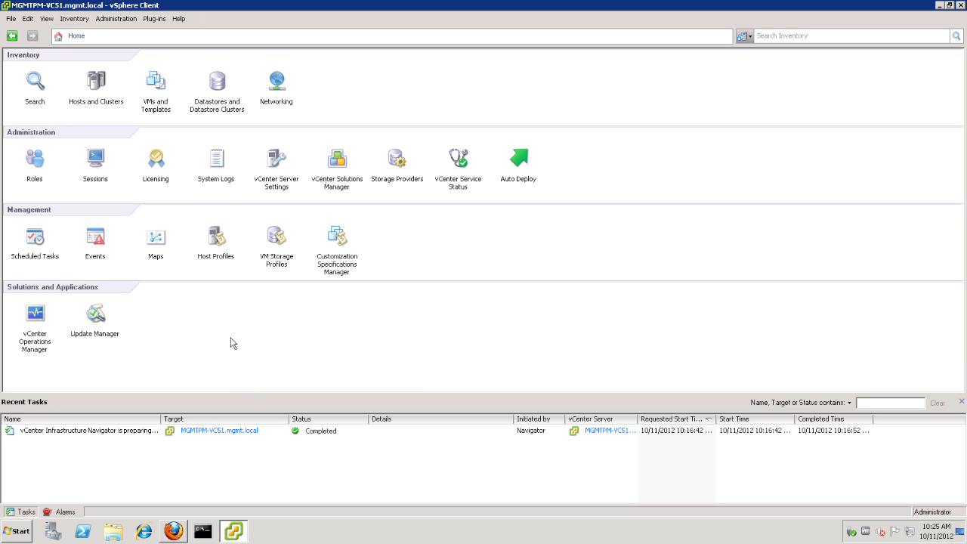
click(155, 159)
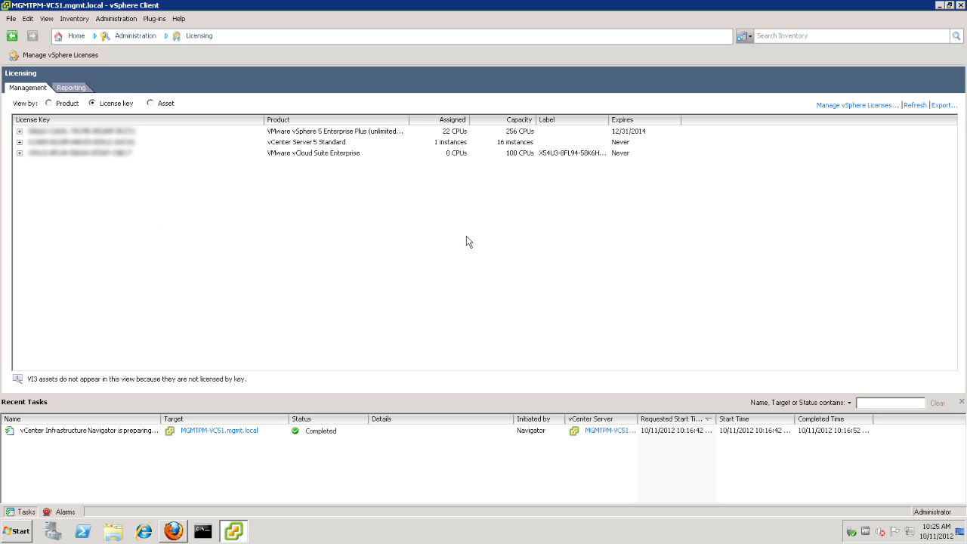
click(150, 103)
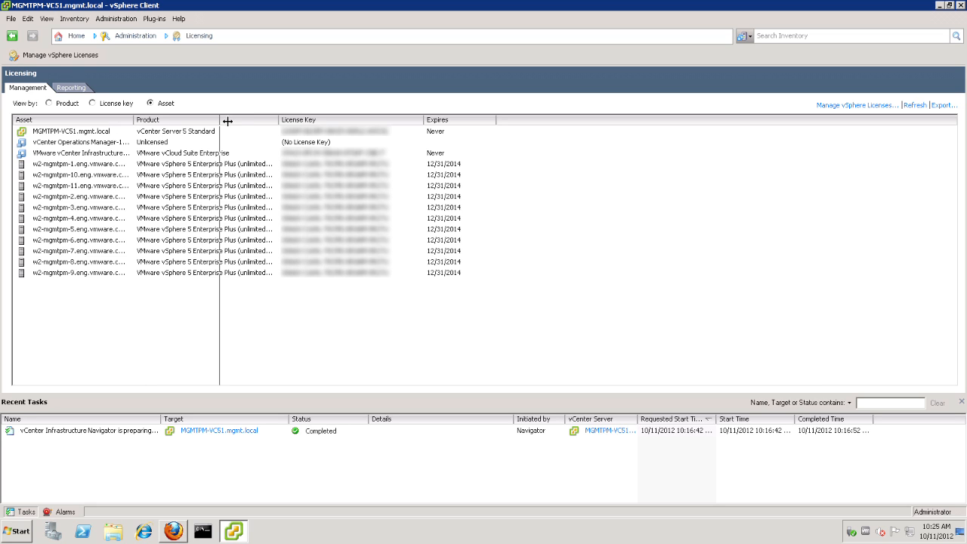
drag(227, 119, 363, 119)
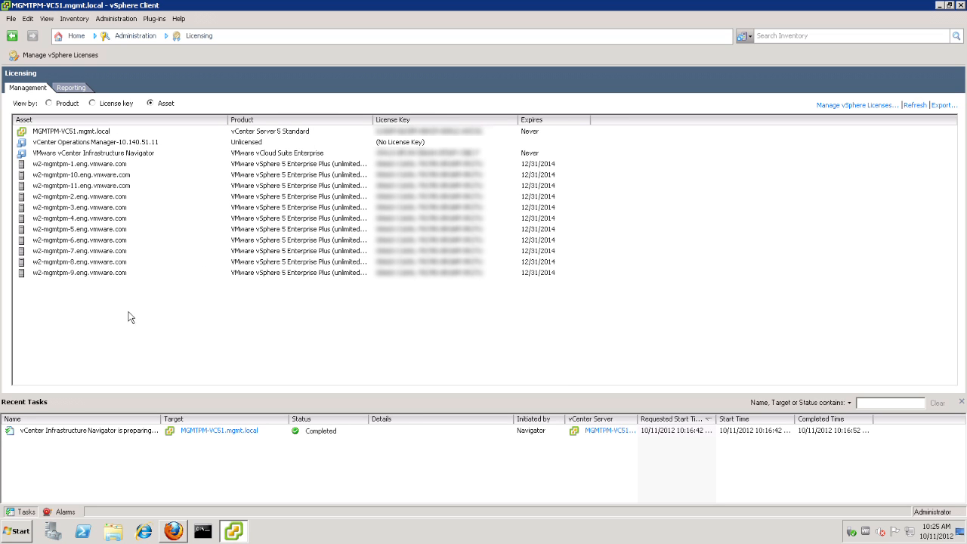
Step: Assign vCenter Operations Manager a new Management Suite Enterprise Edition 5.6 key
click(94, 143)
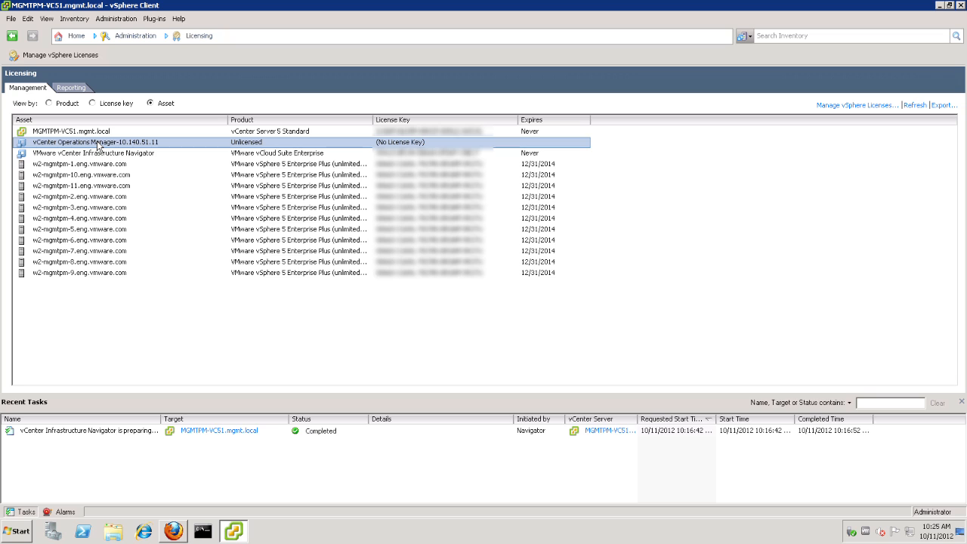
right_click(96, 142)
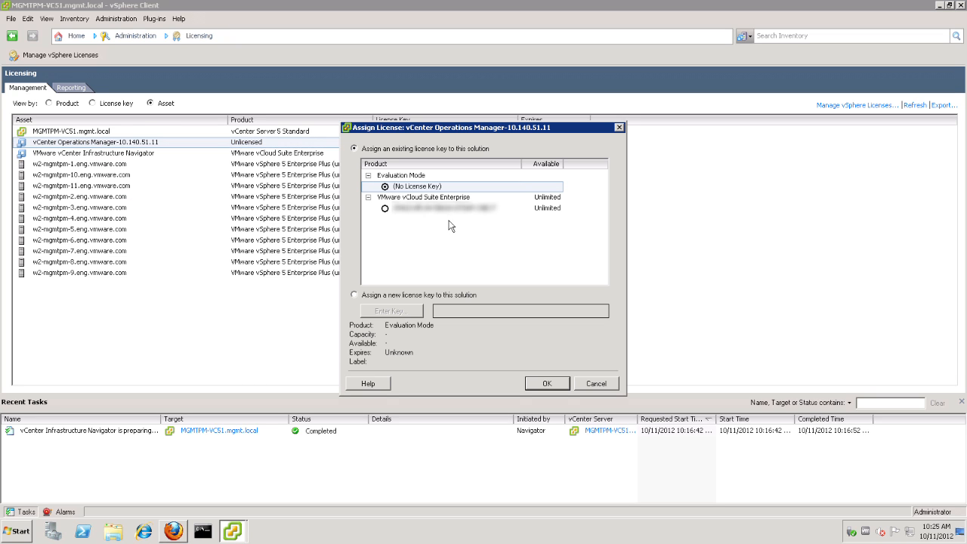
mouse_move(539, 219)
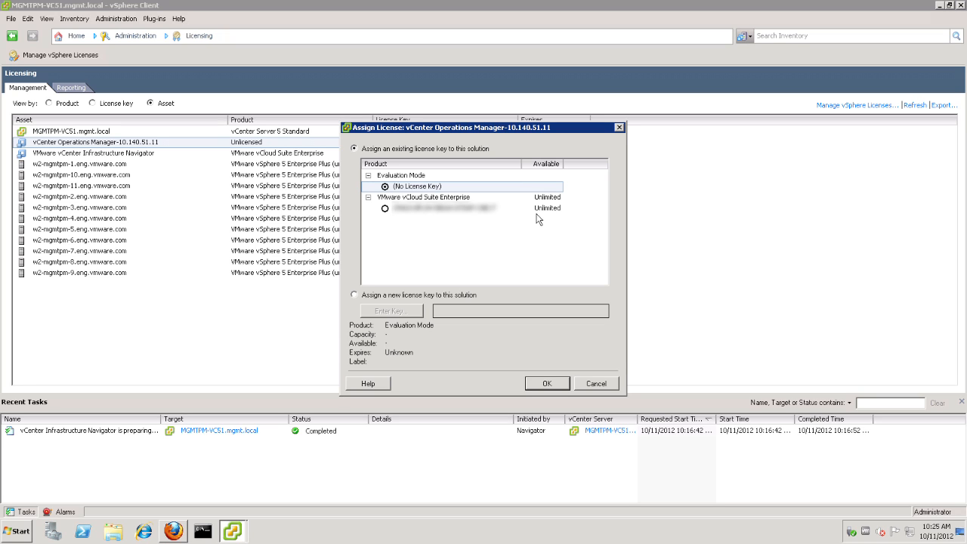
click(385, 208)
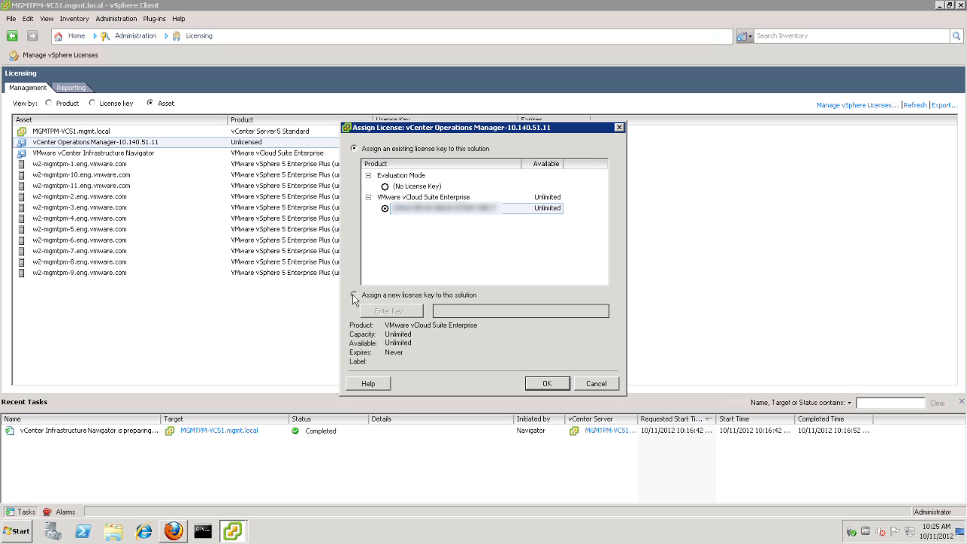
click(355, 295)
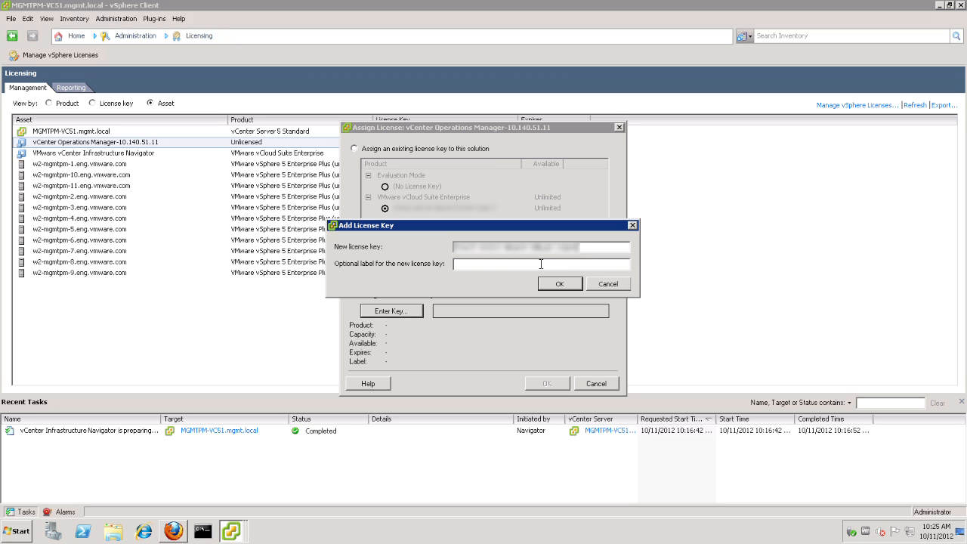
mouse_move(560, 283)
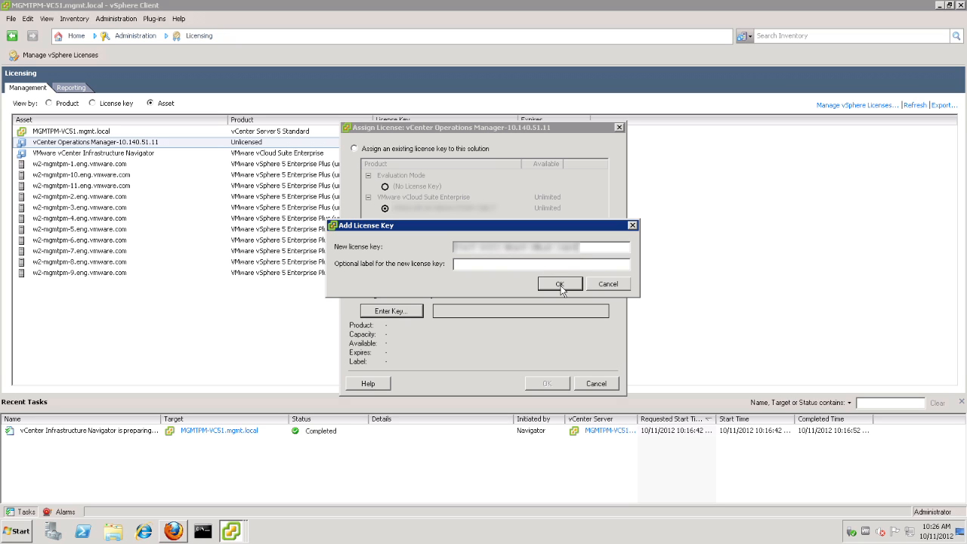
click(559, 283)
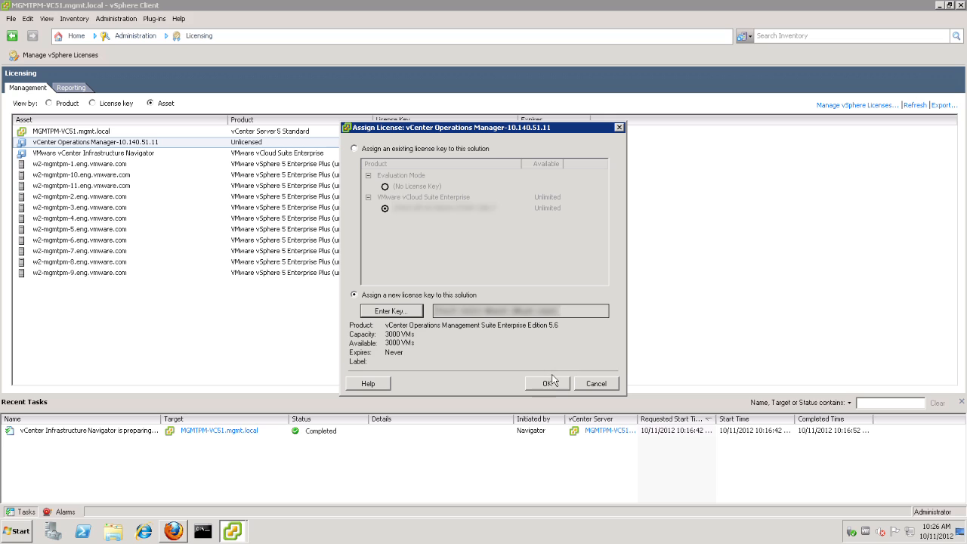
click(548, 384)
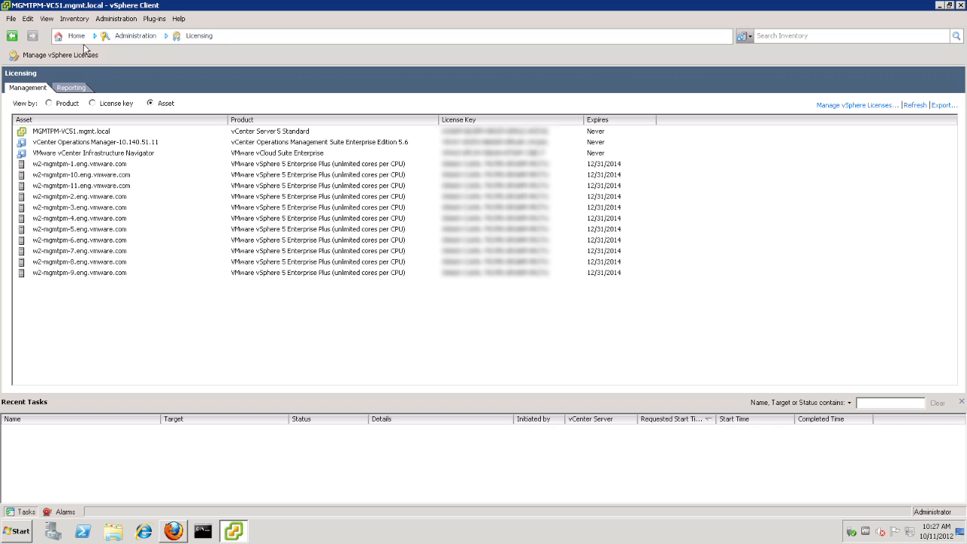
Step: Restart the vCenter Operations Manager vApp, then show the UI VM's Summary
click(75, 35)
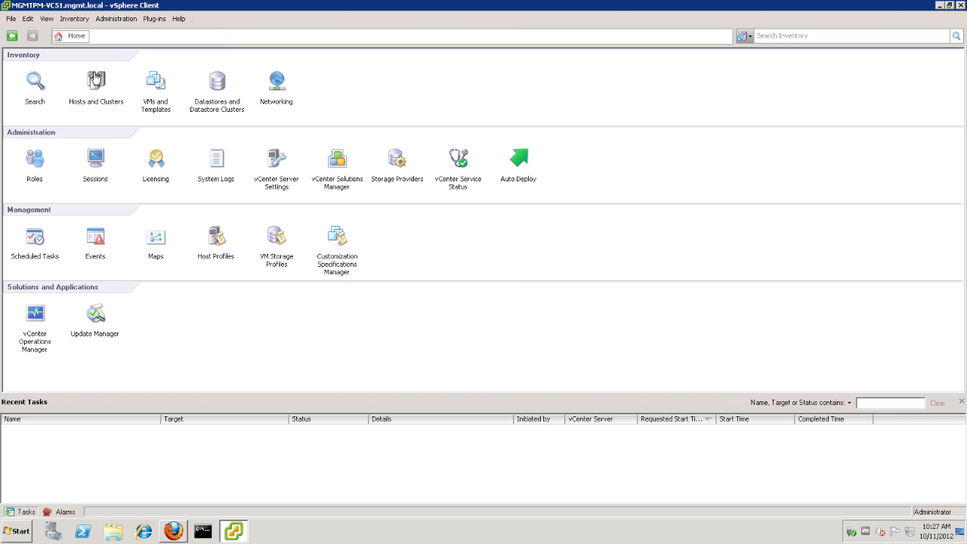
click(96, 84)
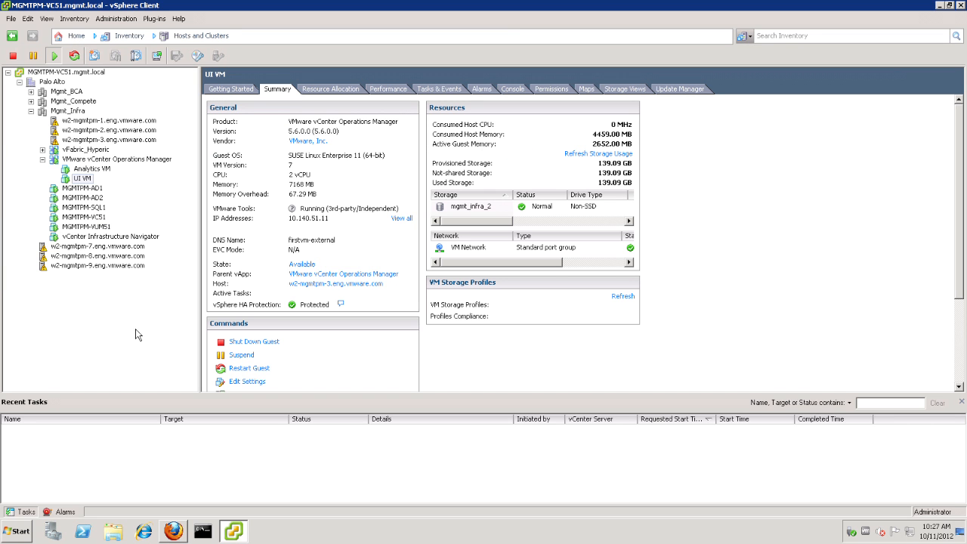
click(118, 159)
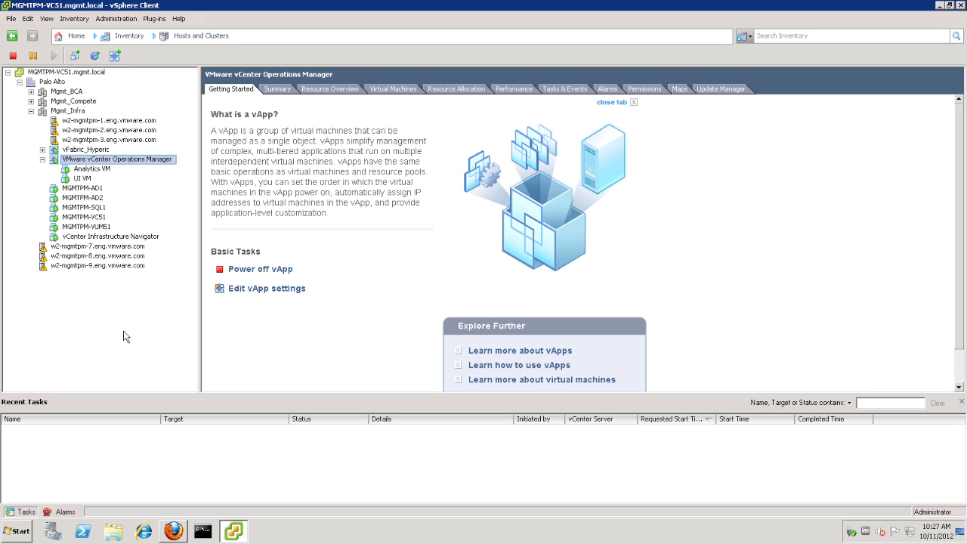
click(260, 269)
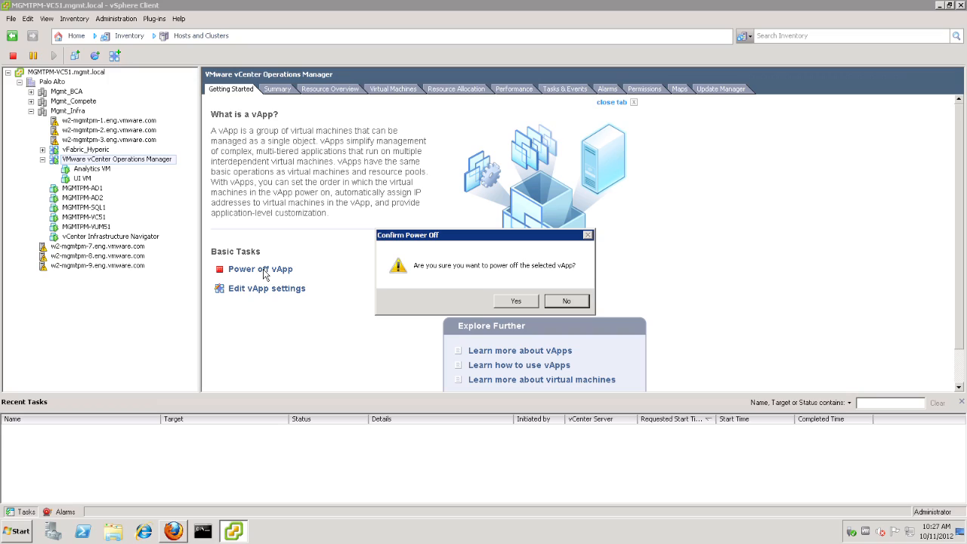
mouse_move(517, 302)
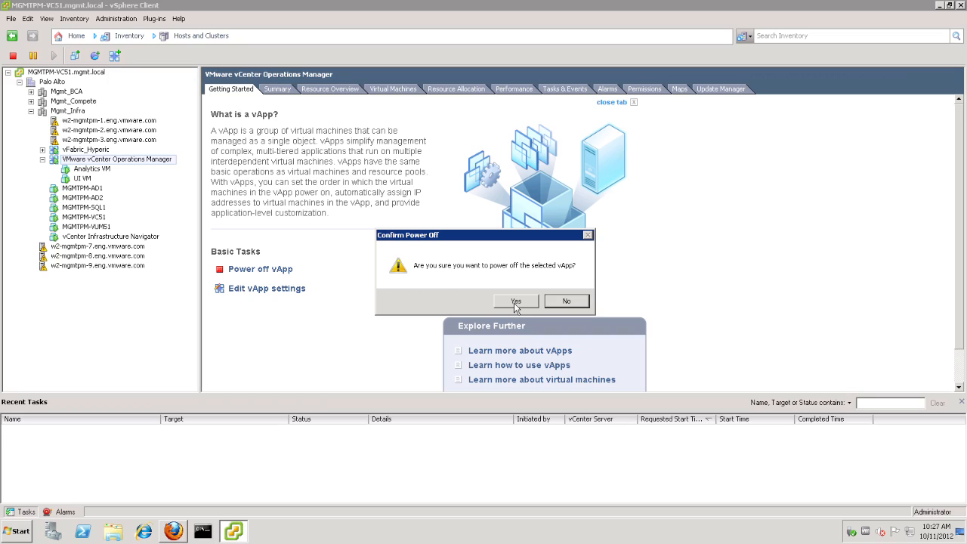
click(516, 301)
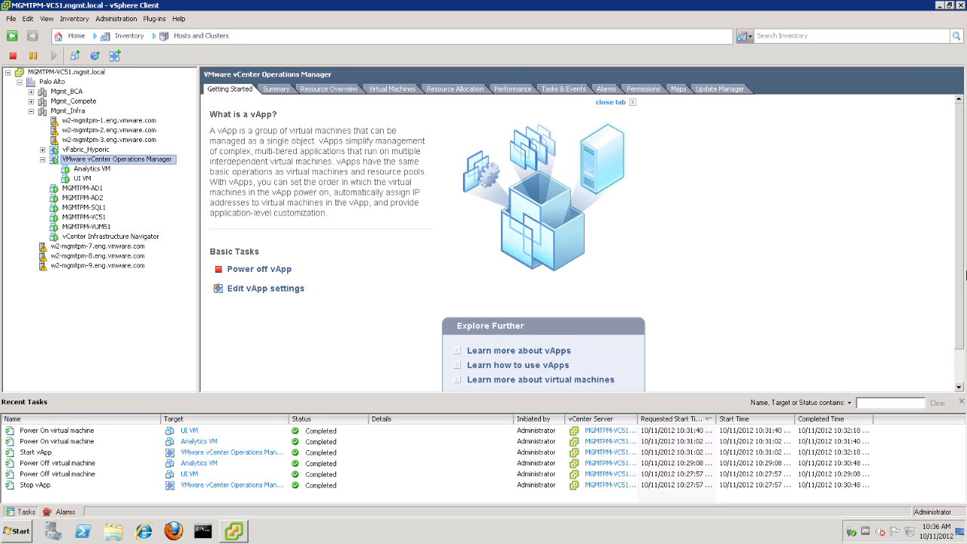
mouse_move(774, 260)
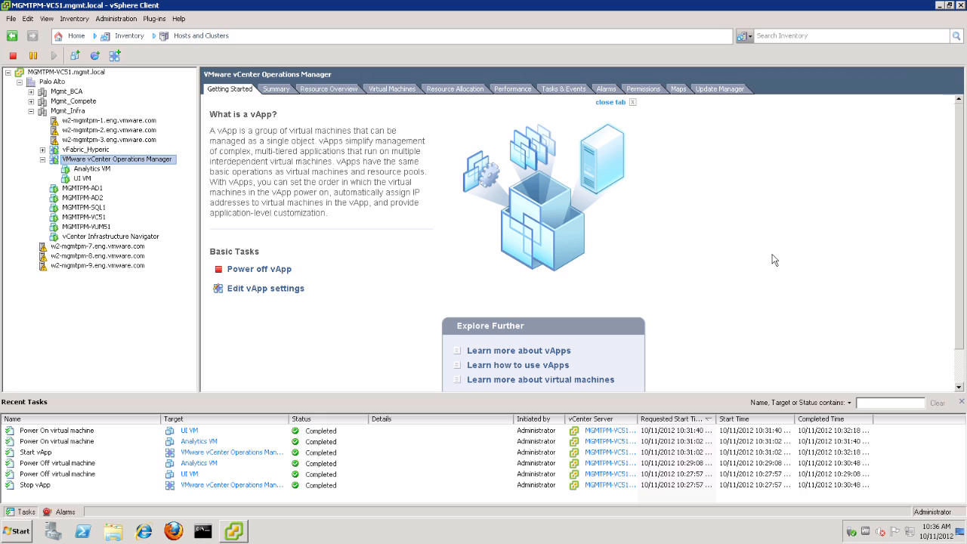
mouse_move(739, 254)
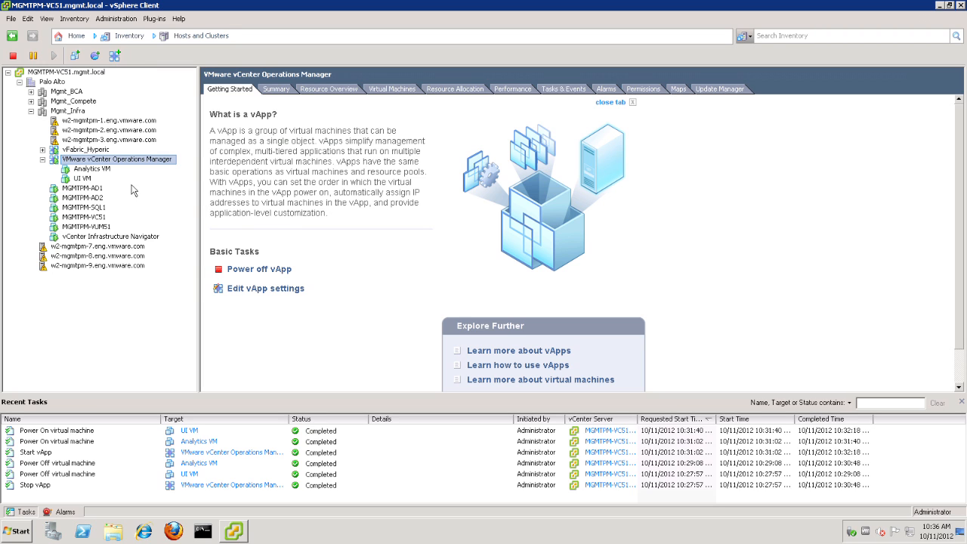
click(81, 177)
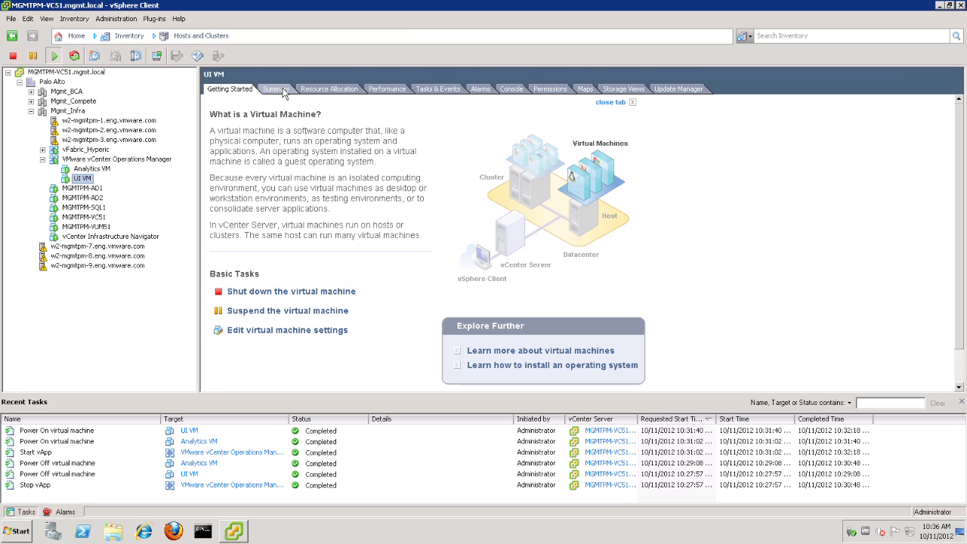
click(275, 88)
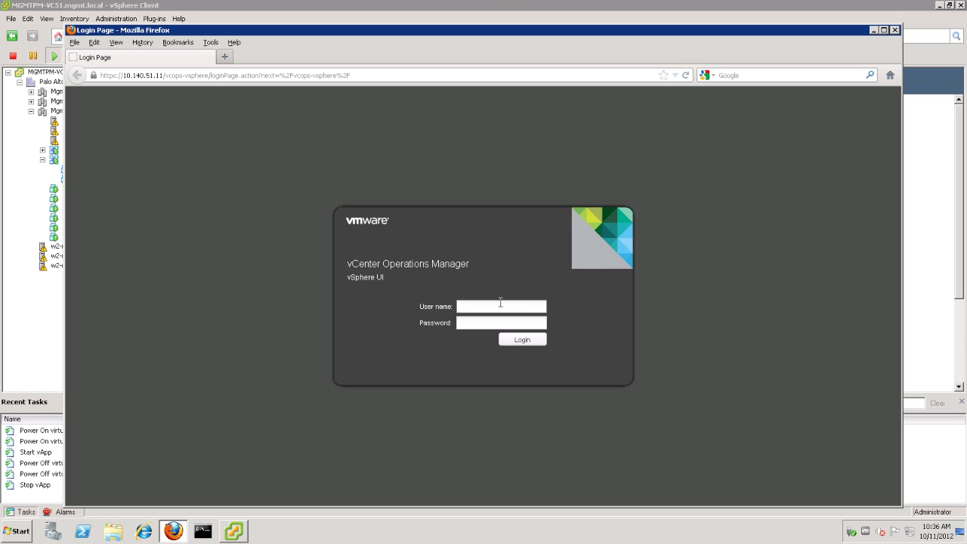
Step: Log in as admin and view the World dashboard showing Health 93
text(admin)
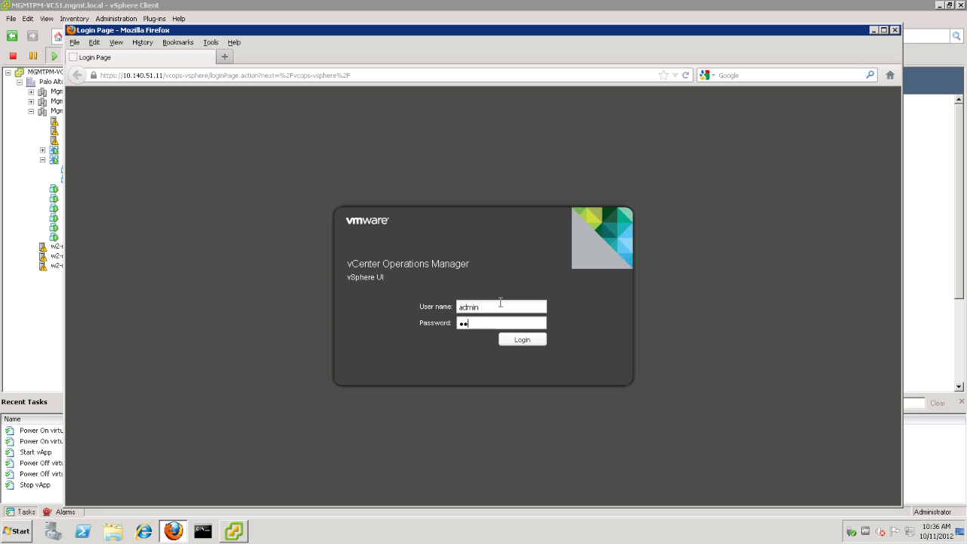
click(521, 339)
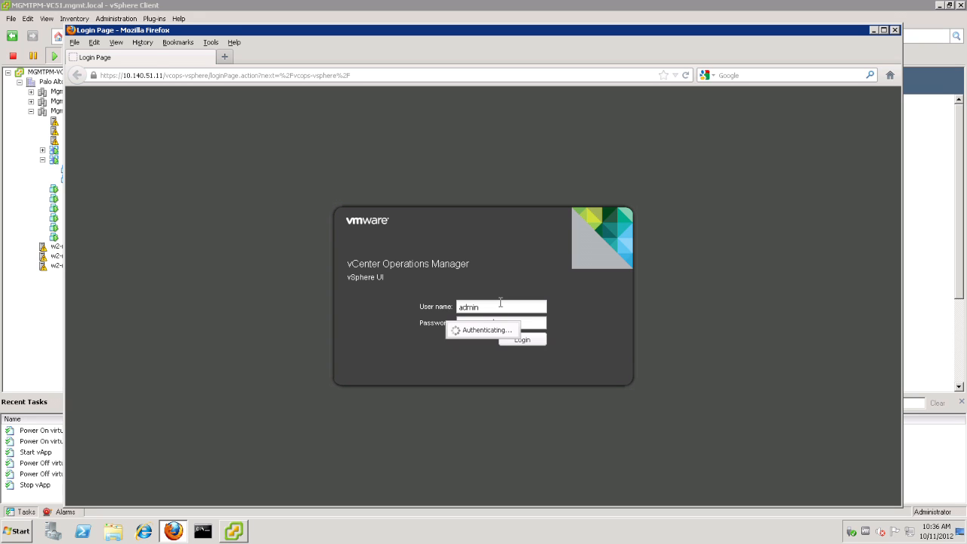
click(522, 340)
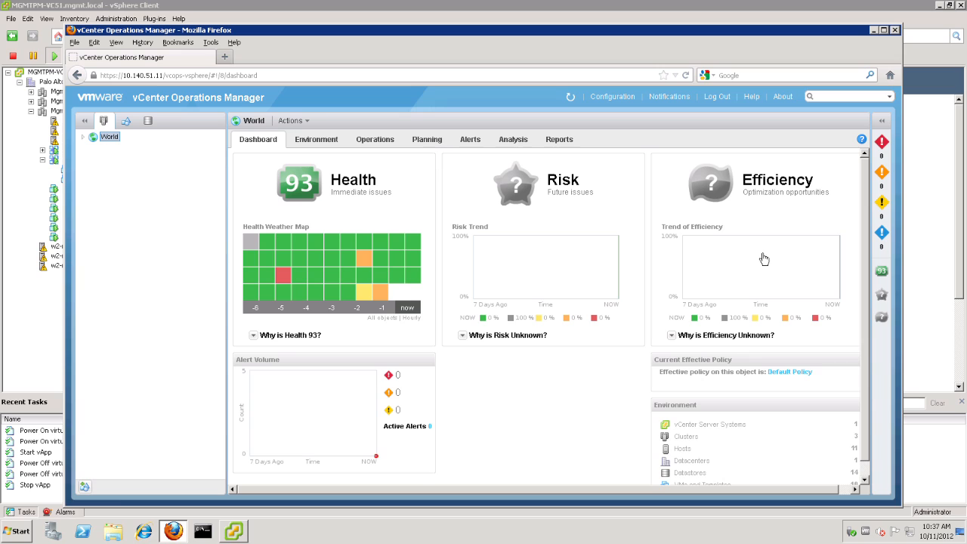
mouse_move(180, 261)
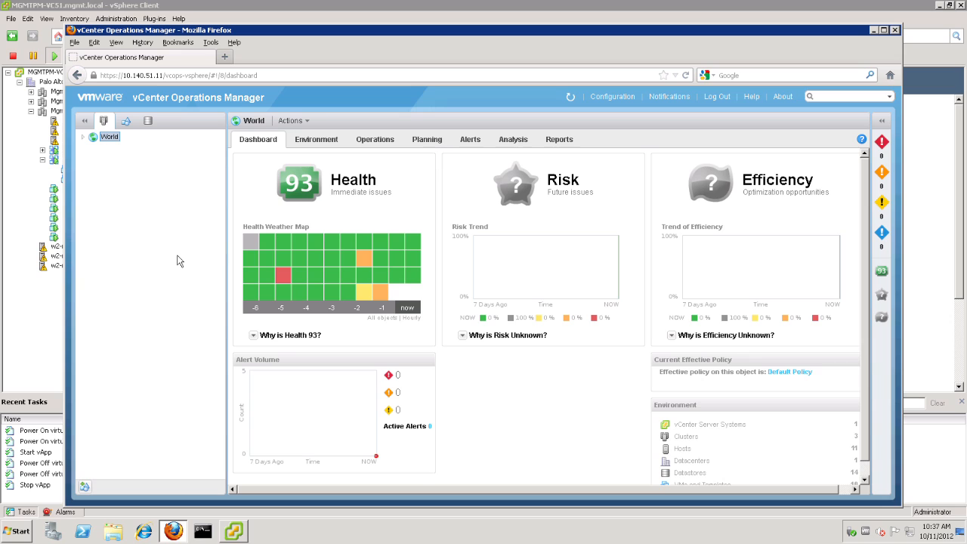
mouse_move(210, 248)
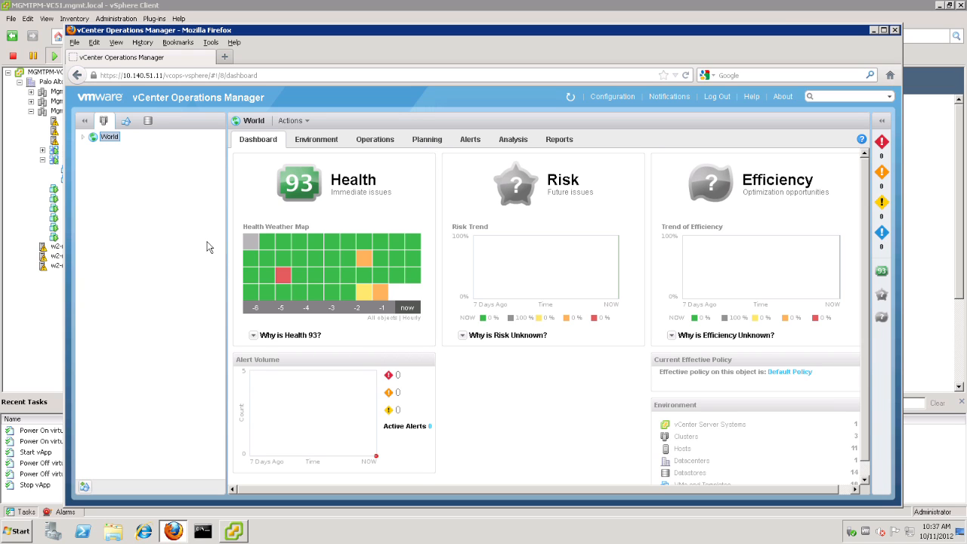
mouse_move(197, 247)
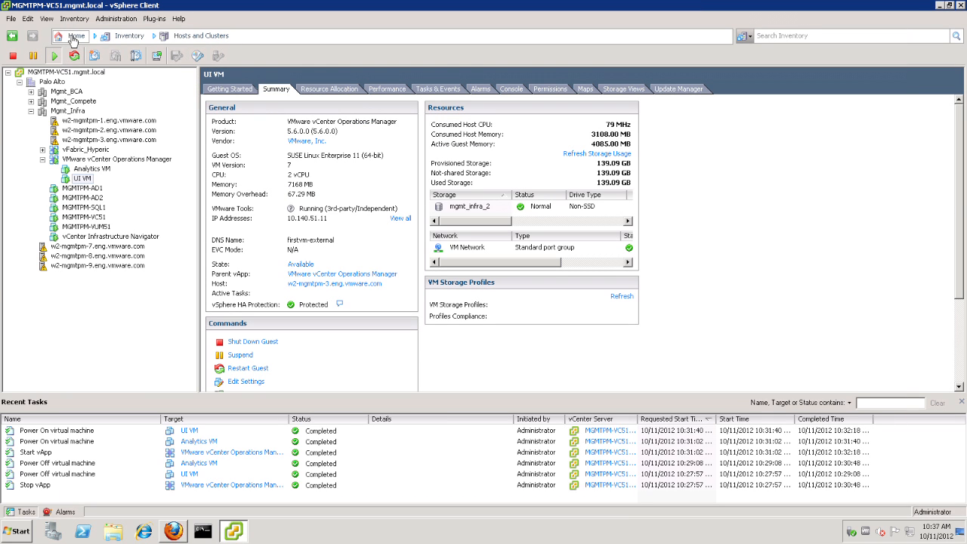
Step: Open vCenter Operations Manager in the client, accept the certificate, and expand World to Palo Alto
click(73, 35)
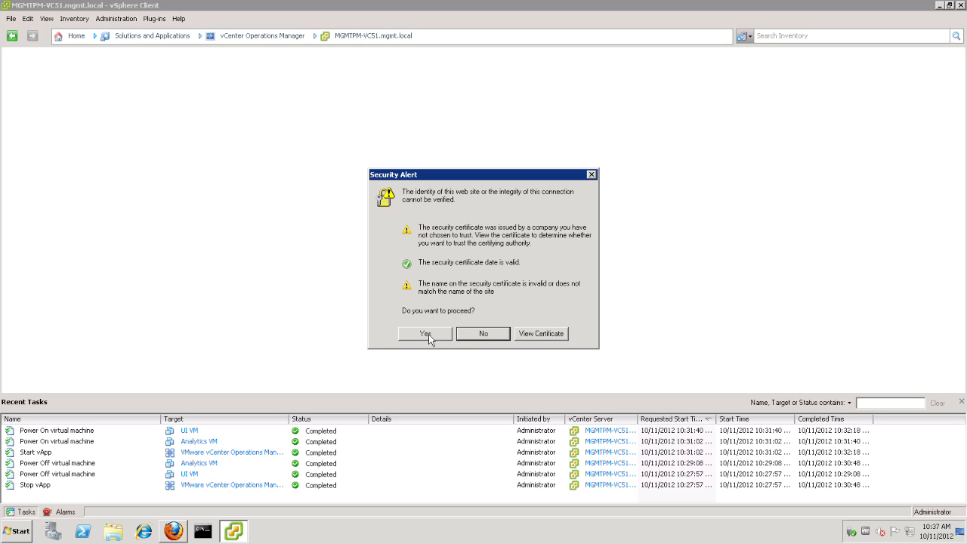
click(425, 333)
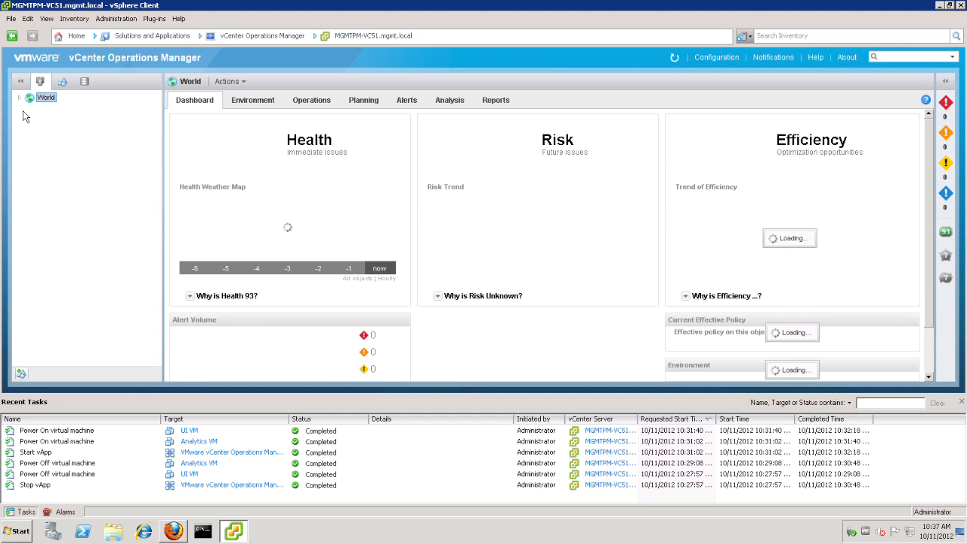
click(23, 97)
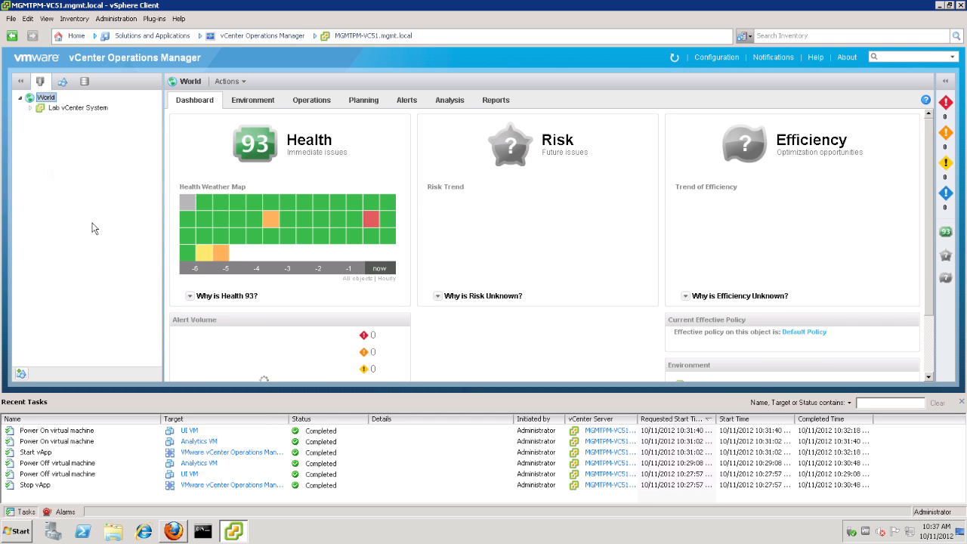
click(32, 107)
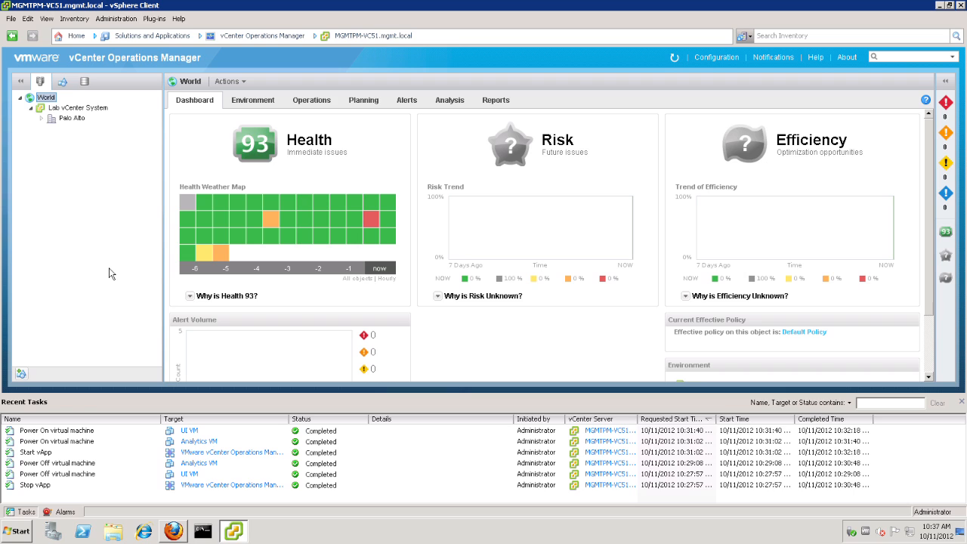